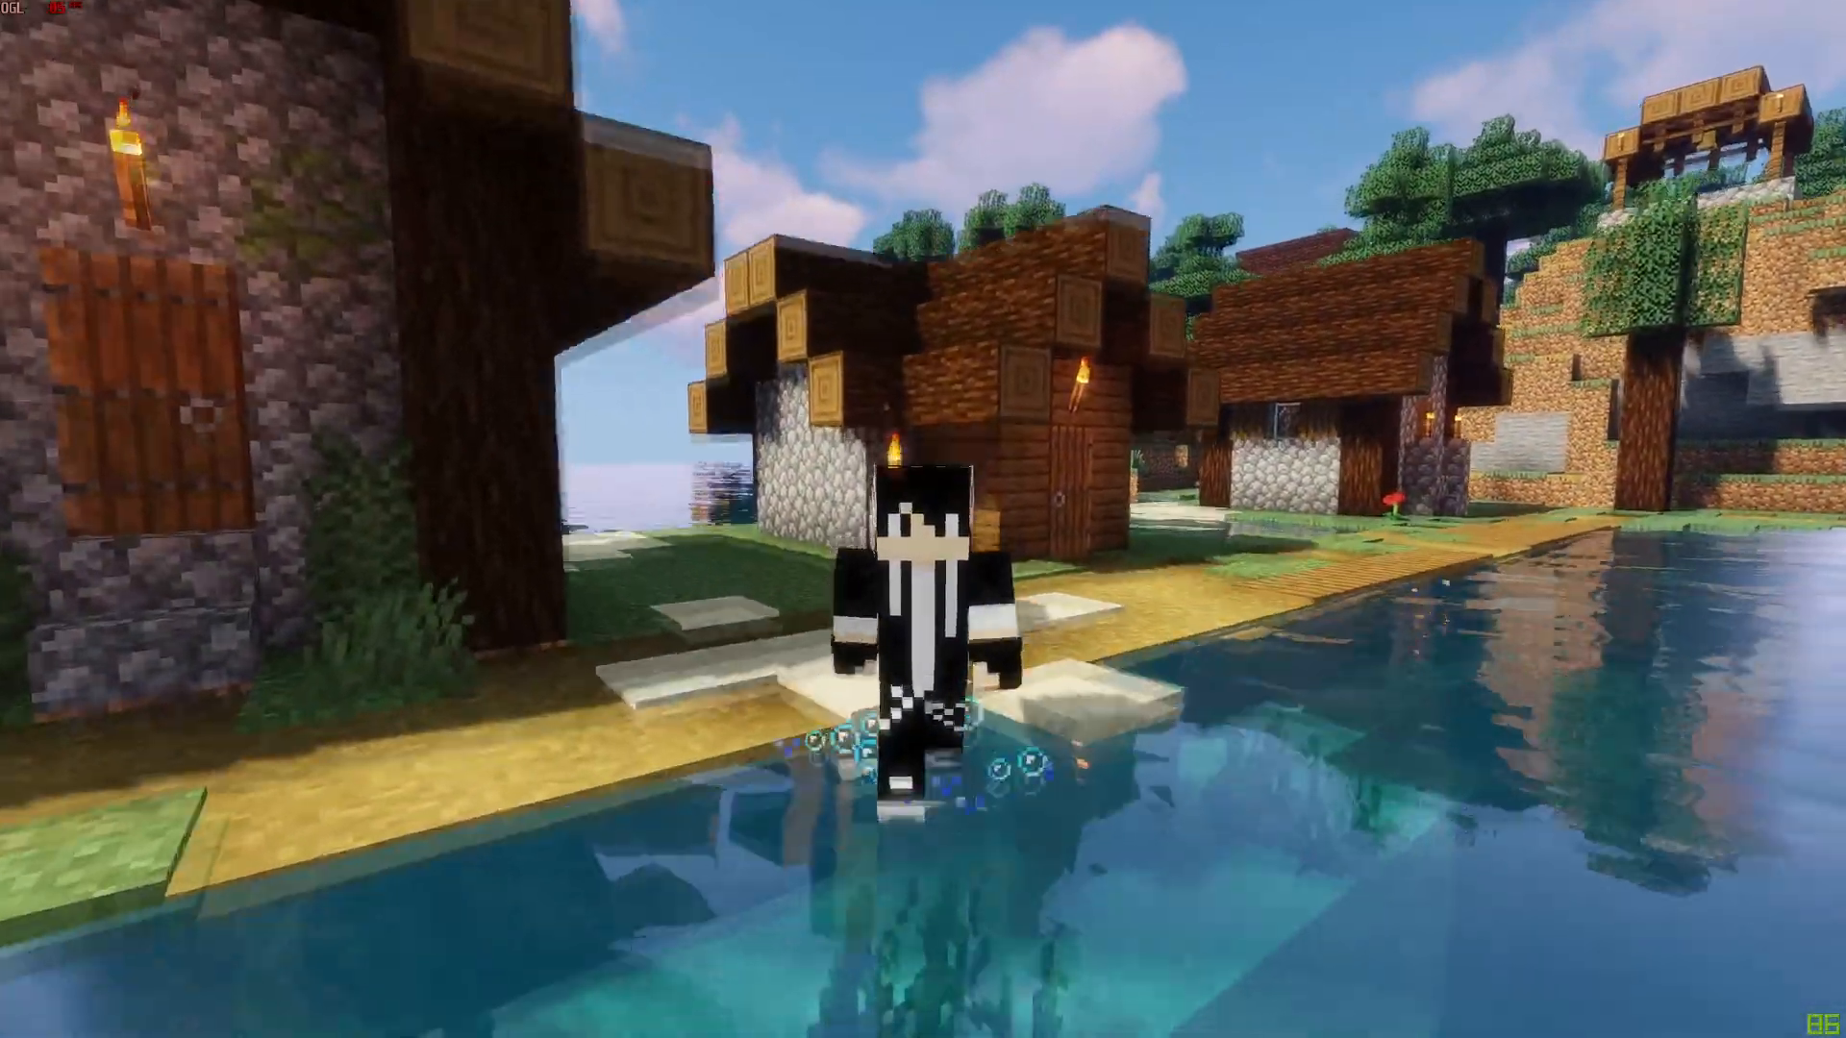
pyautogui.moveTo(923, 519)
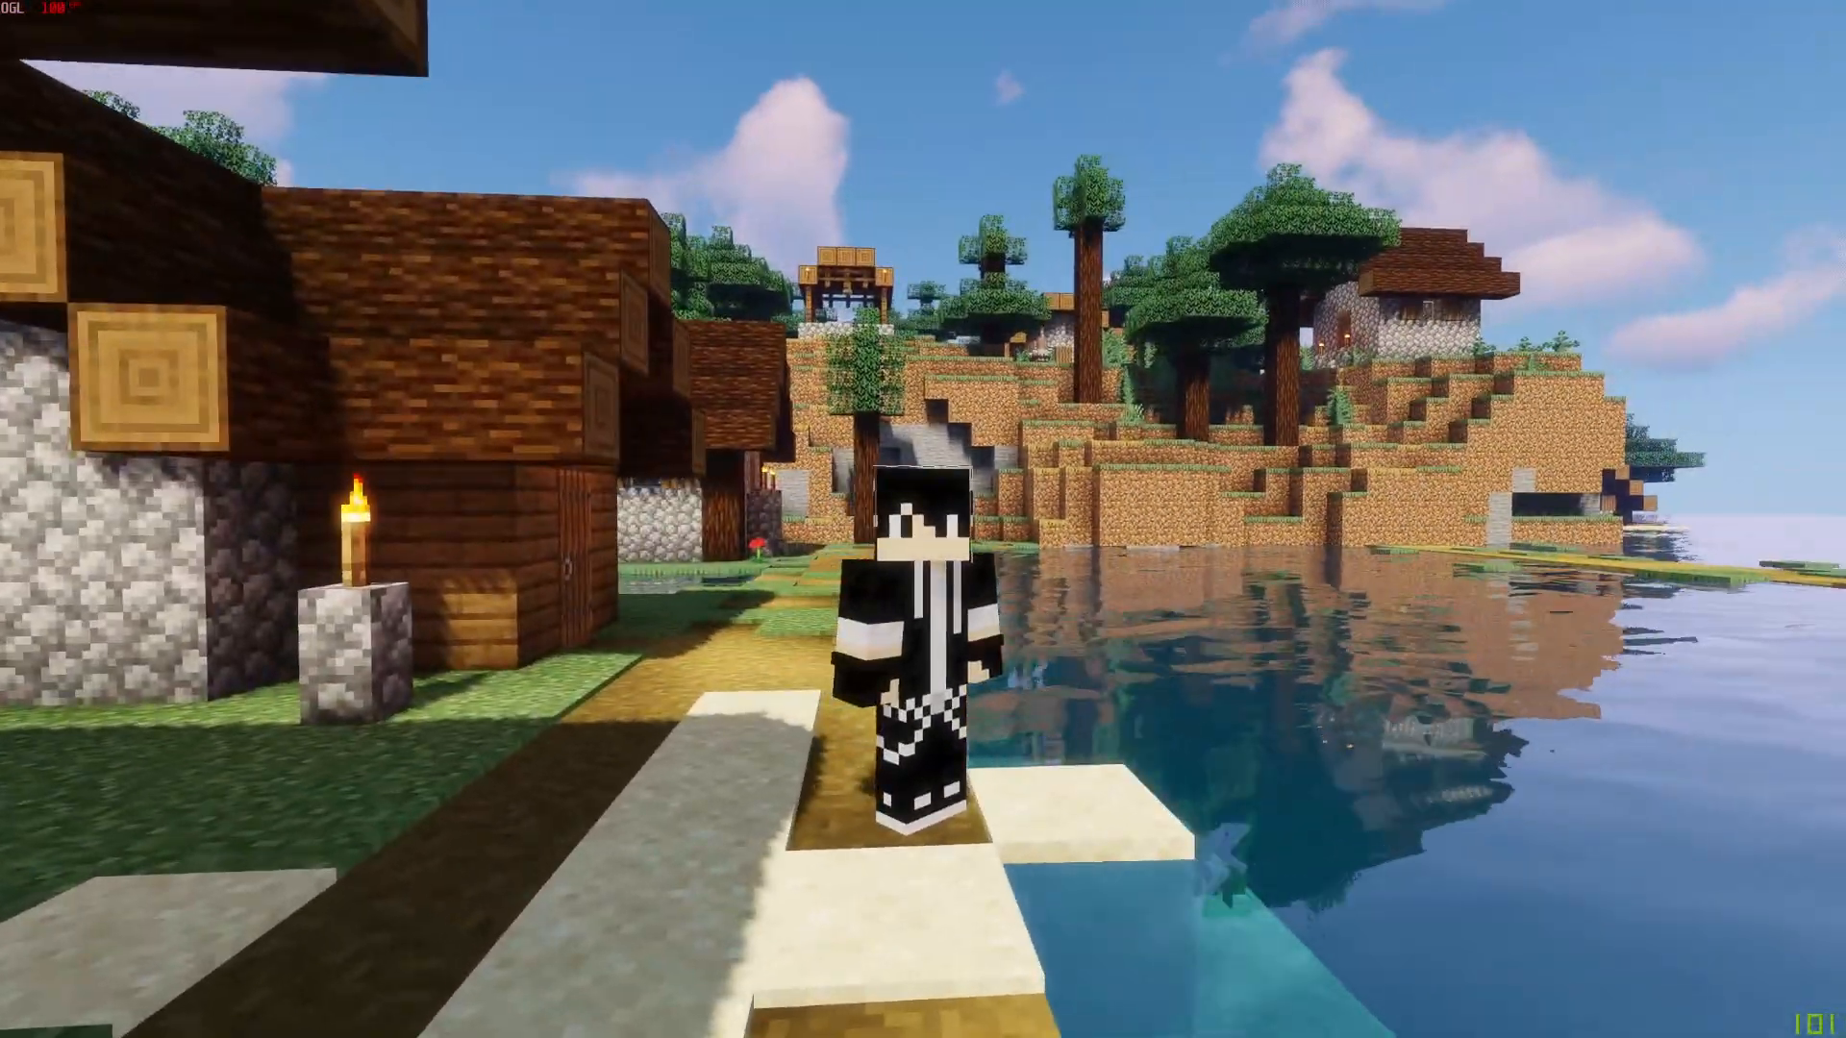
pyautogui.moveTo(923, 519)
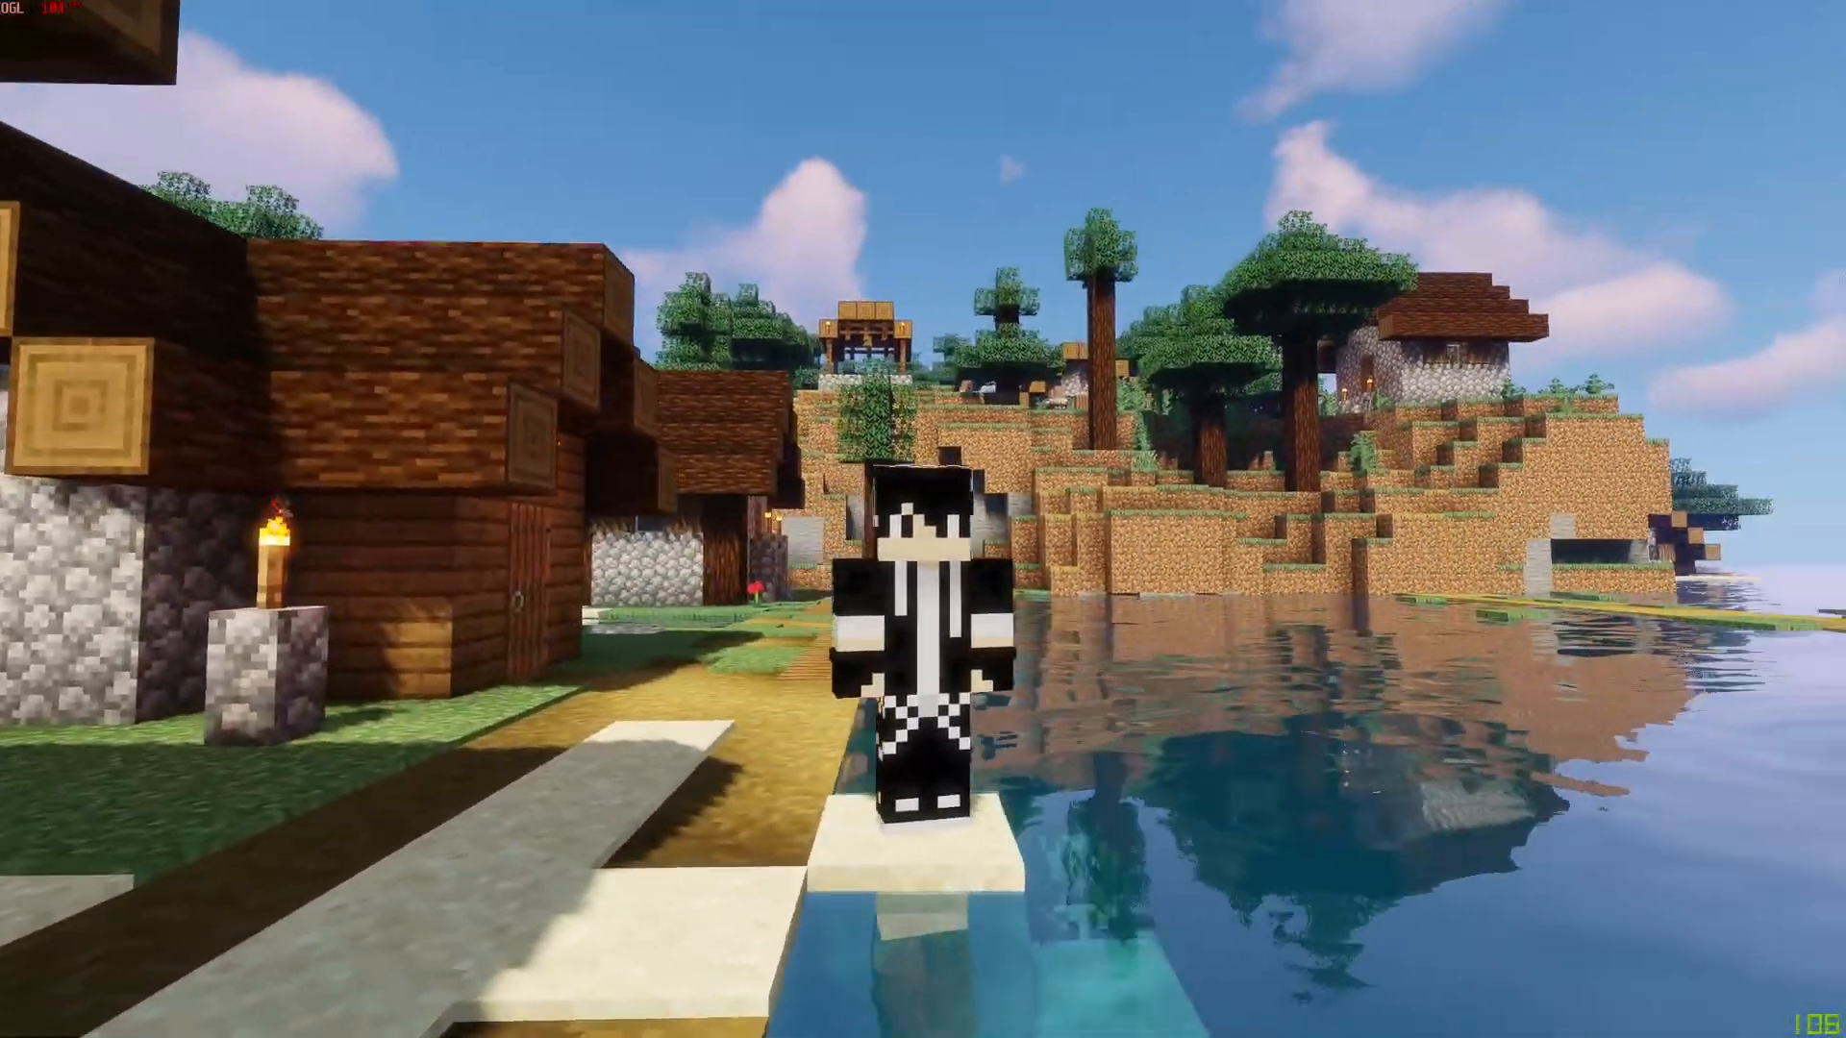
pyautogui.moveTo(923, 519)
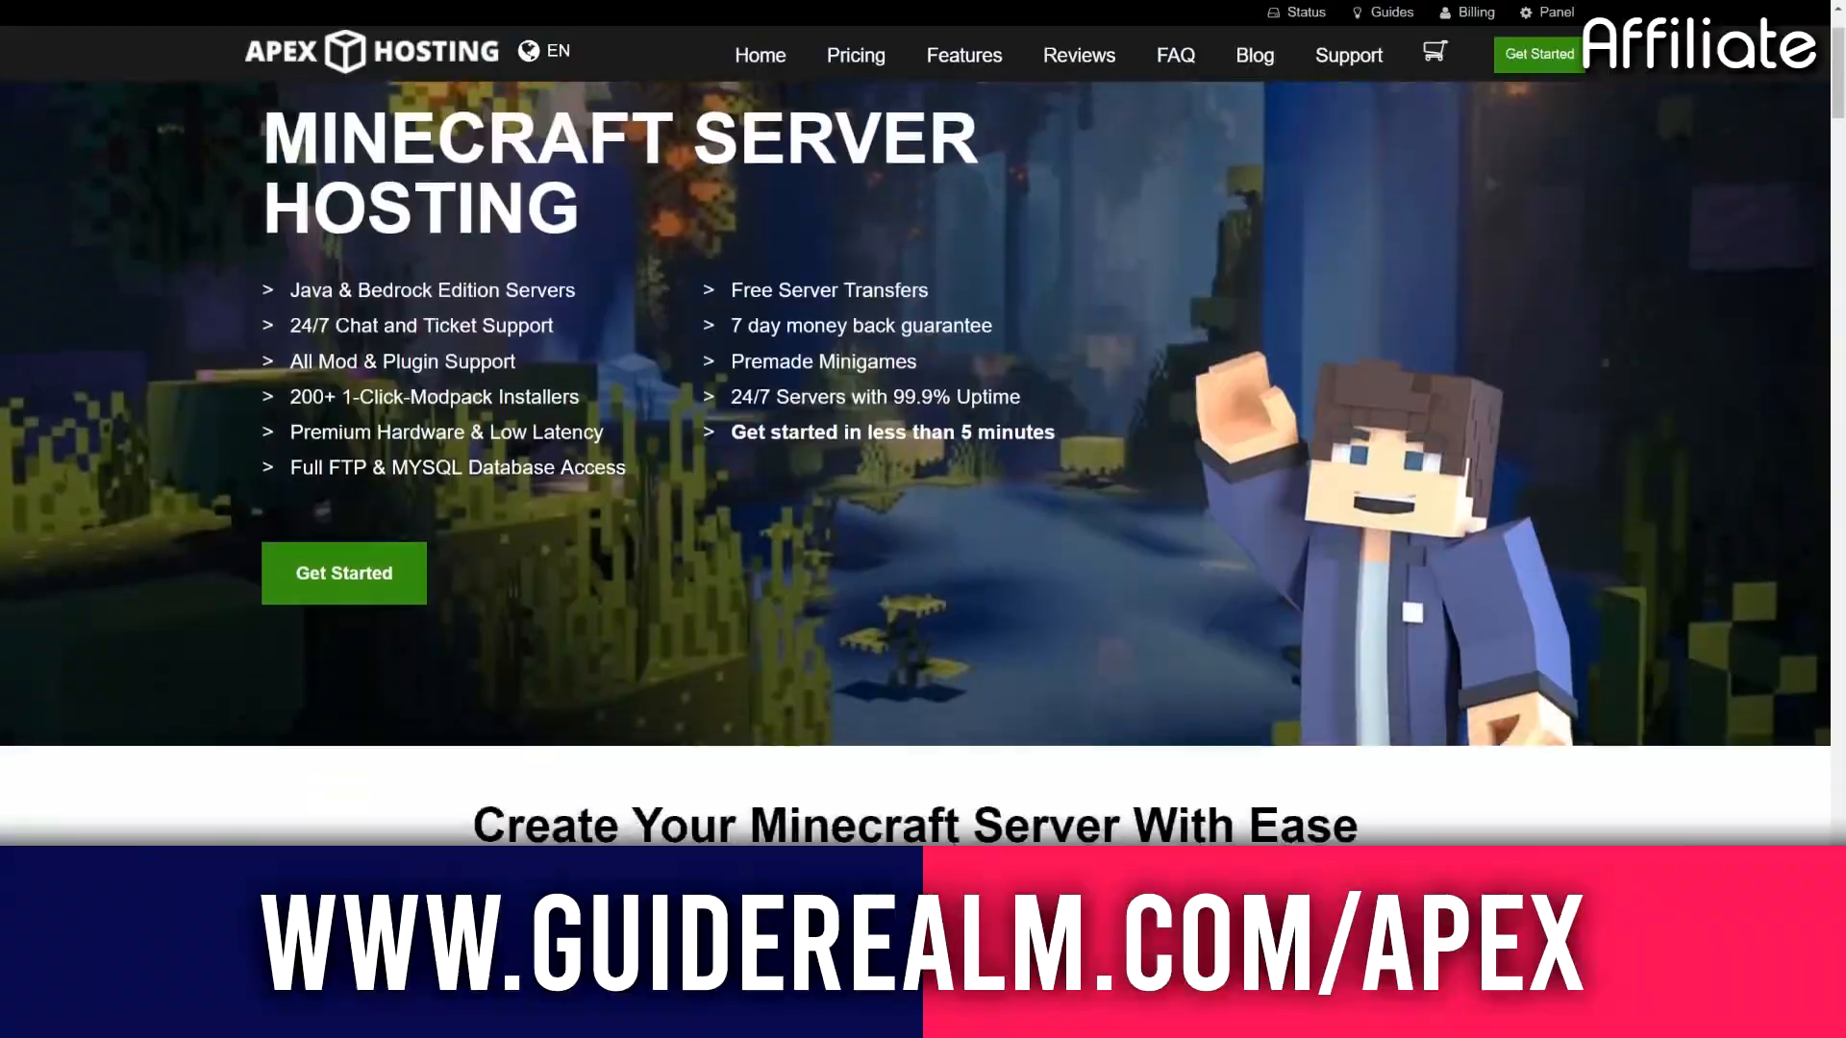
# Step: Read the new-launcher notice at the bottom and close the old Minecraft Launcher window
pyautogui.scroll(-3)
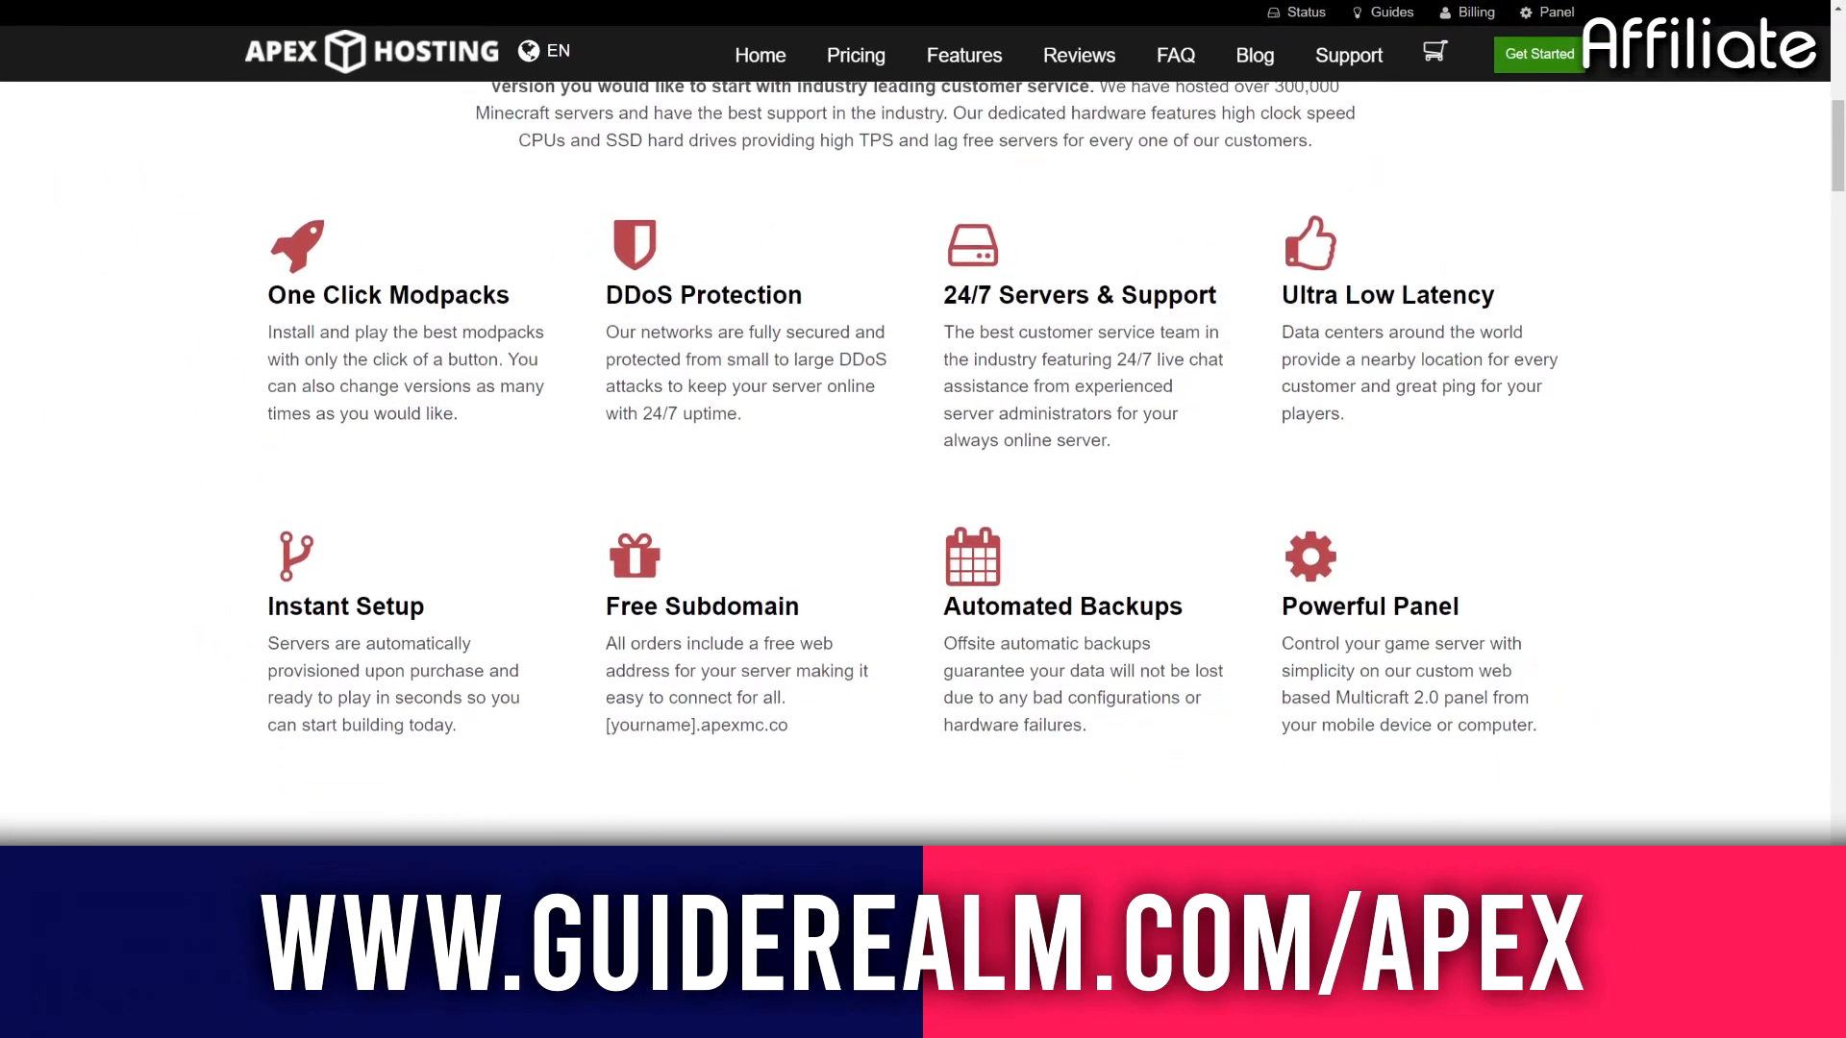
pyautogui.scroll(-3)
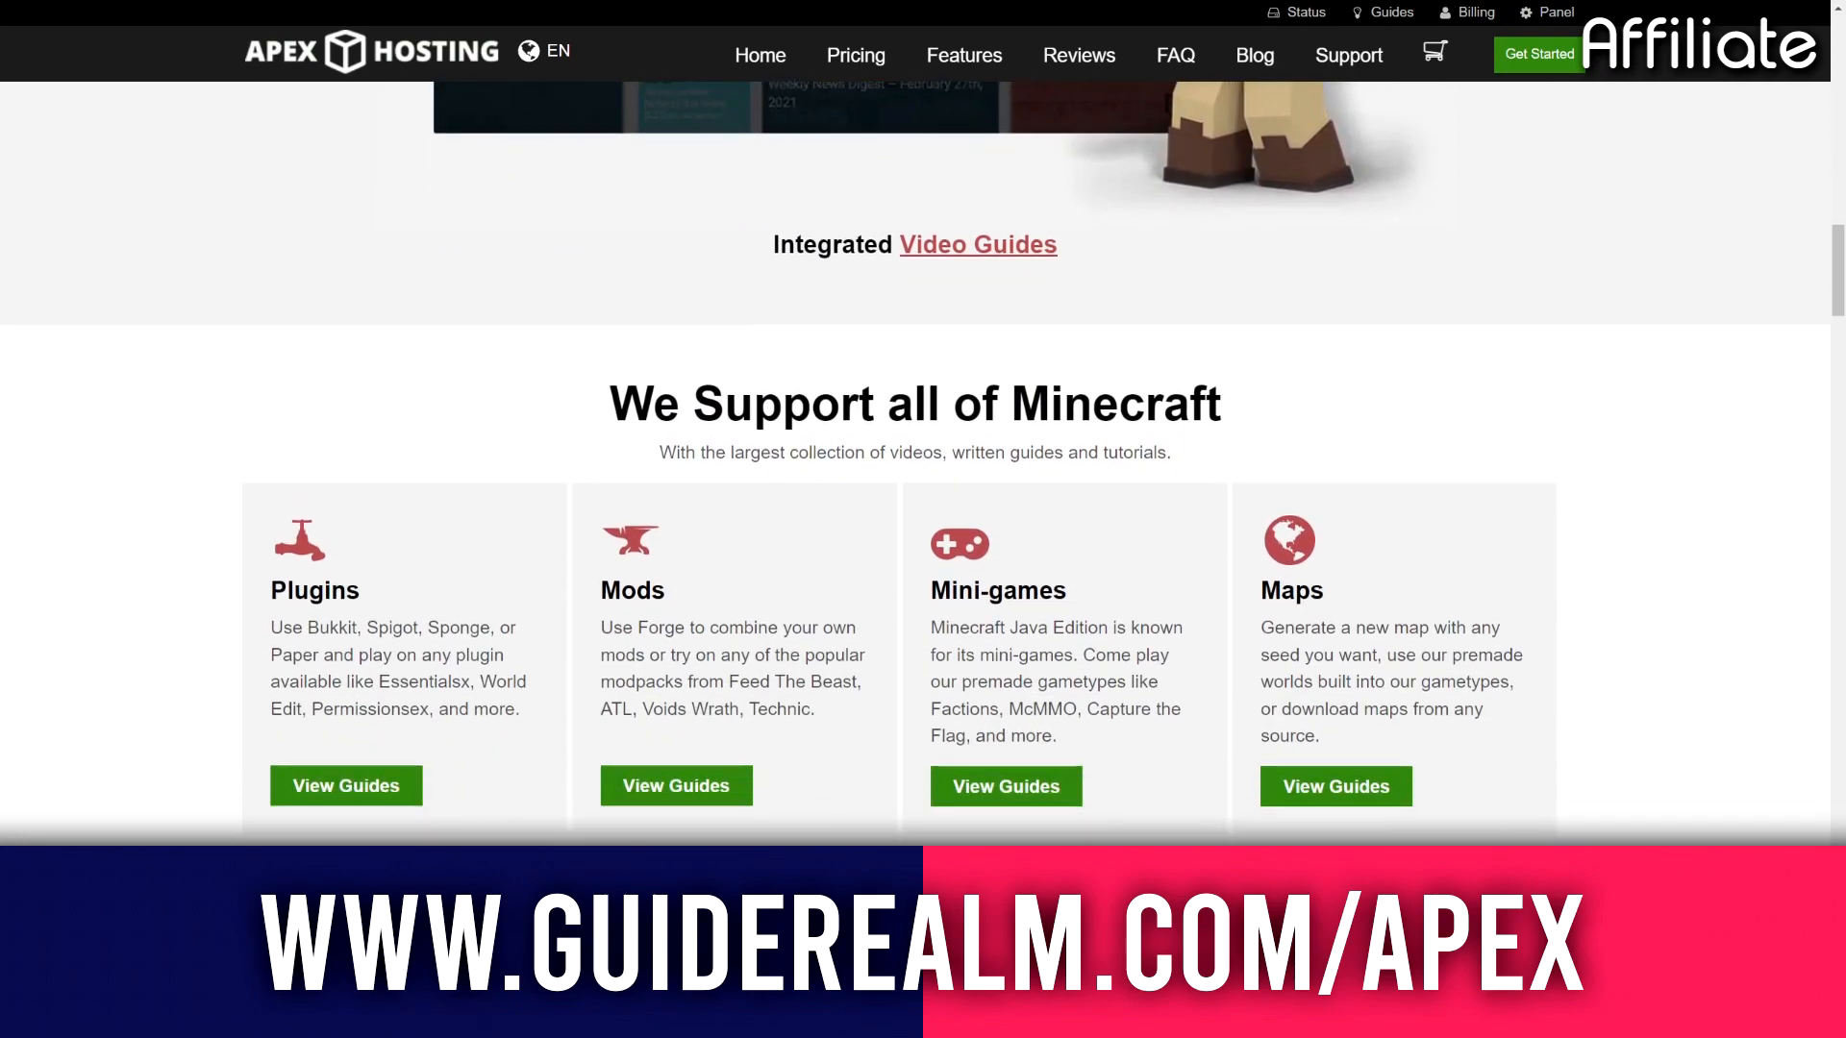
pyautogui.scroll(-3)
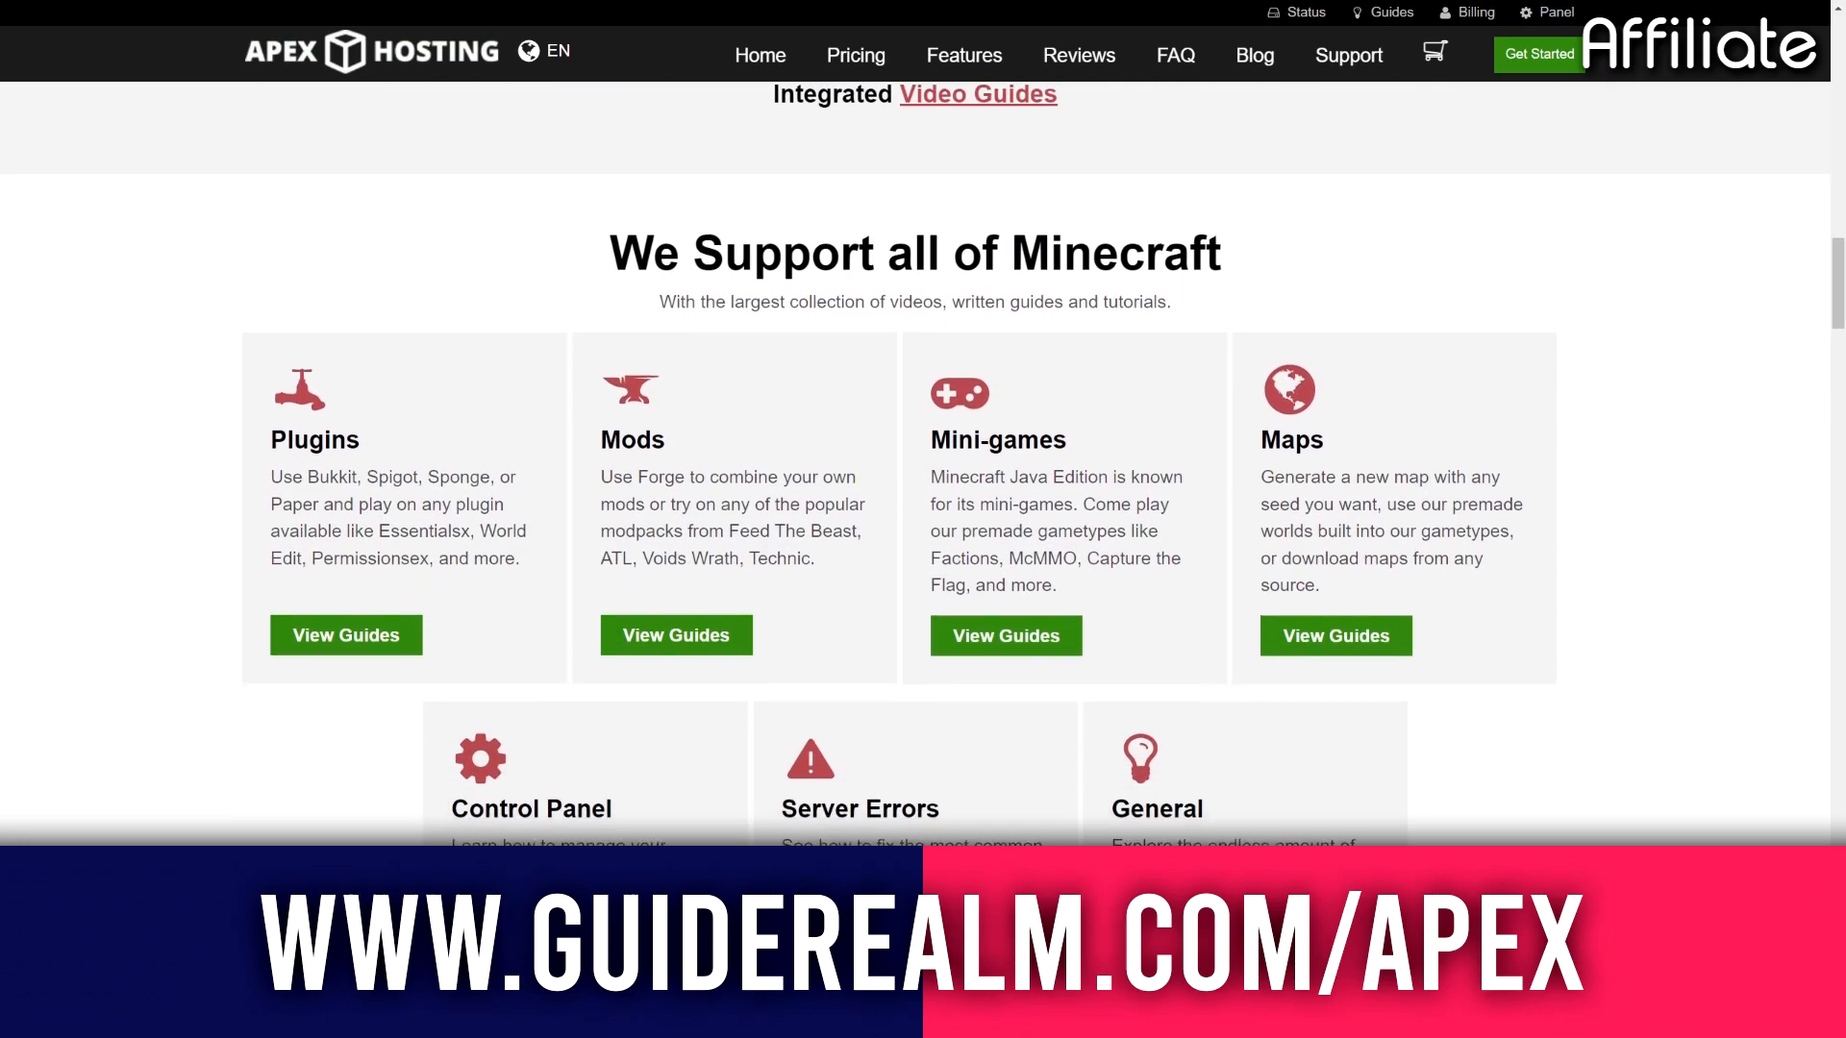
pyautogui.scroll(-3)
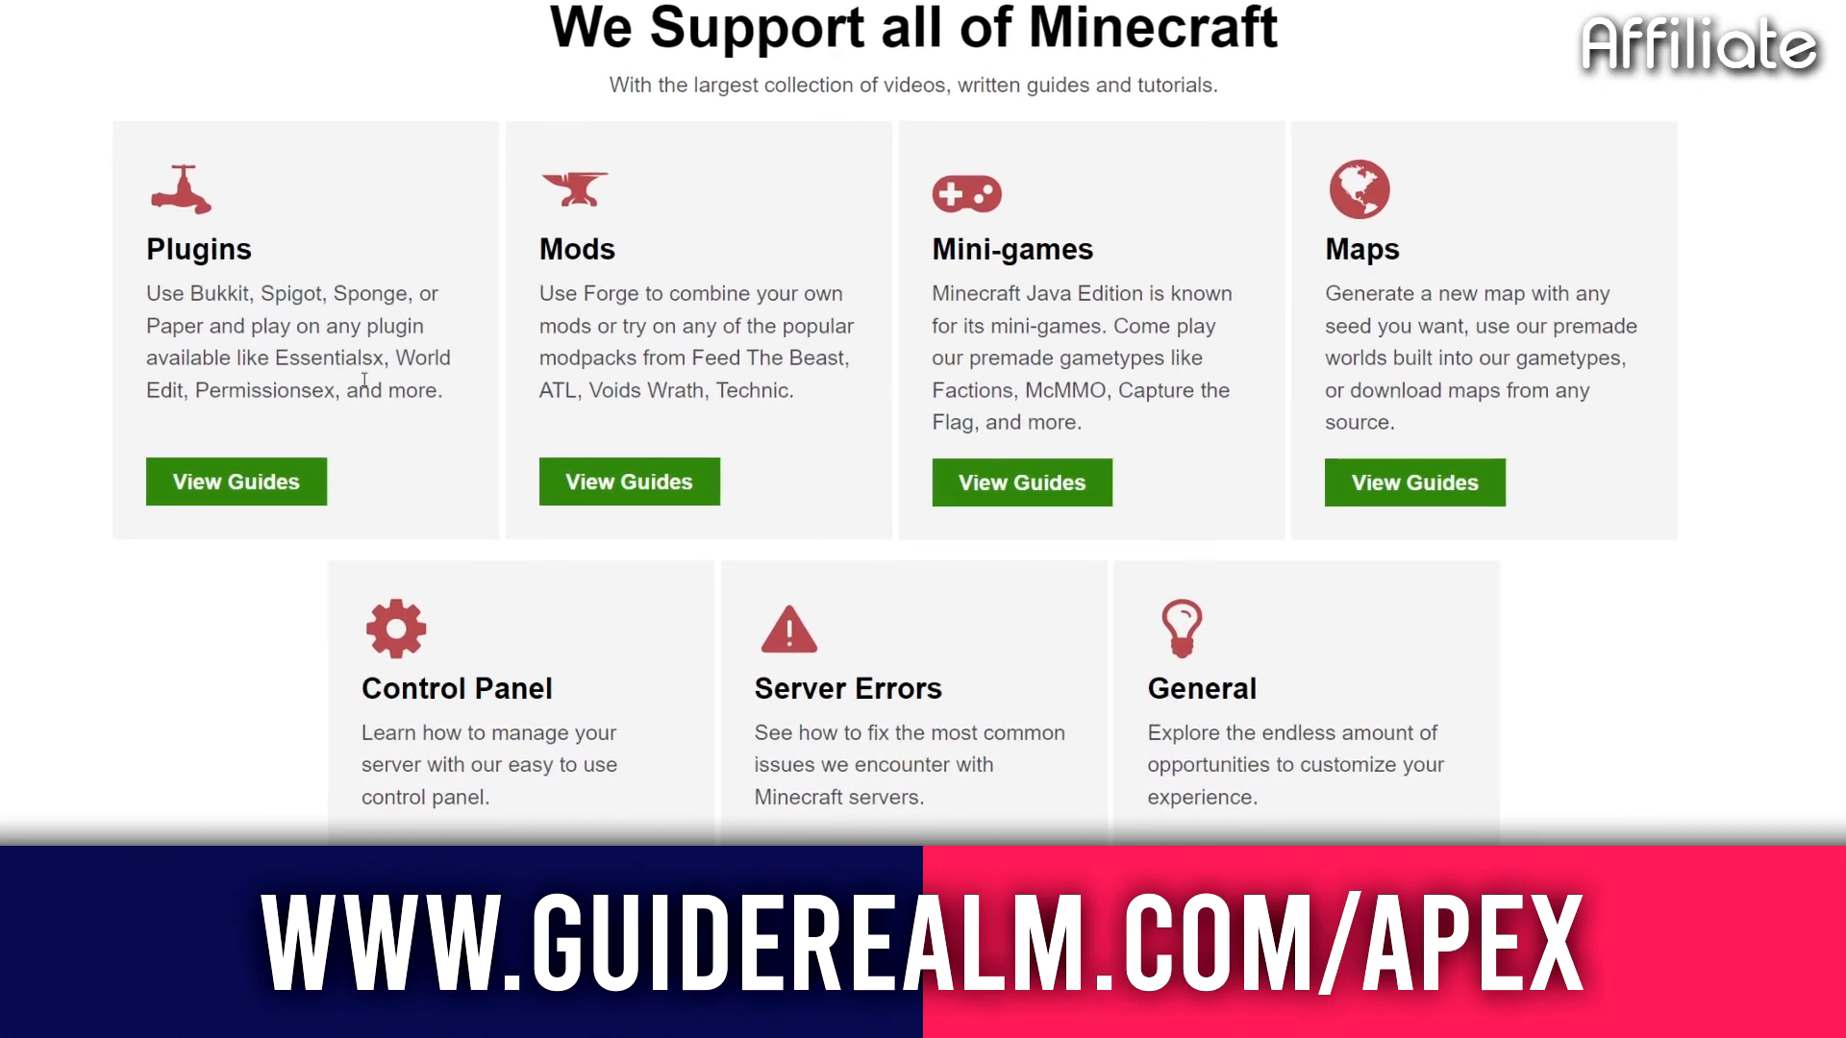
pyautogui.scroll(-3)
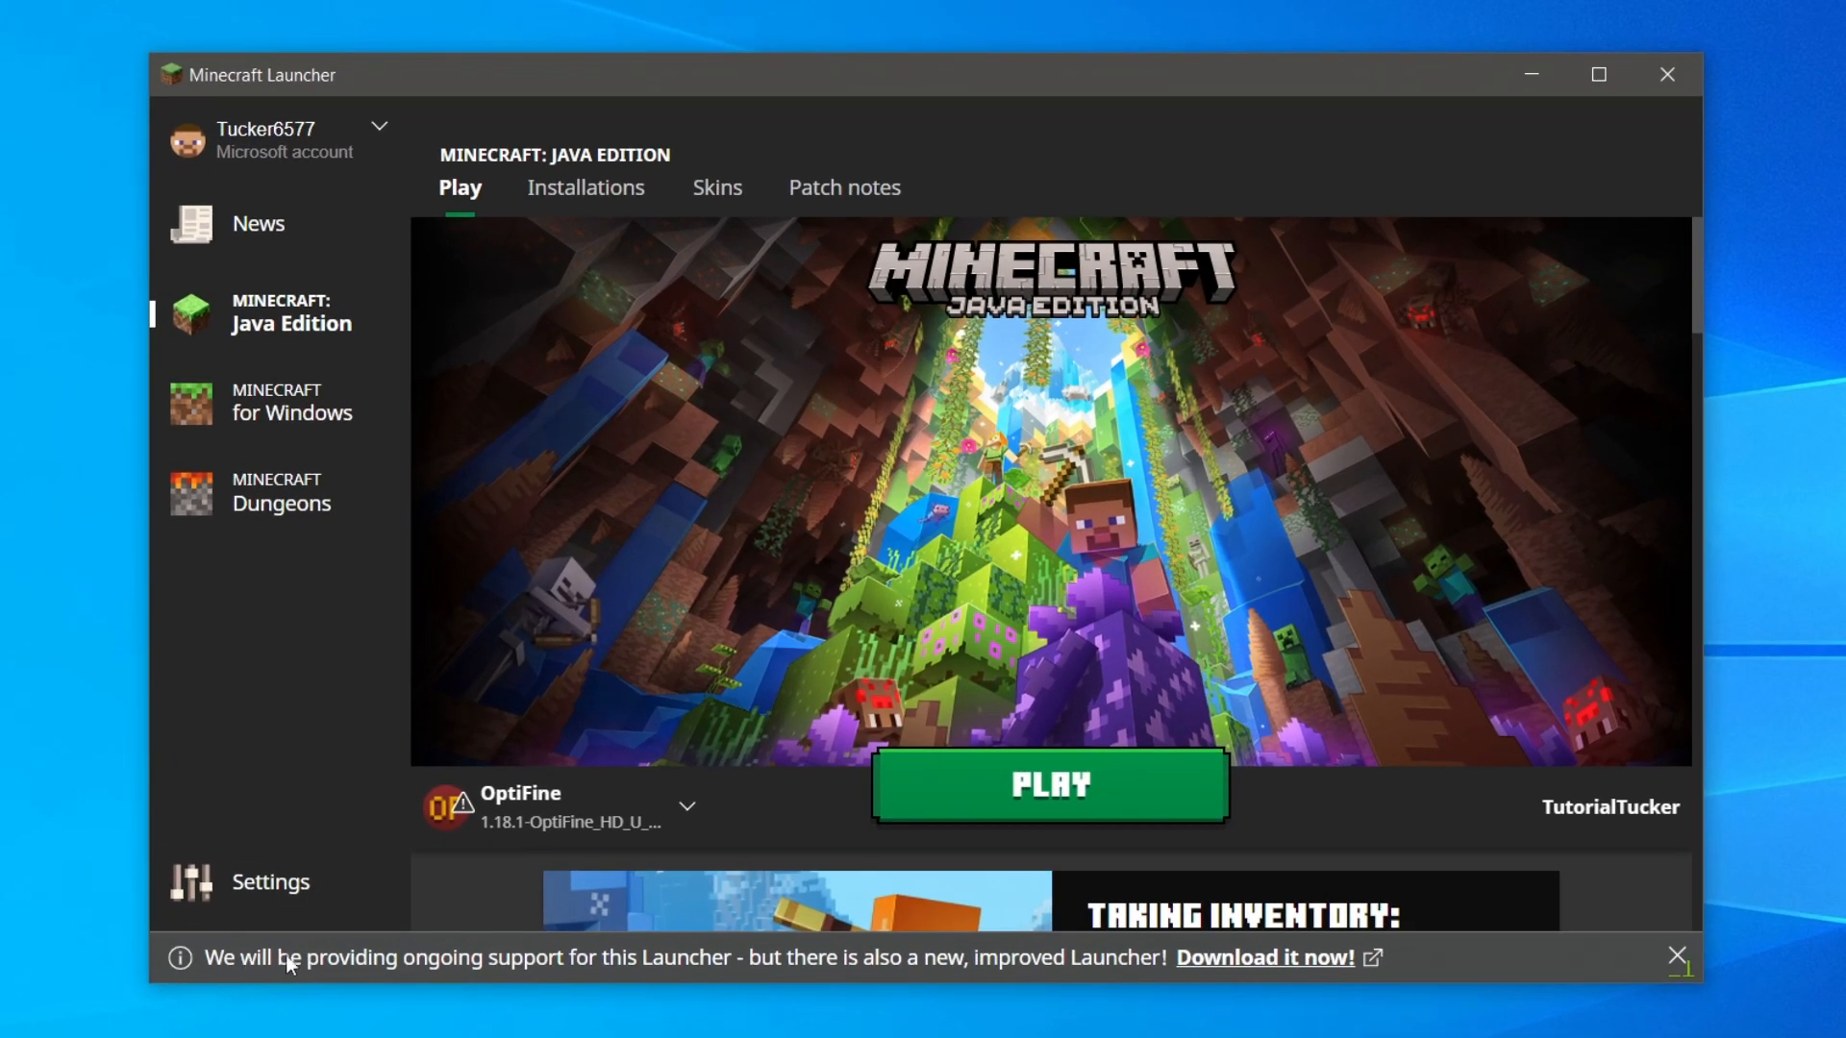
pyautogui.moveTo(811, 992)
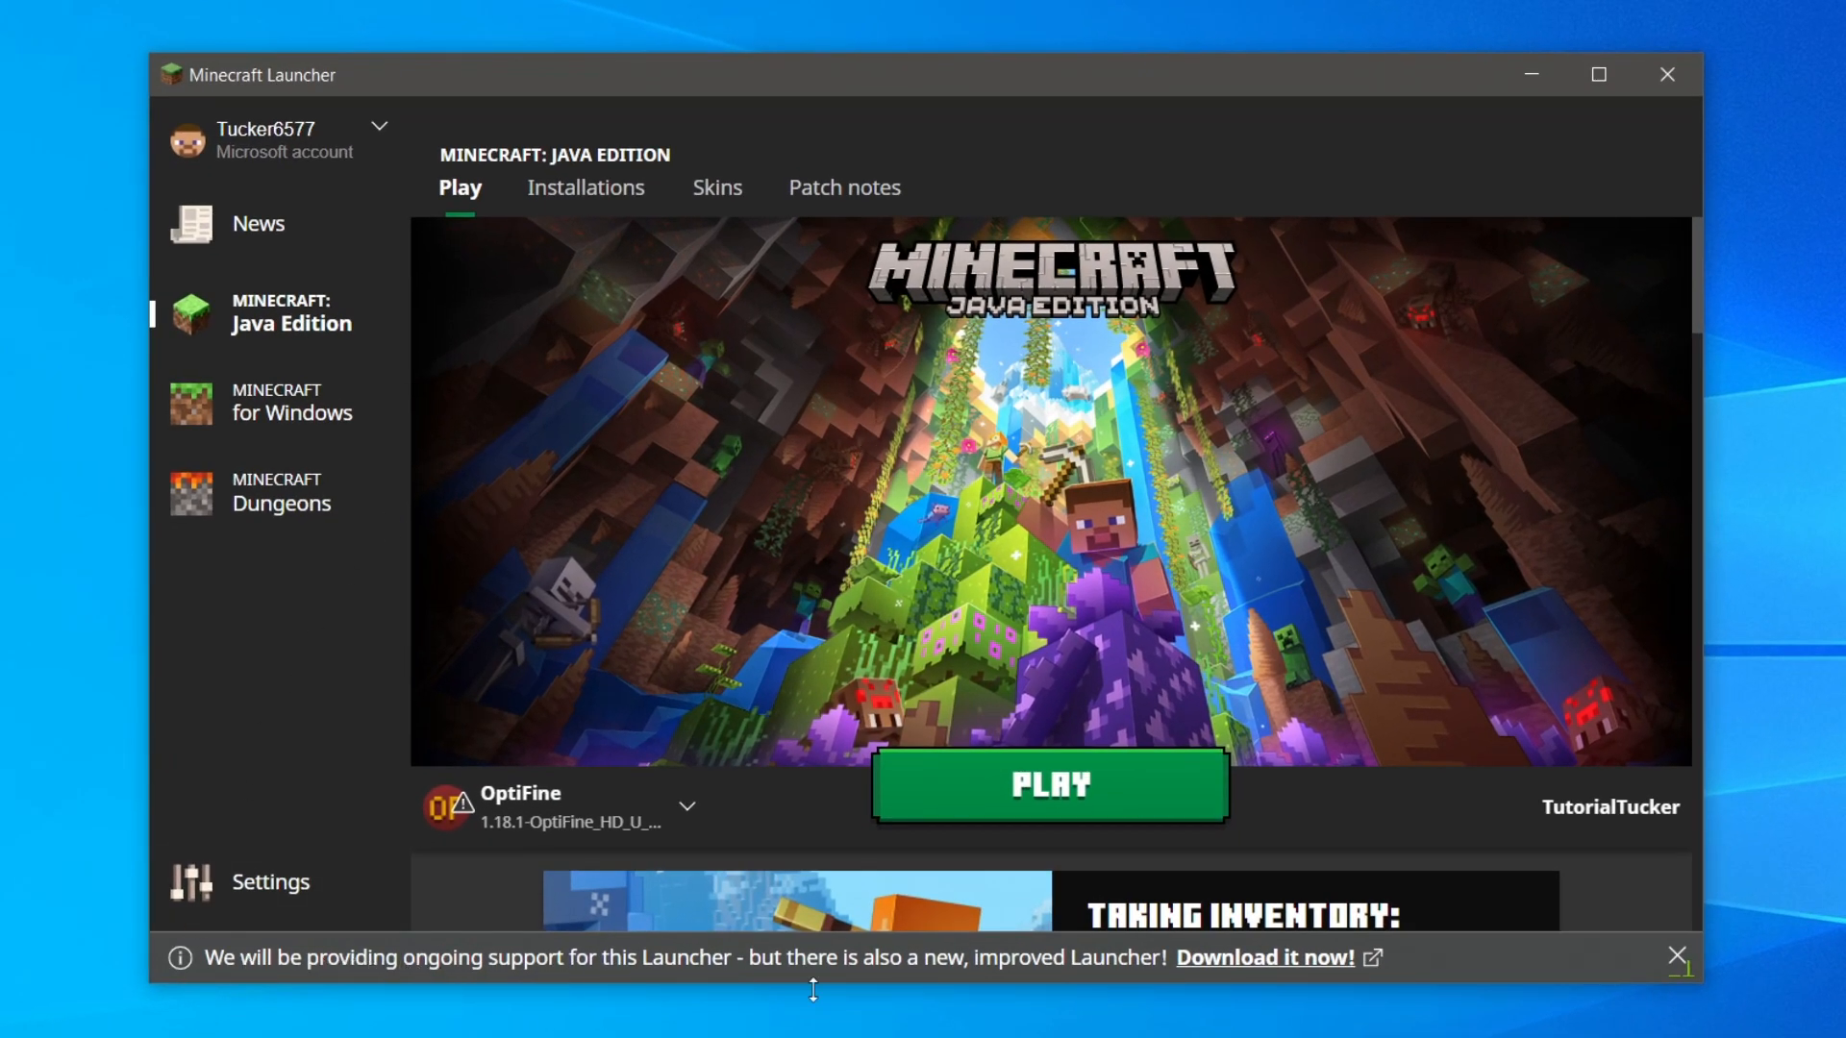
pyautogui.moveTo(1152, 976)
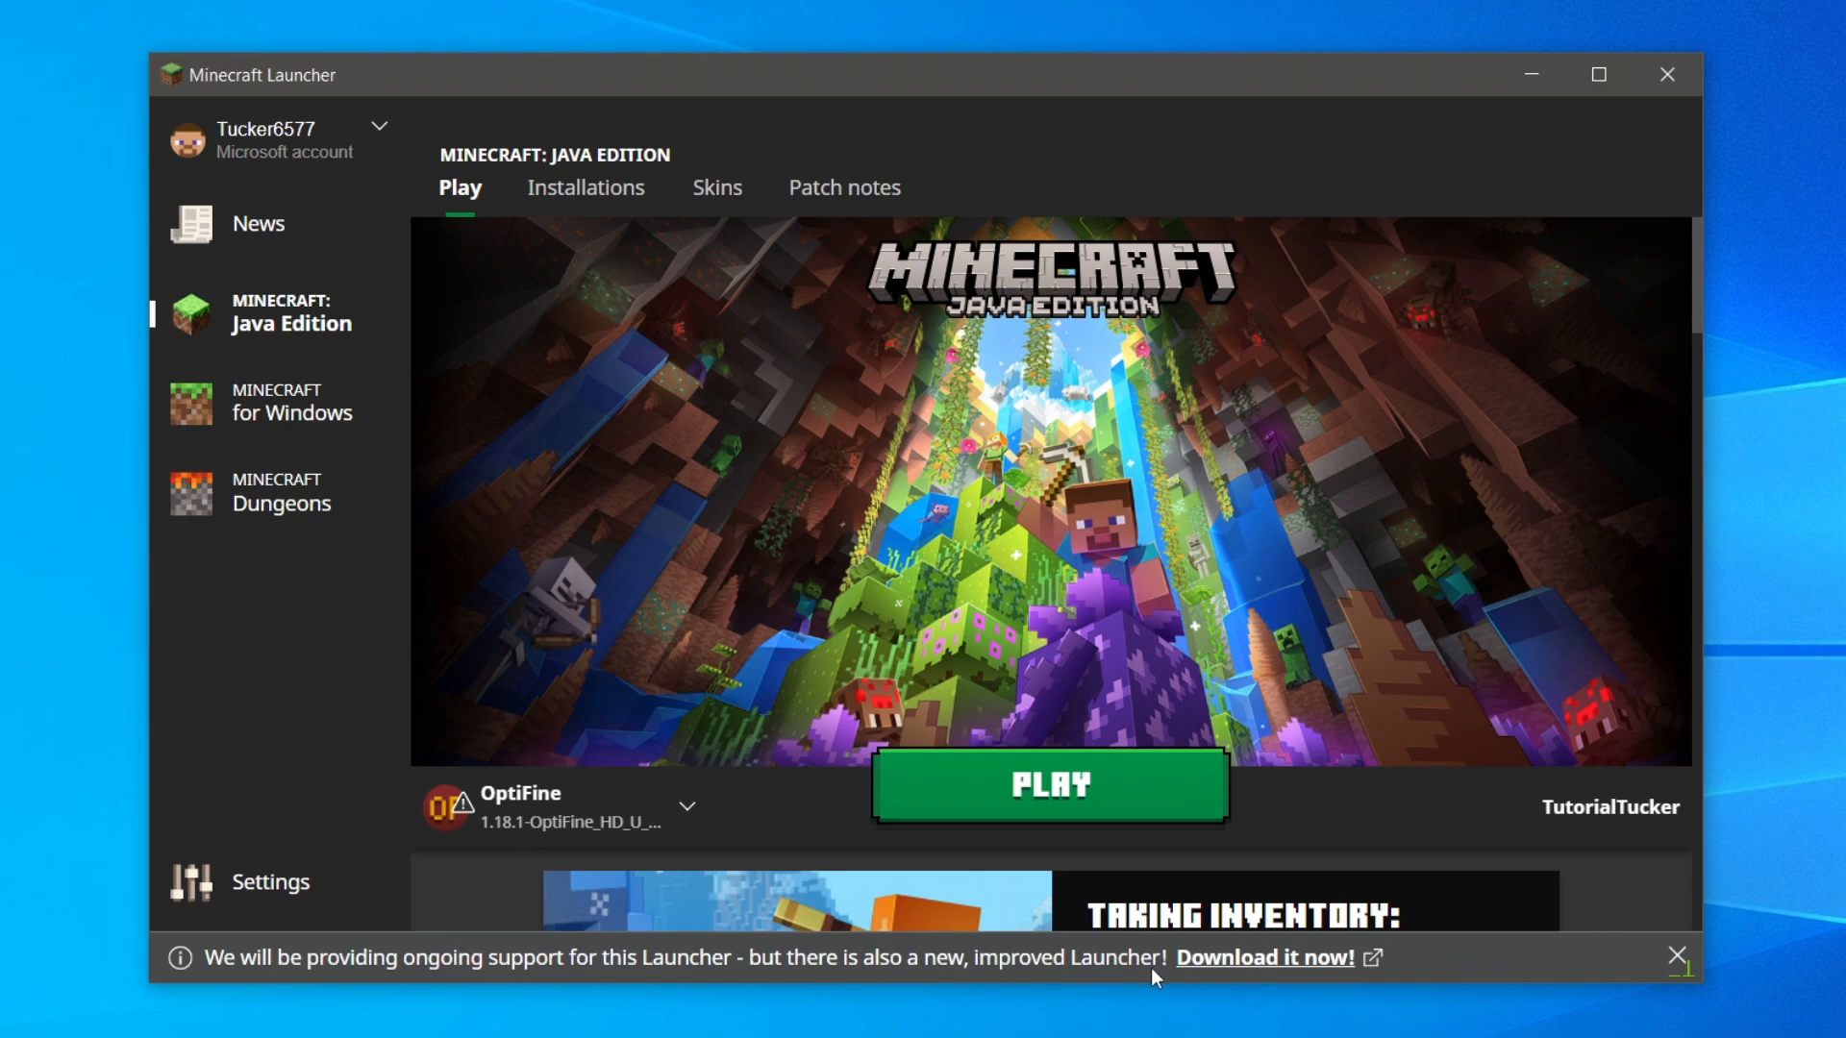
pyautogui.moveTo(1046, 606)
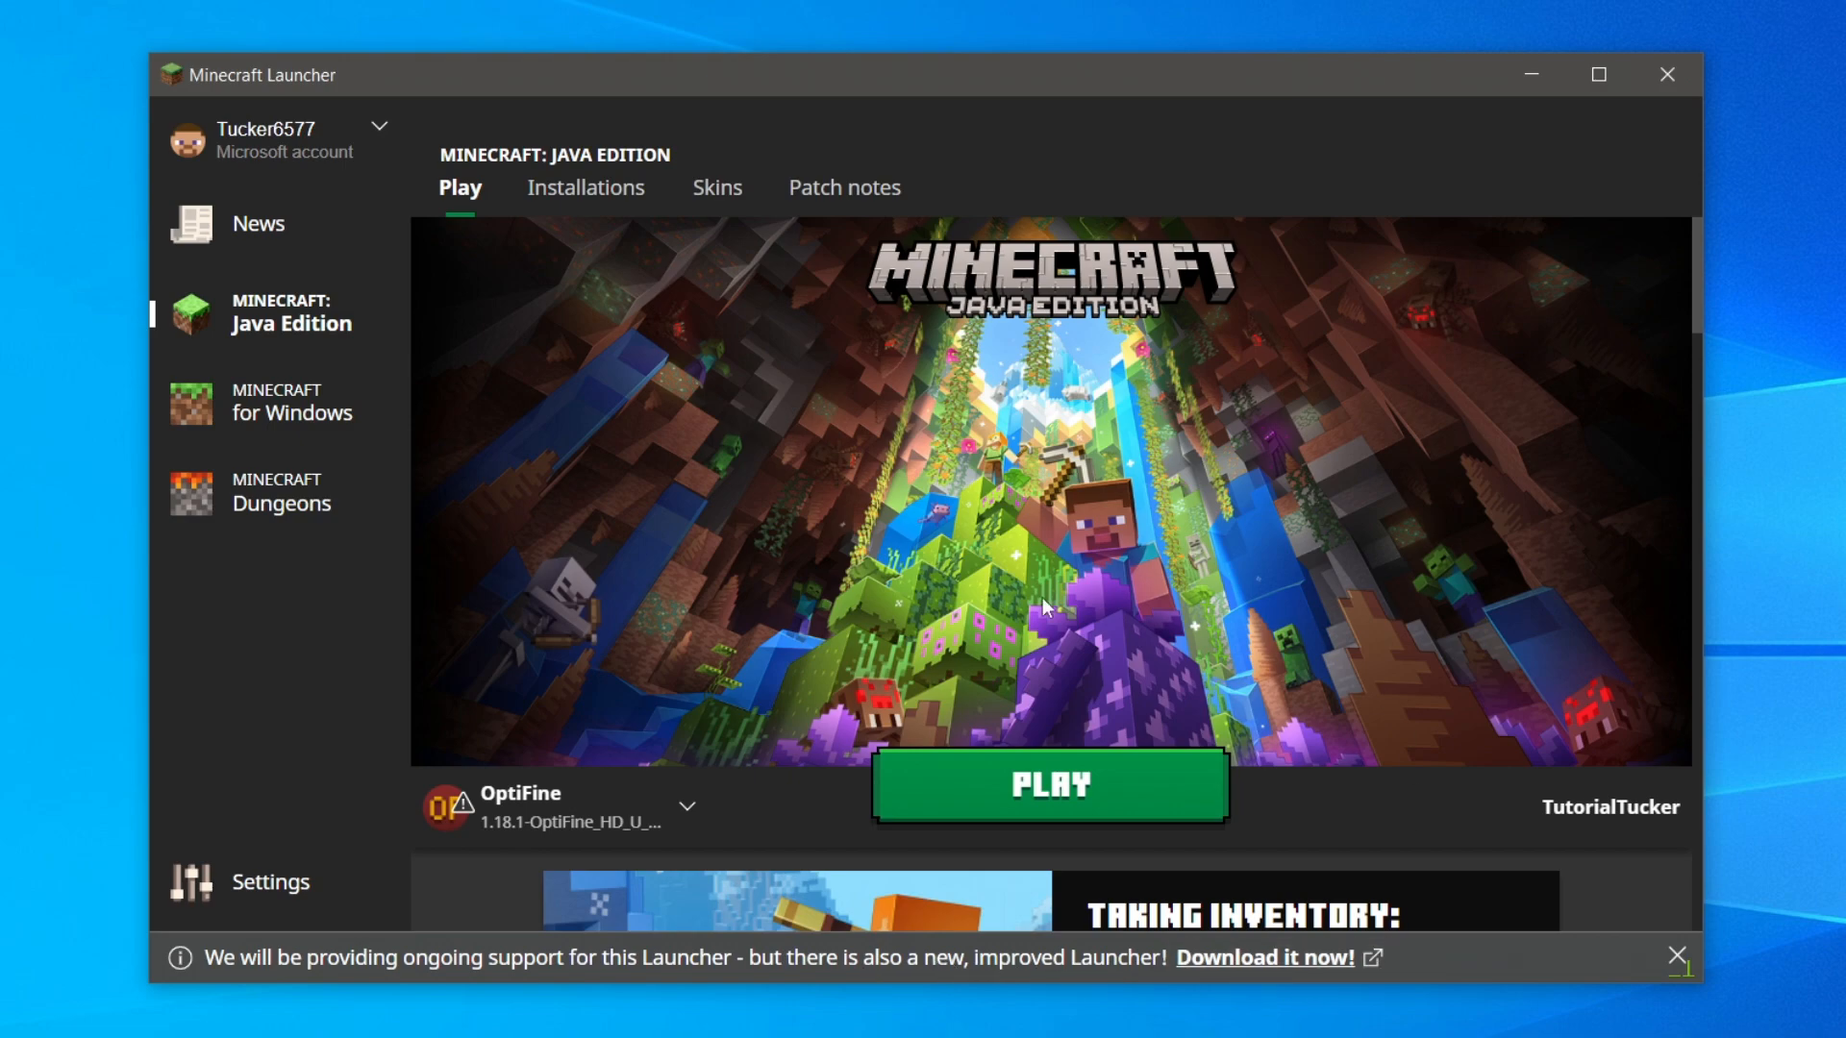
pyautogui.click(1597, 75)
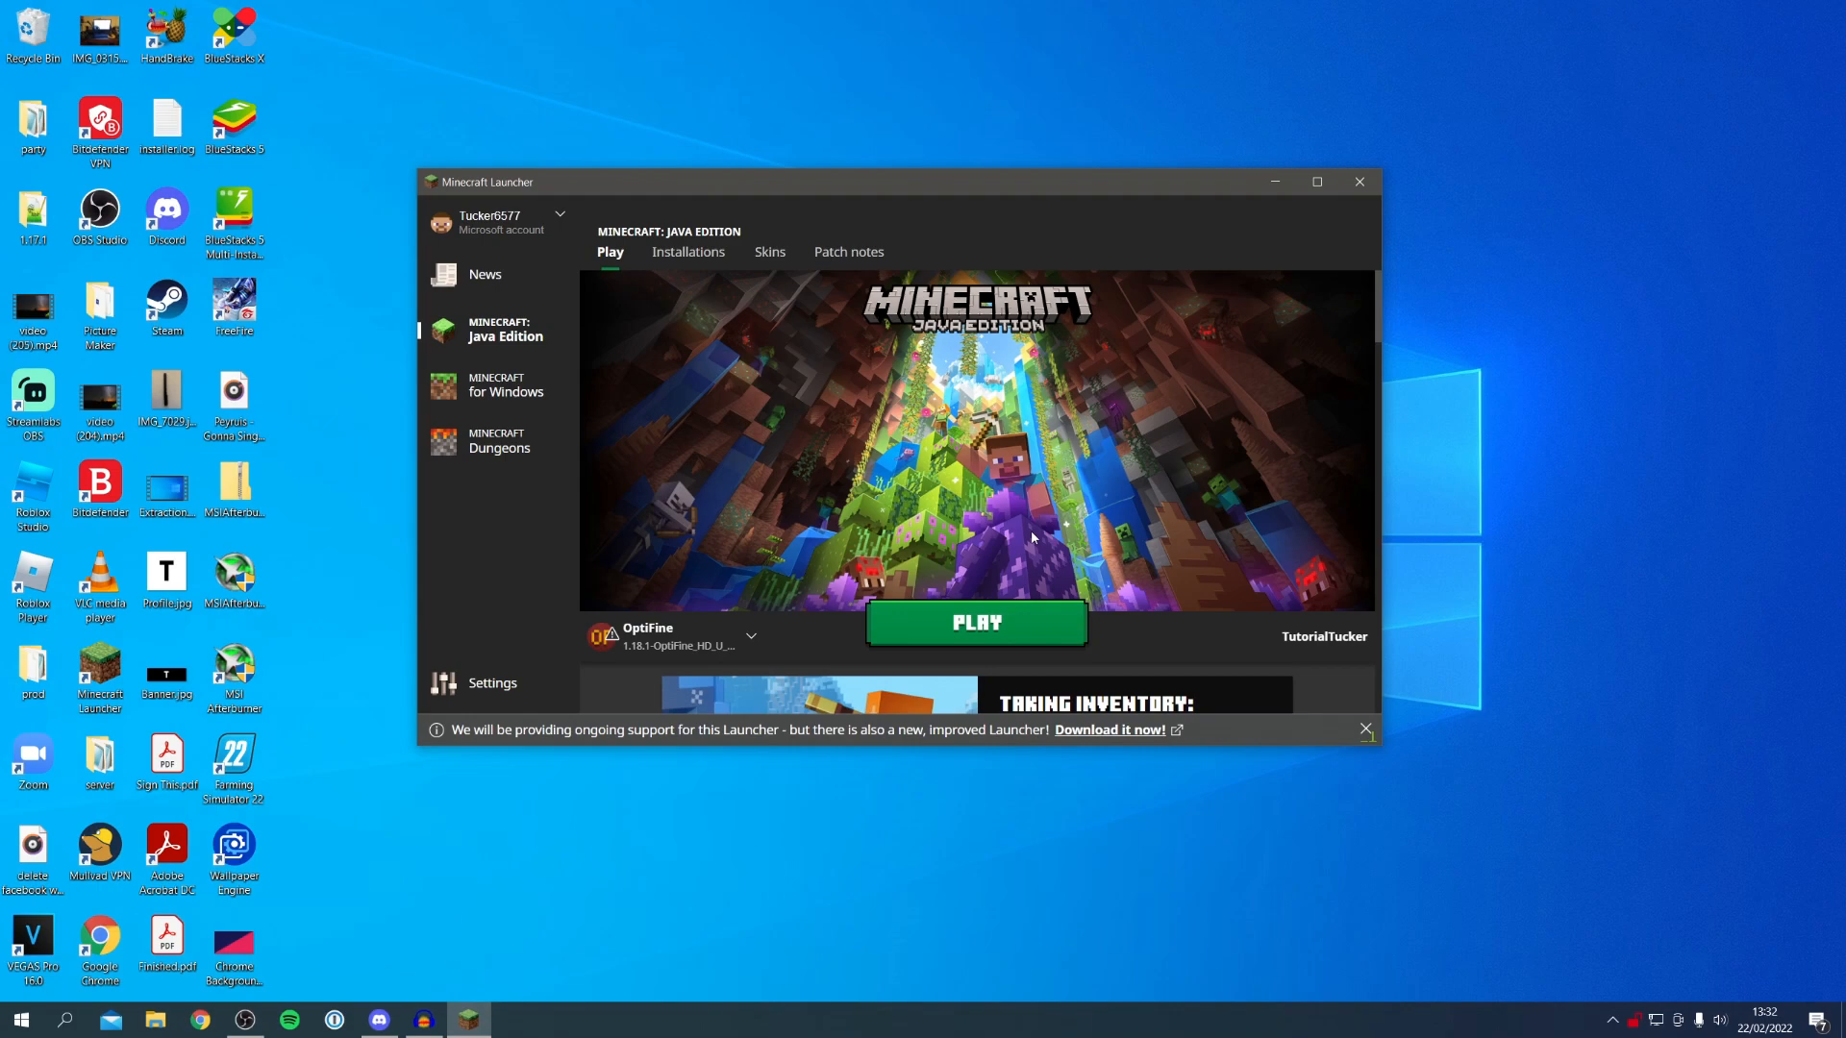
pyautogui.moveTo(1111, 731)
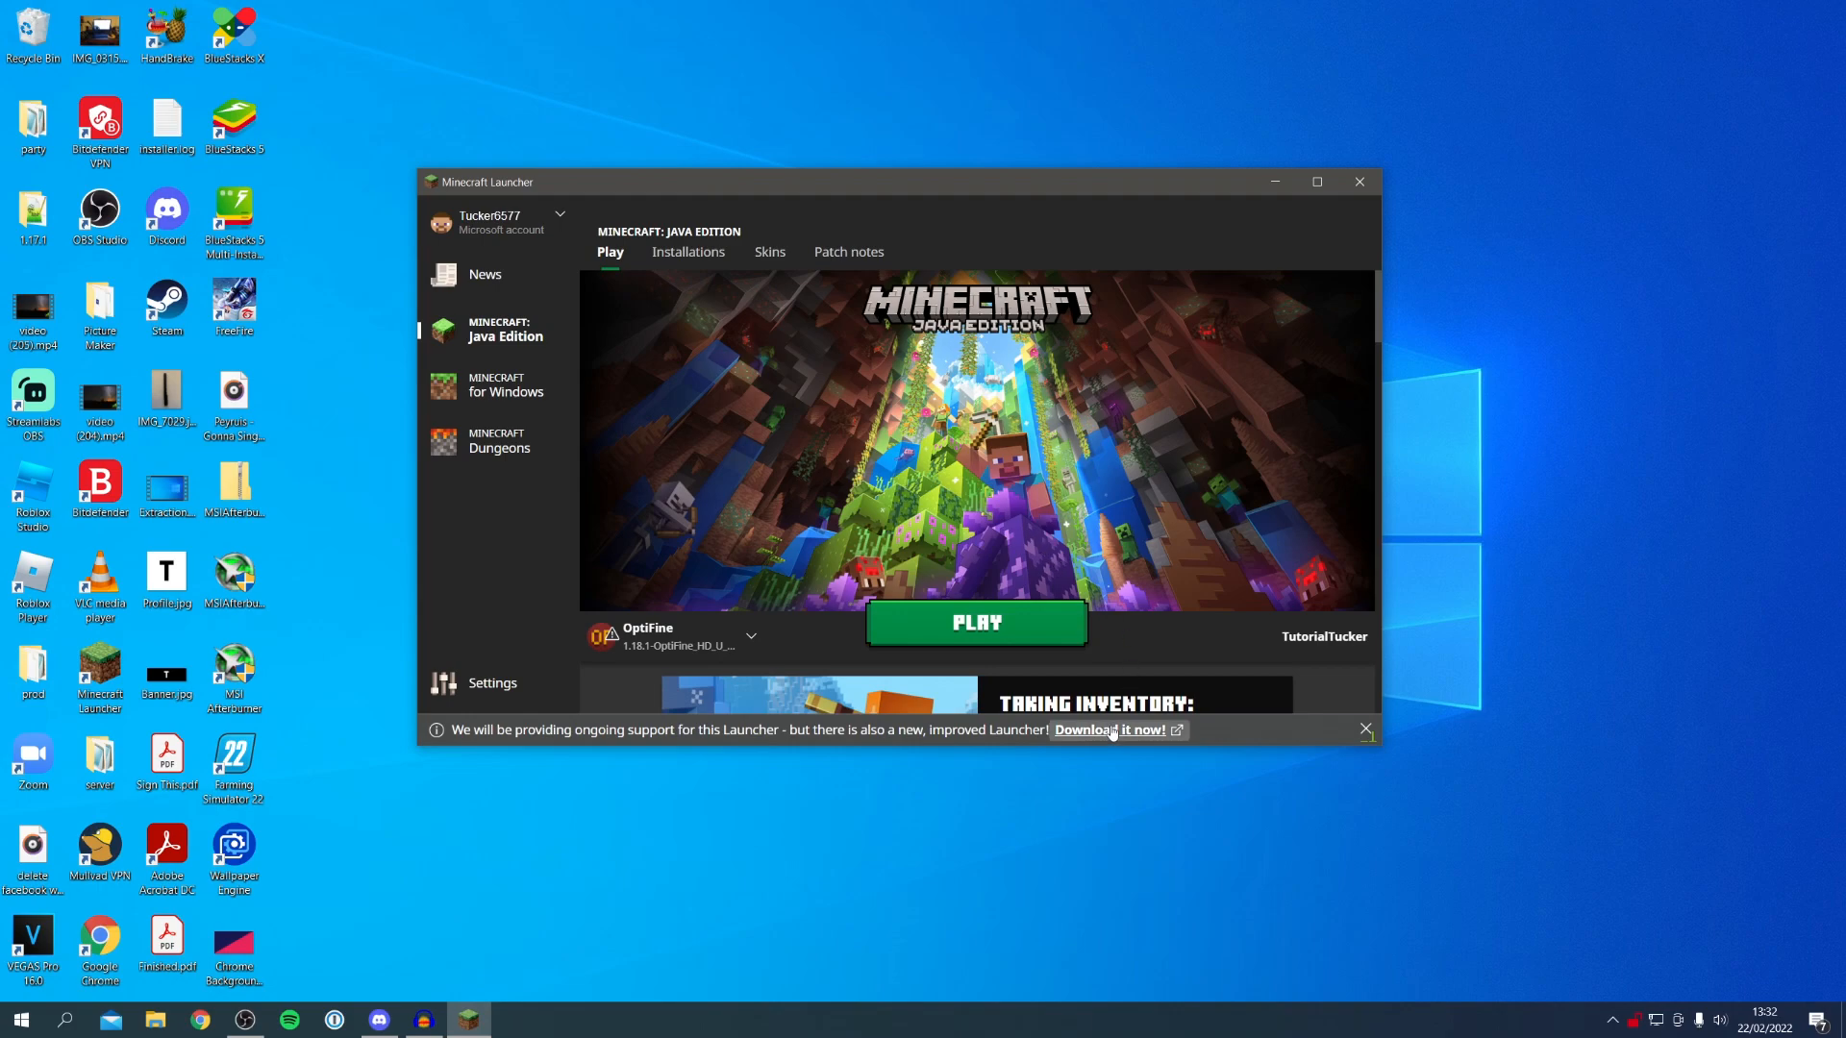
pyautogui.moveTo(1047, 387)
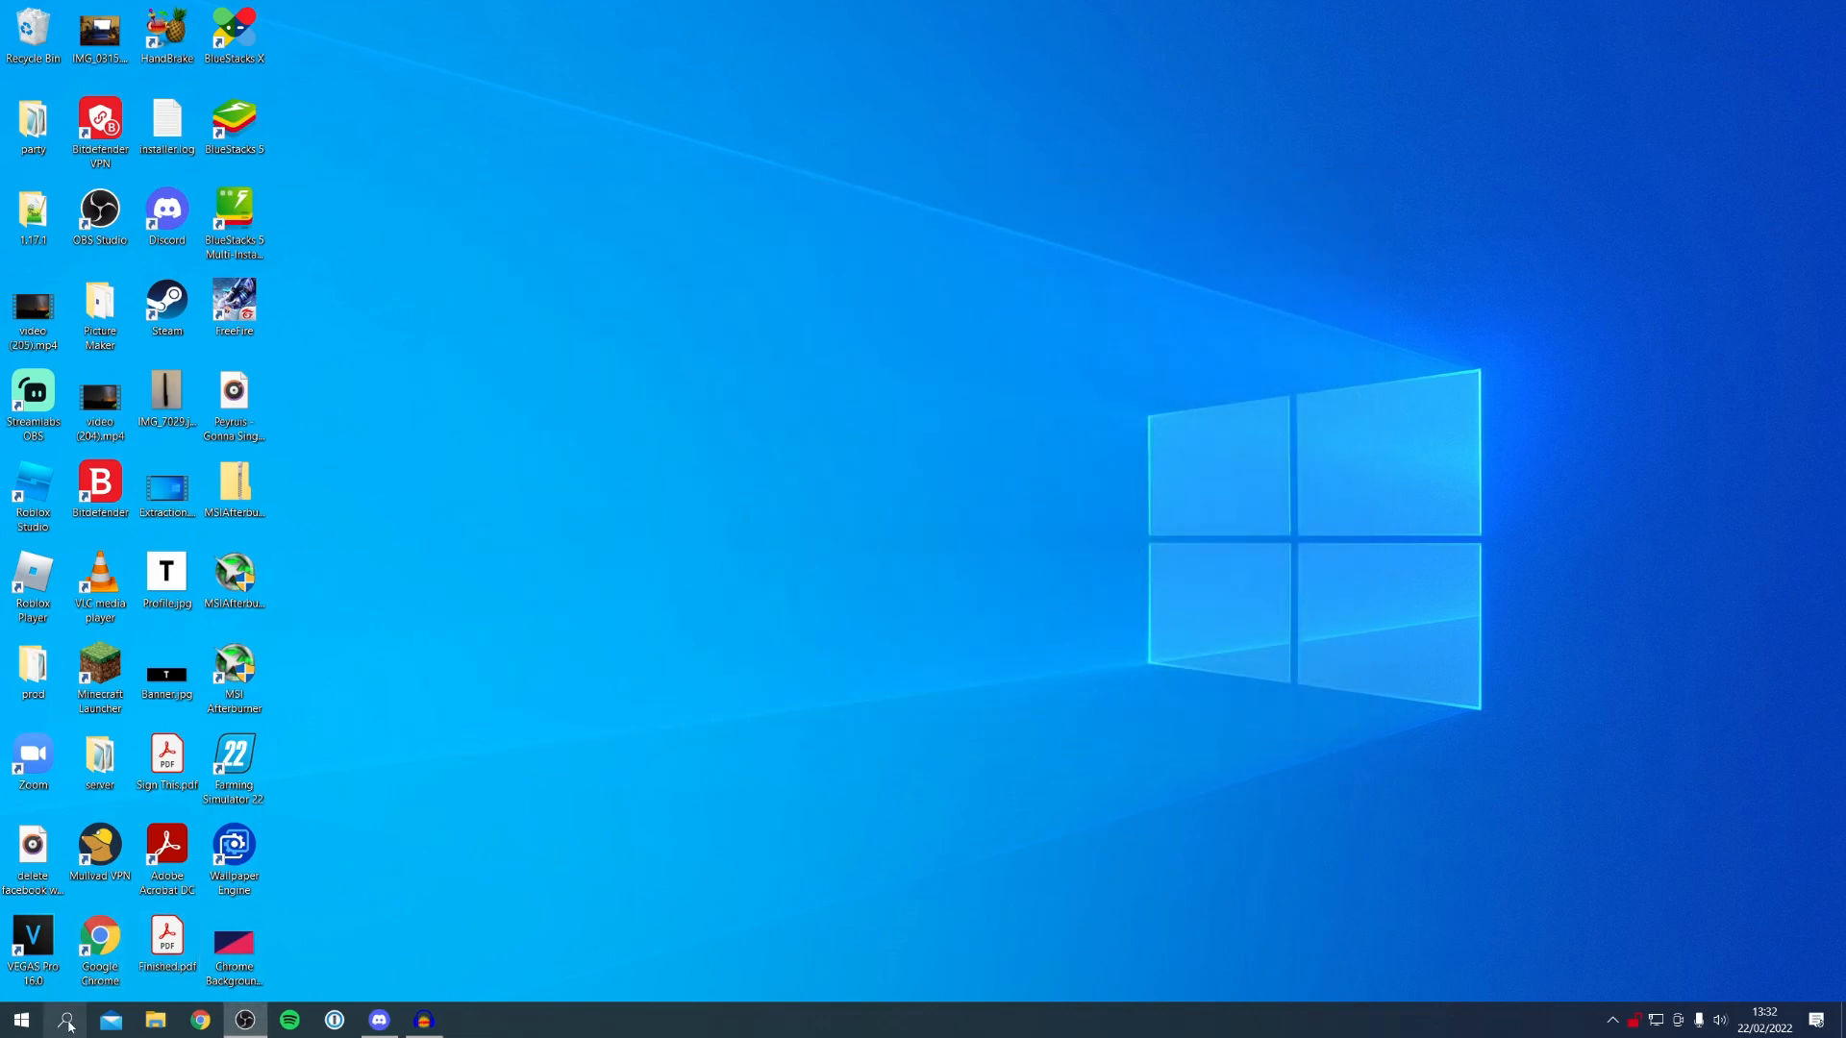
# Step: Bring up Windows Search to look for the Microsoft Store
pyautogui.click(67, 1019)
pyautogui.write('micro')
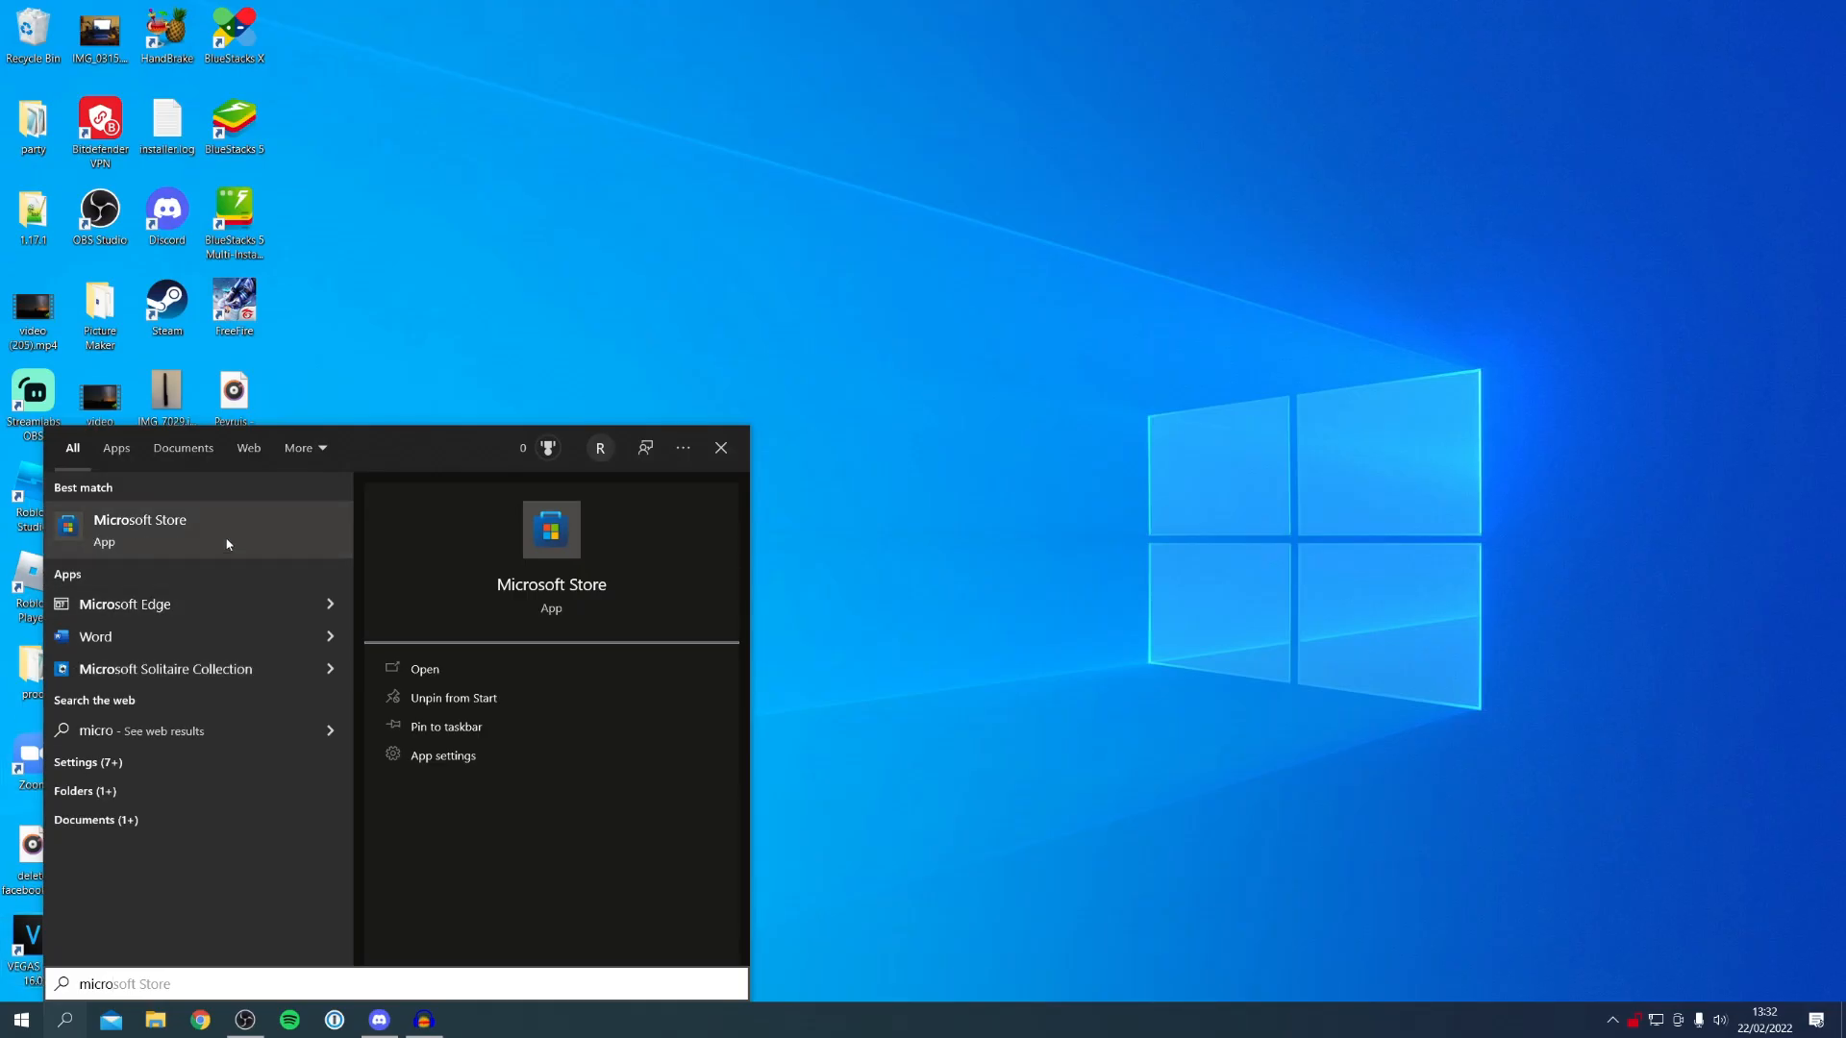
pyautogui.moveTo(171, 533)
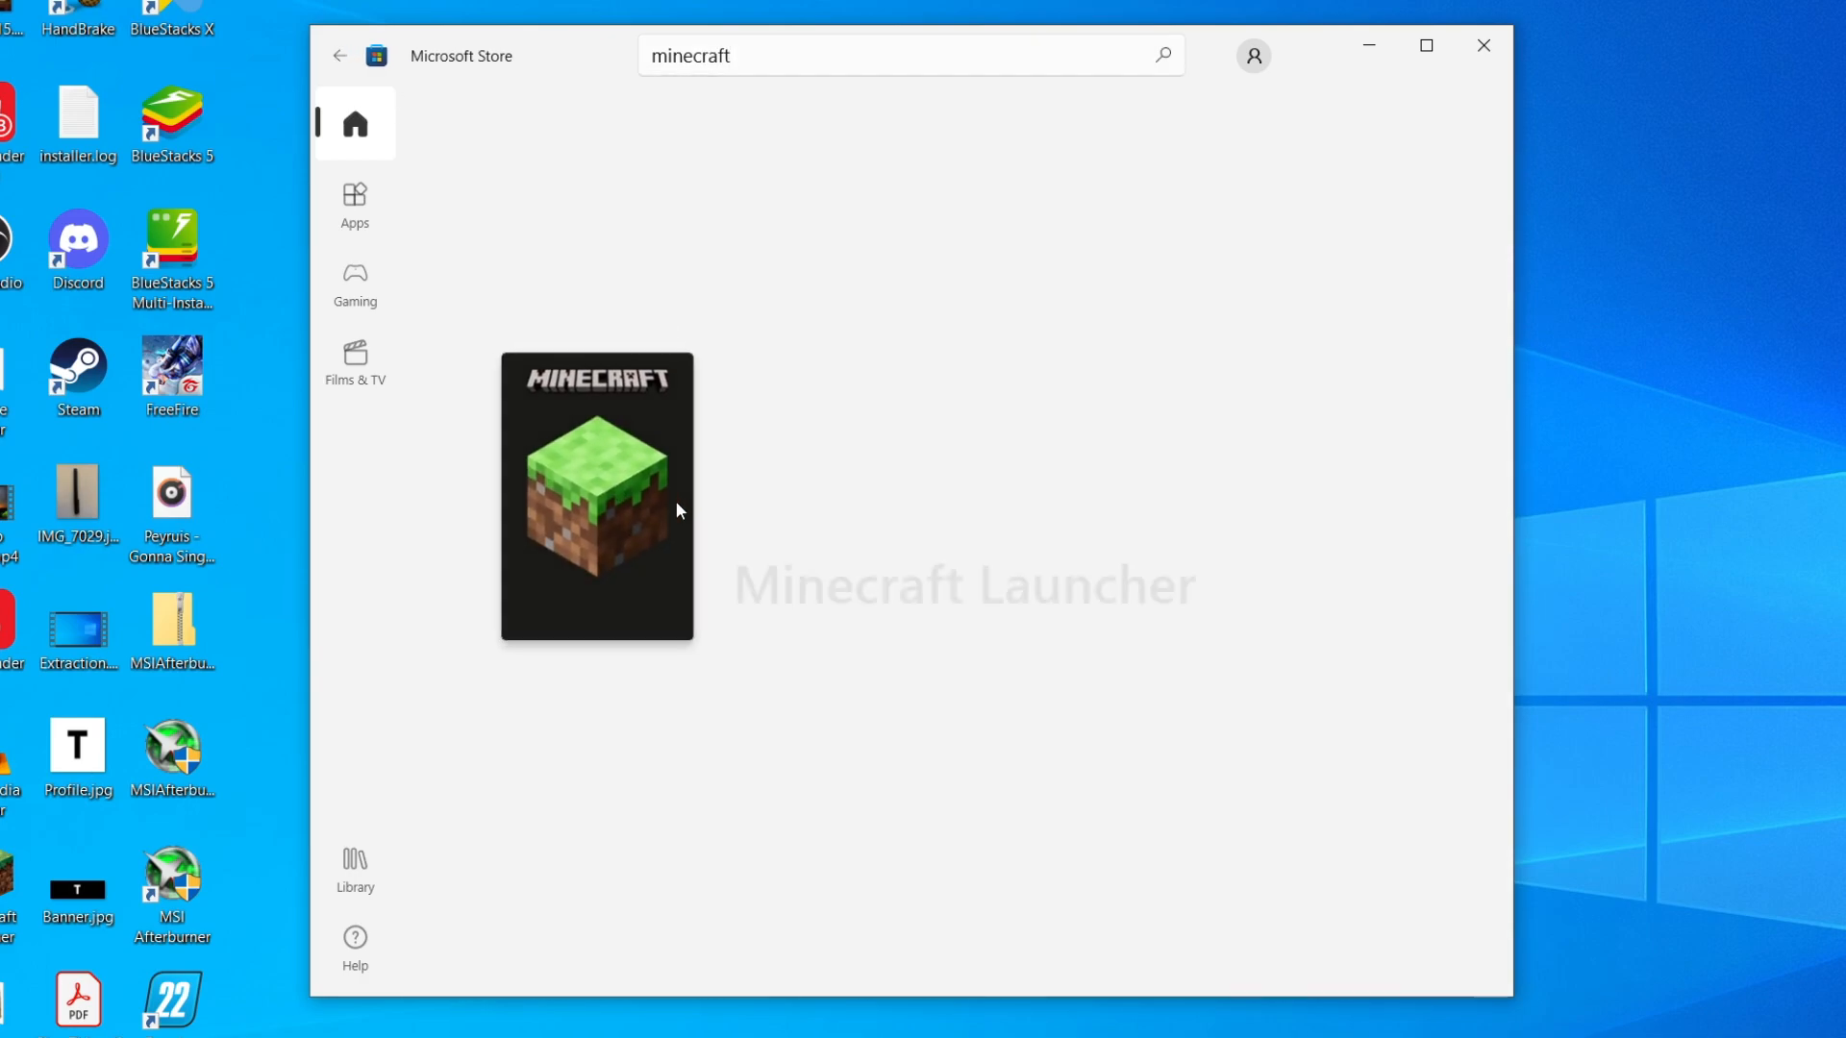
# Step: Go to the Minecraft Launcher product page by Microsoft Studios in the store
pyautogui.click(596, 494)
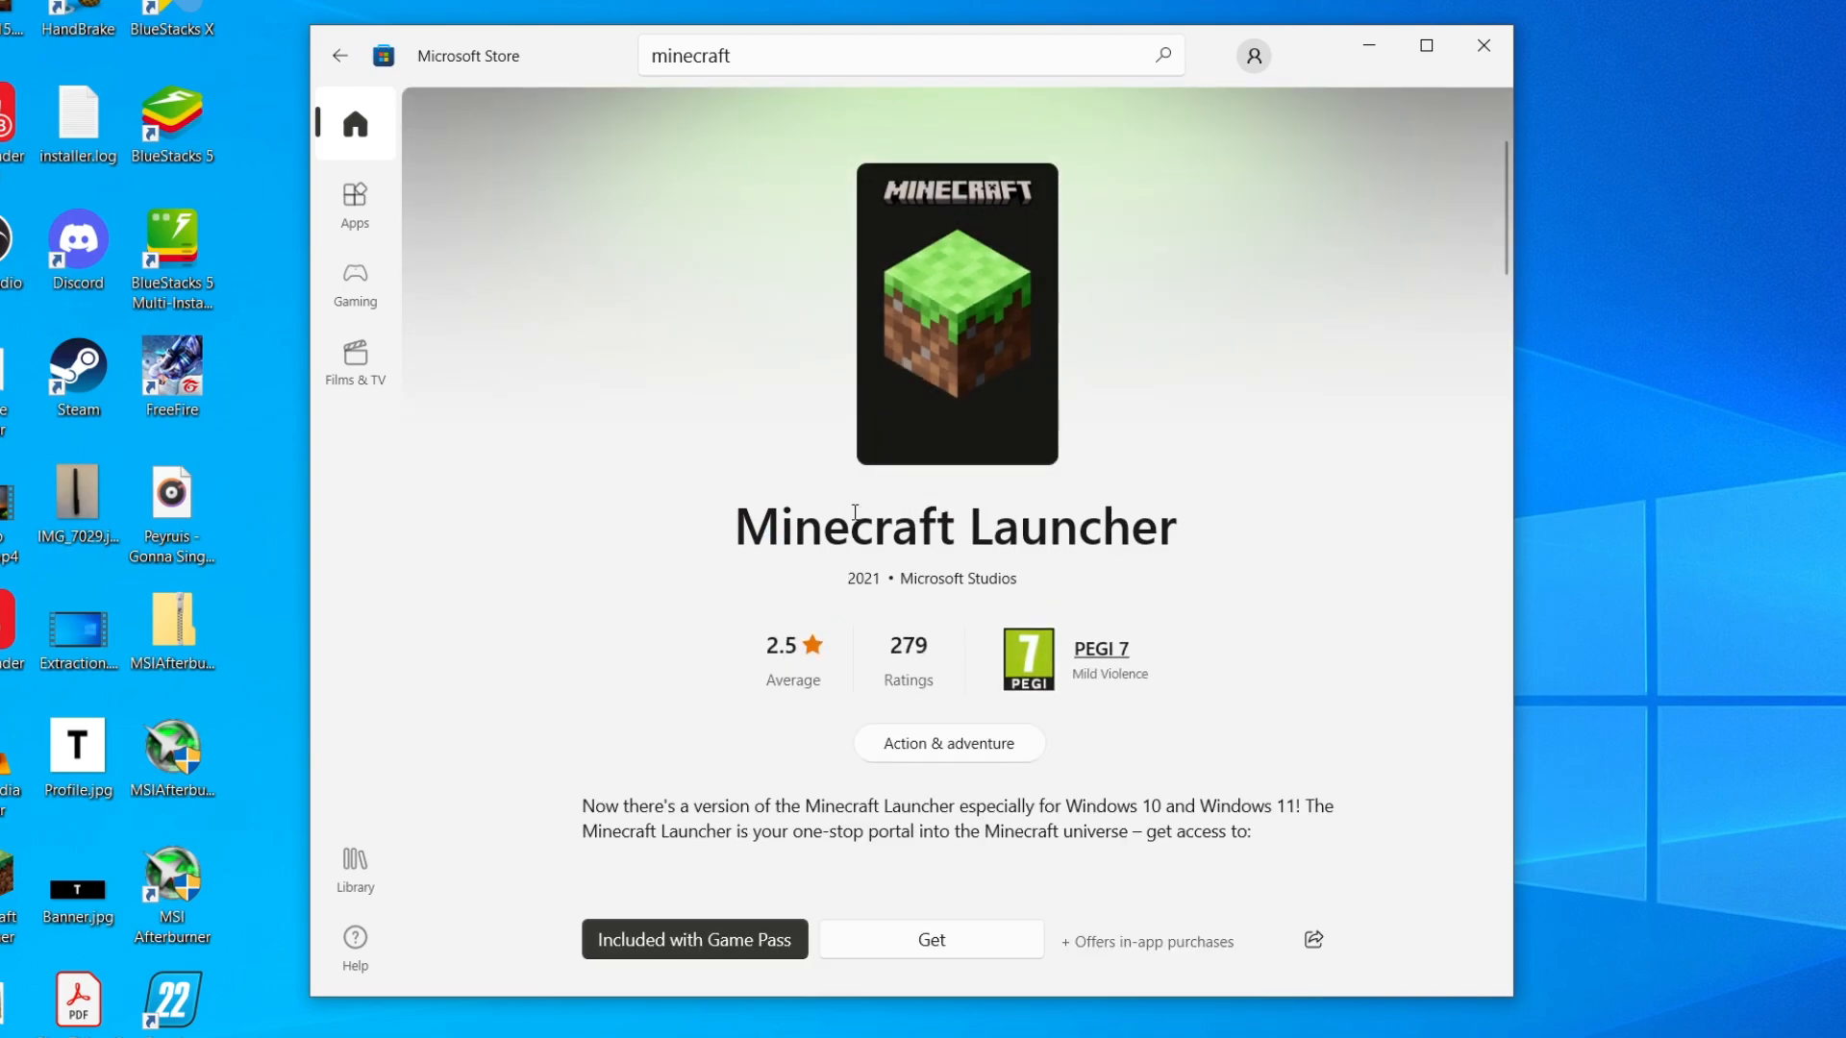
pyautogui.moveTo(854, 342)
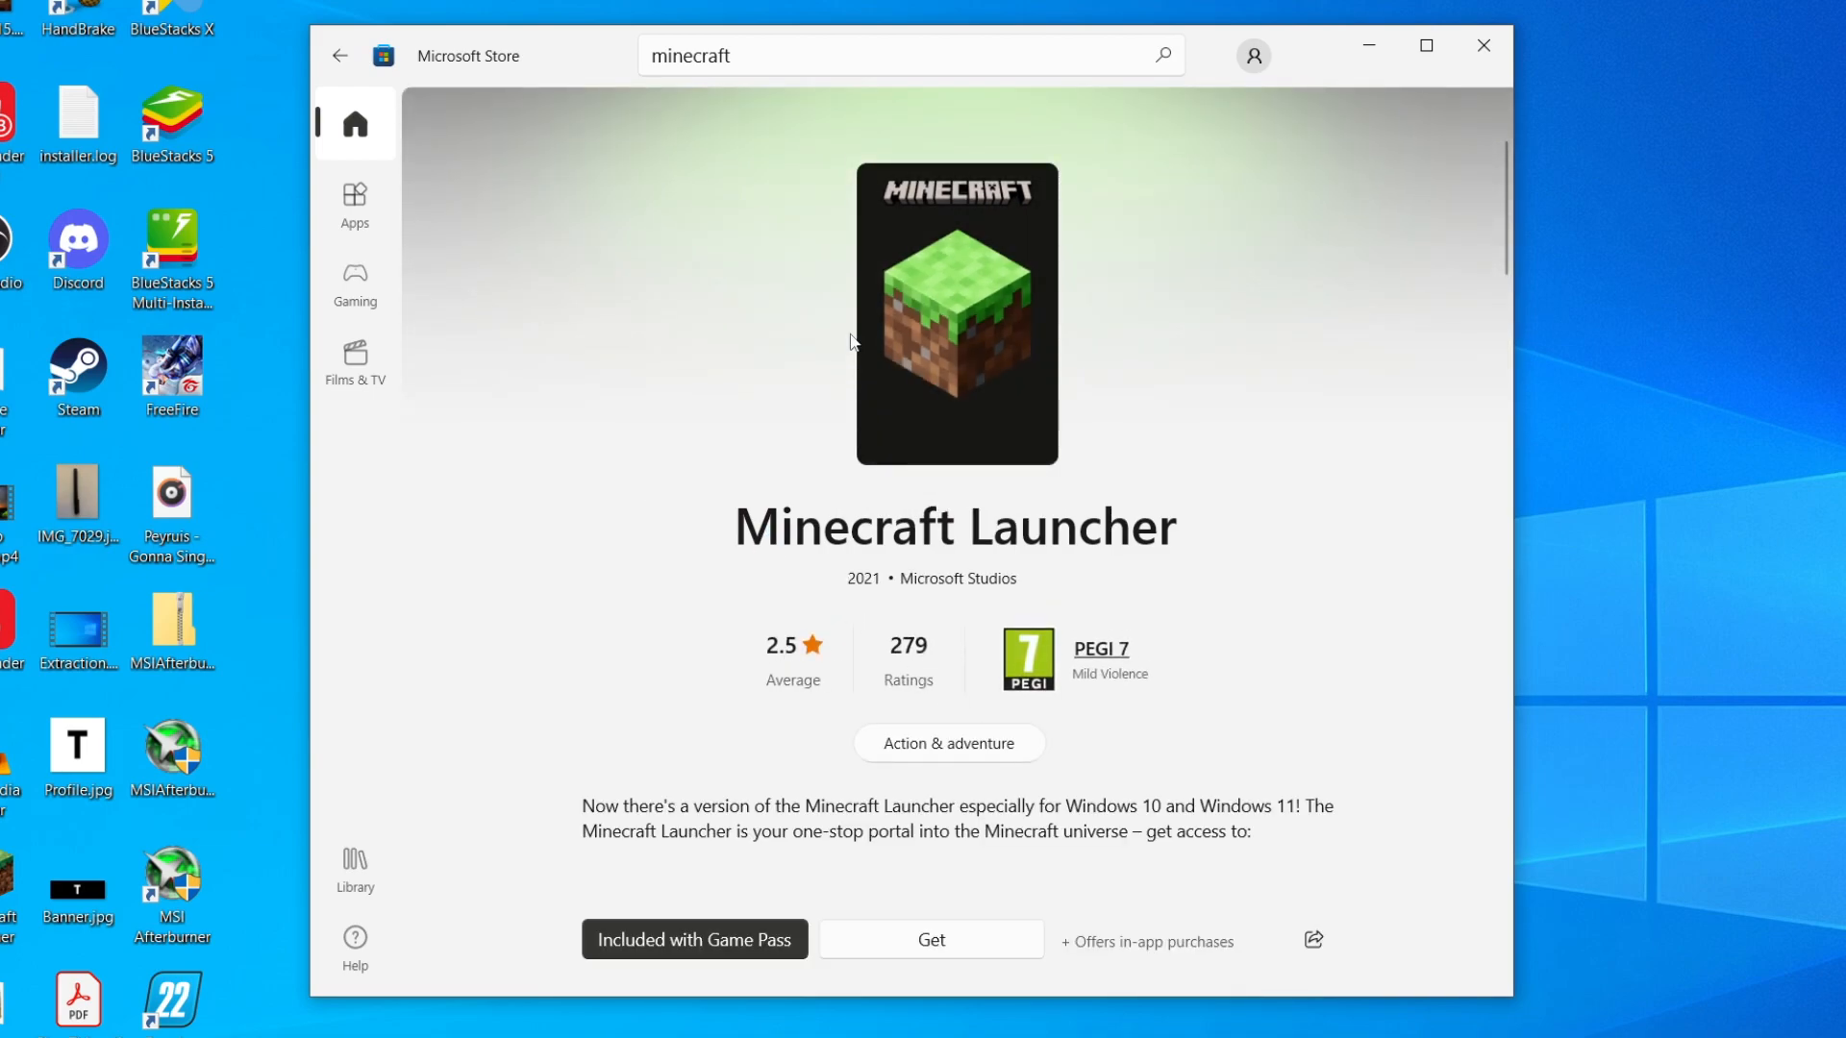
pyautogui.moveTo(890, 354)
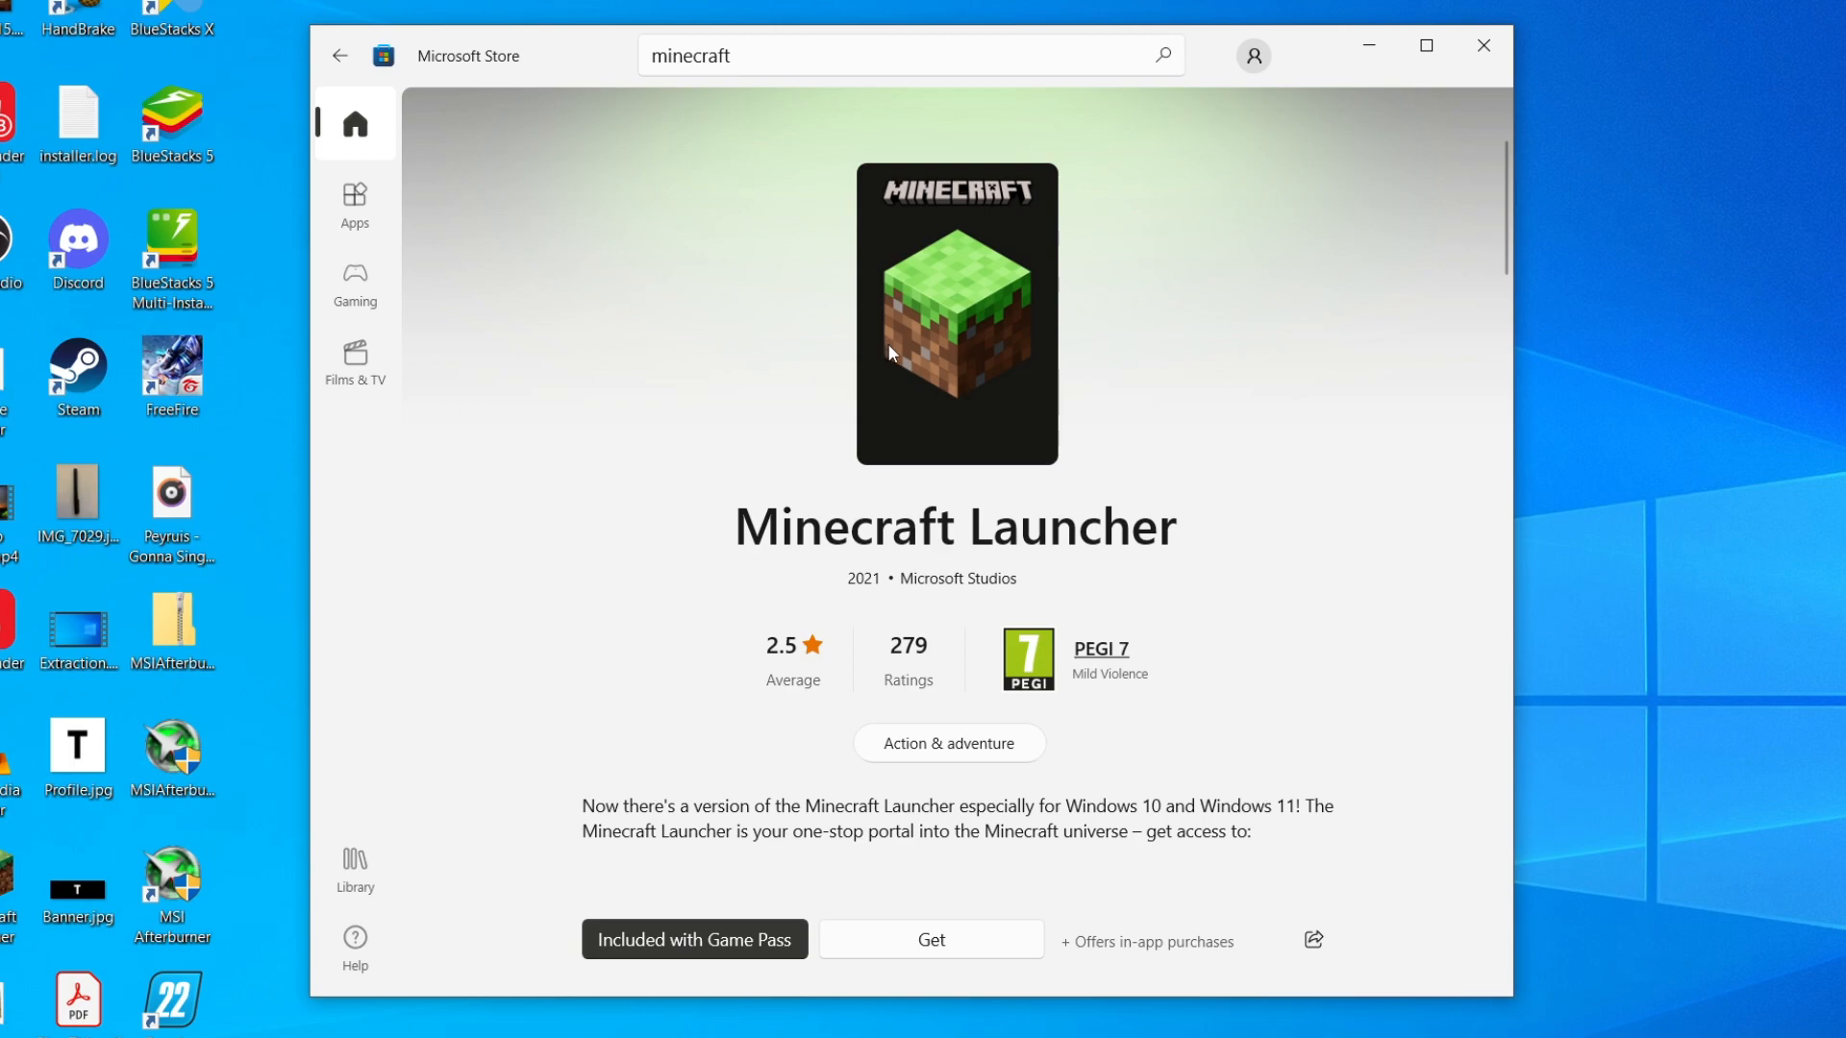
pyautogui.moveTo(1173, 112)
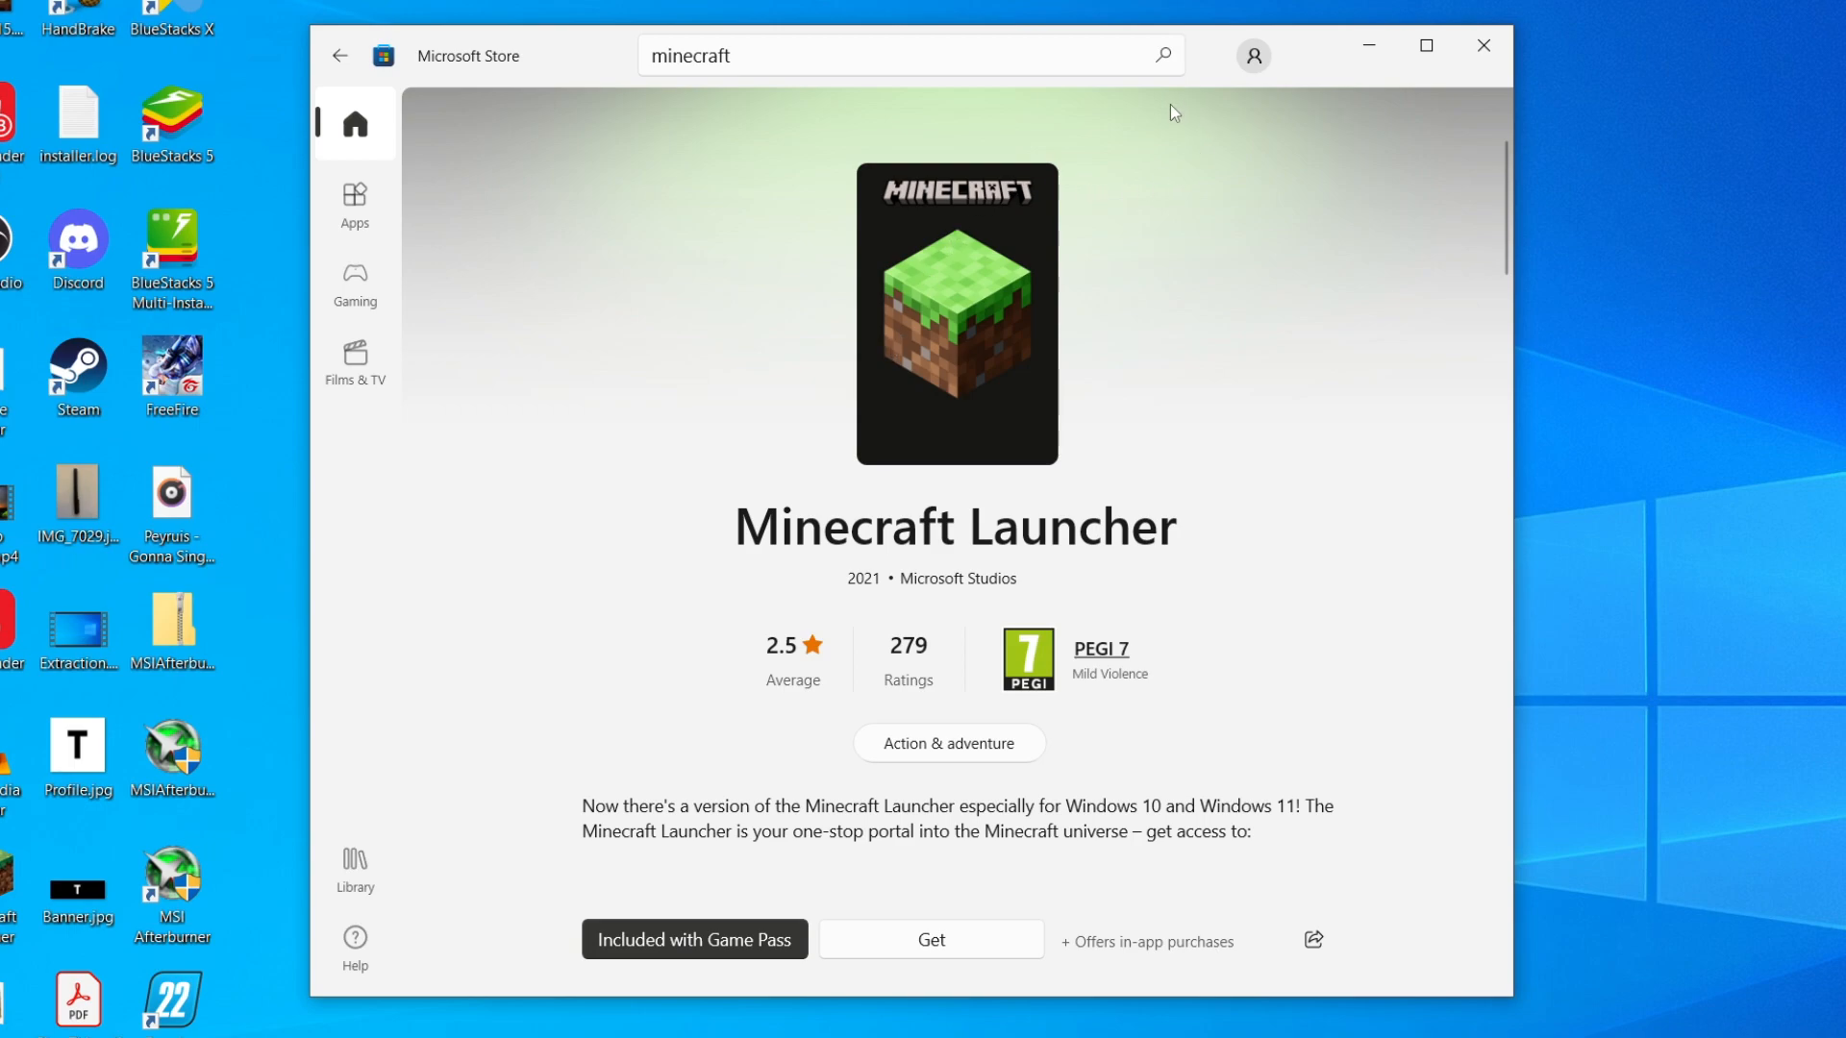
pyautogui.moveTo(1253, 56)
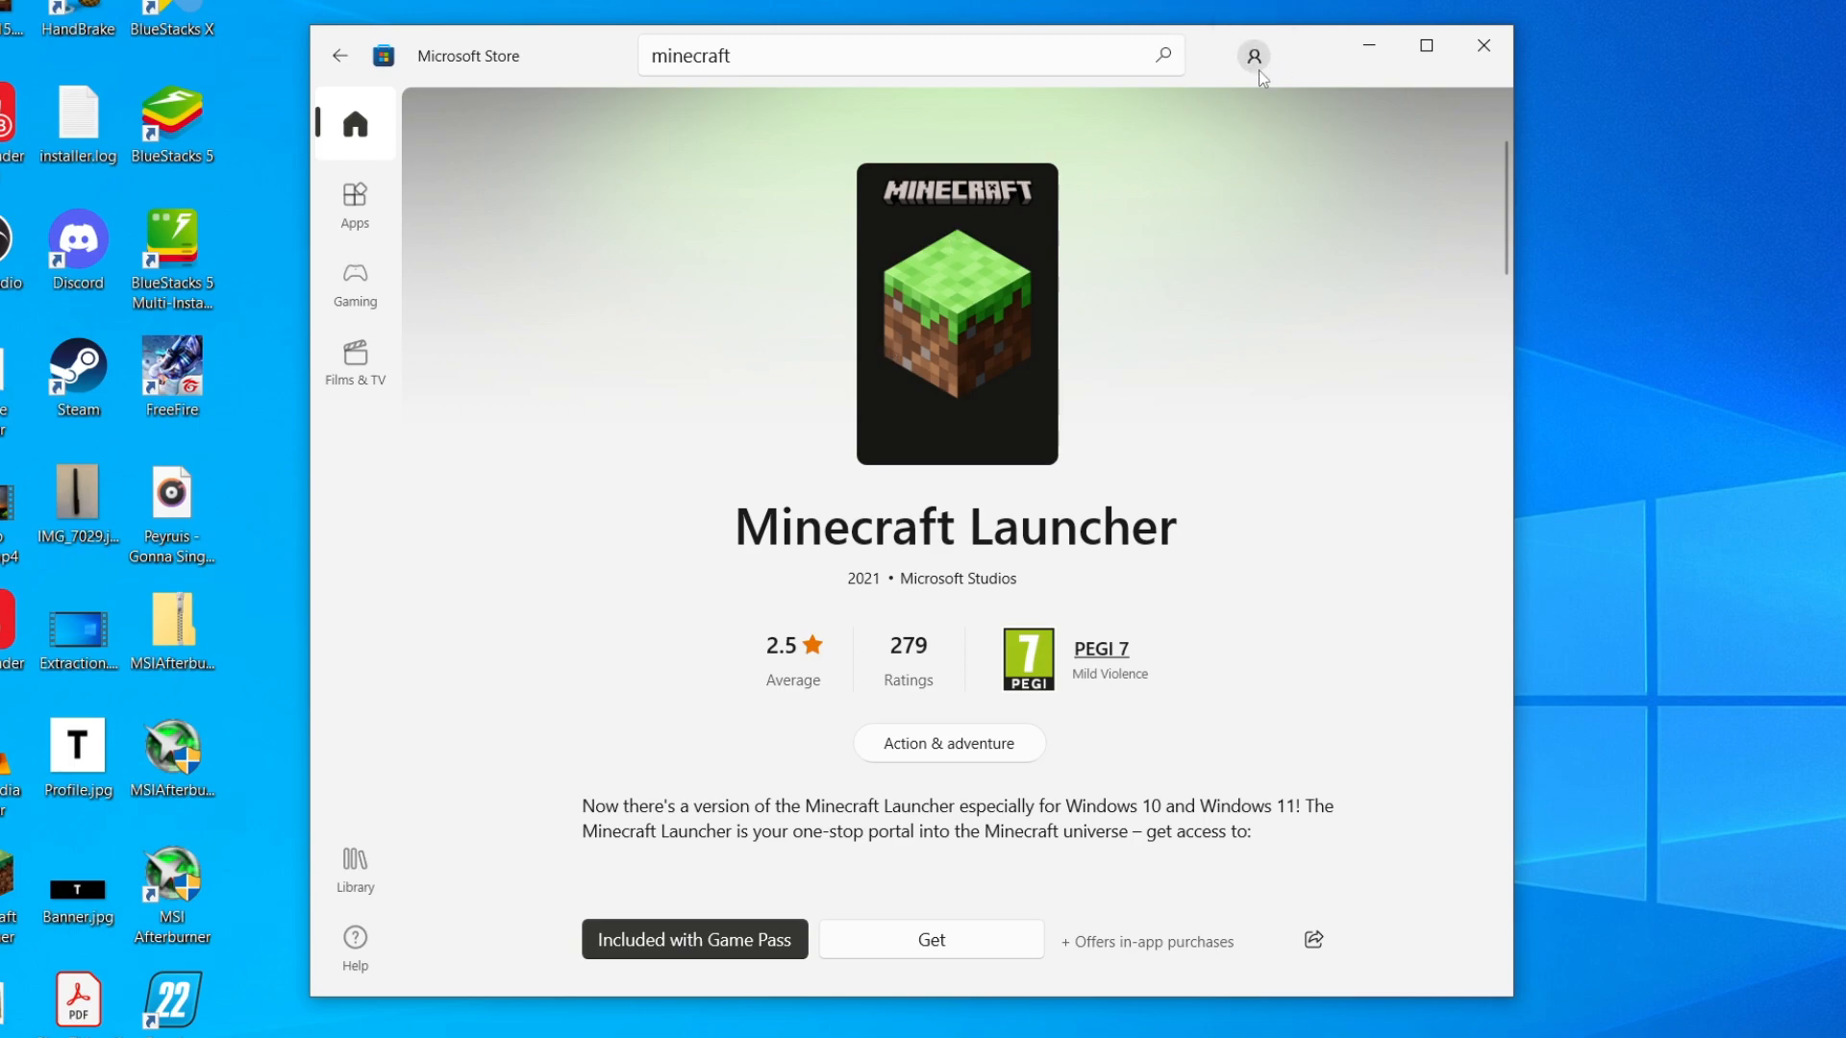
pyautogui.click(1252, 56)
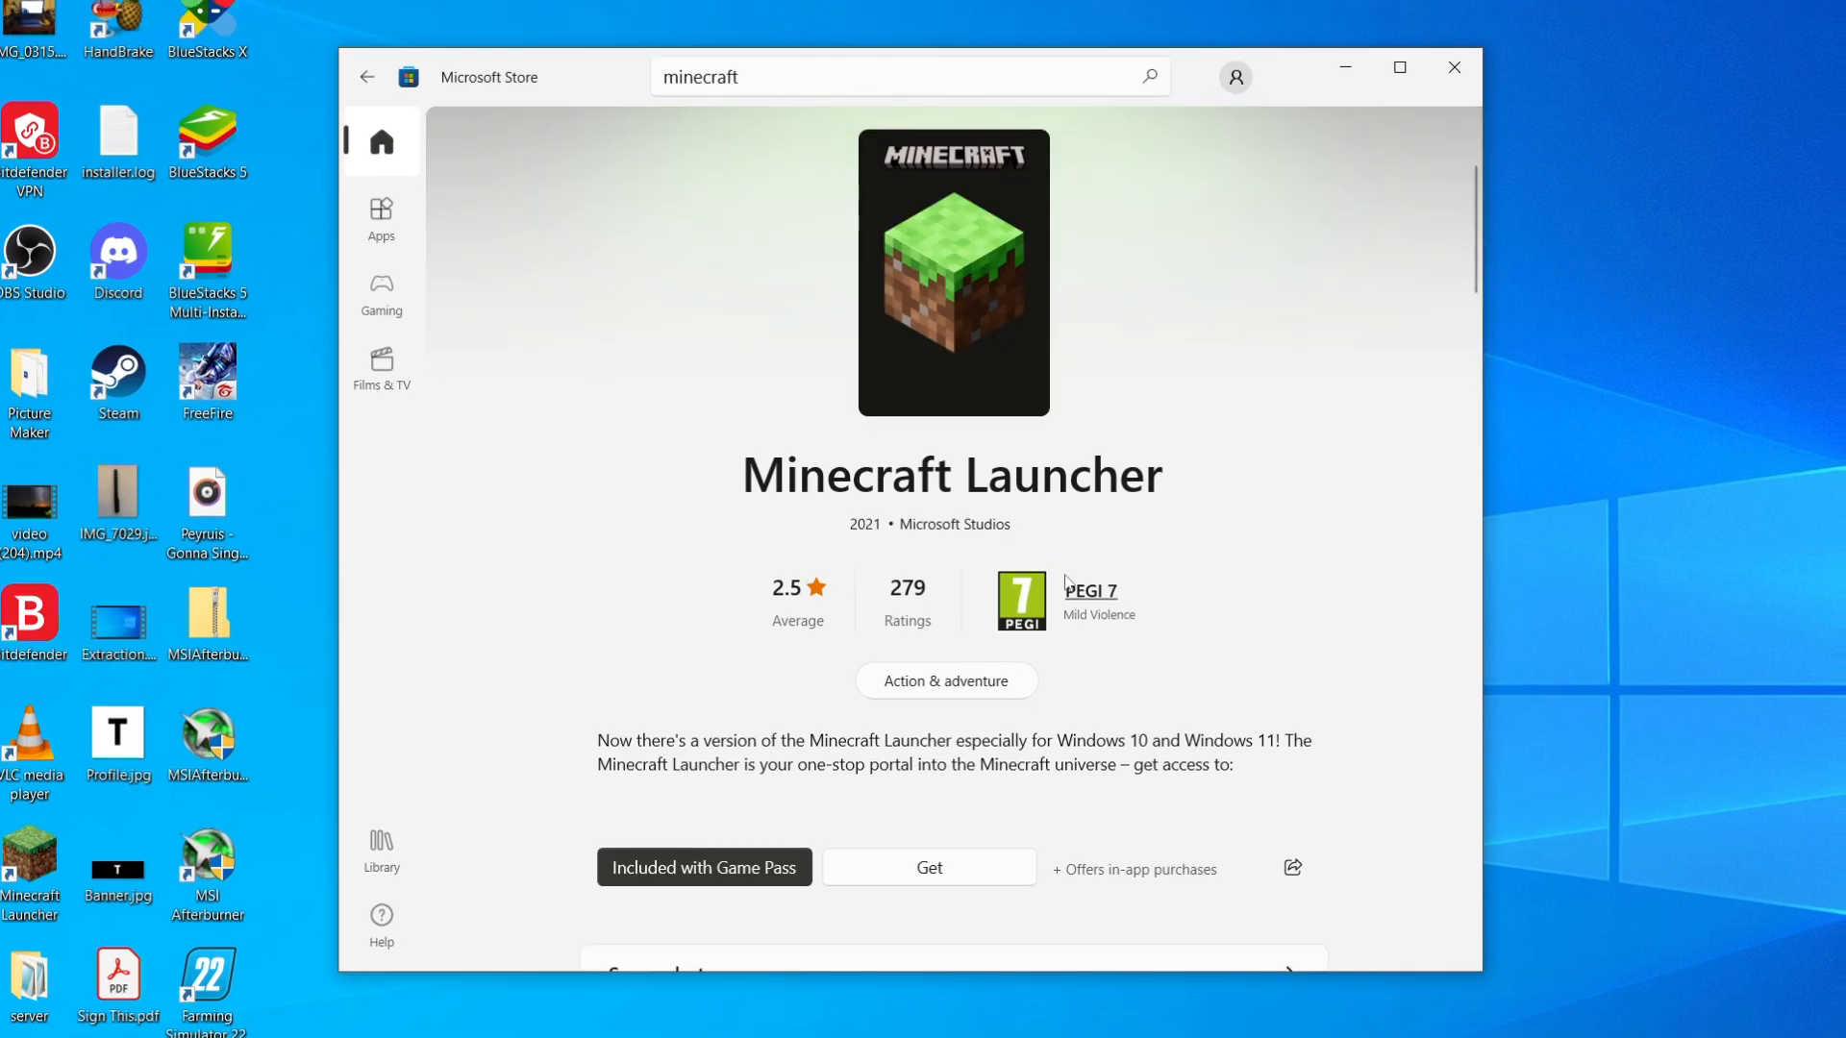
pyautogui.moveTo(993, 388)
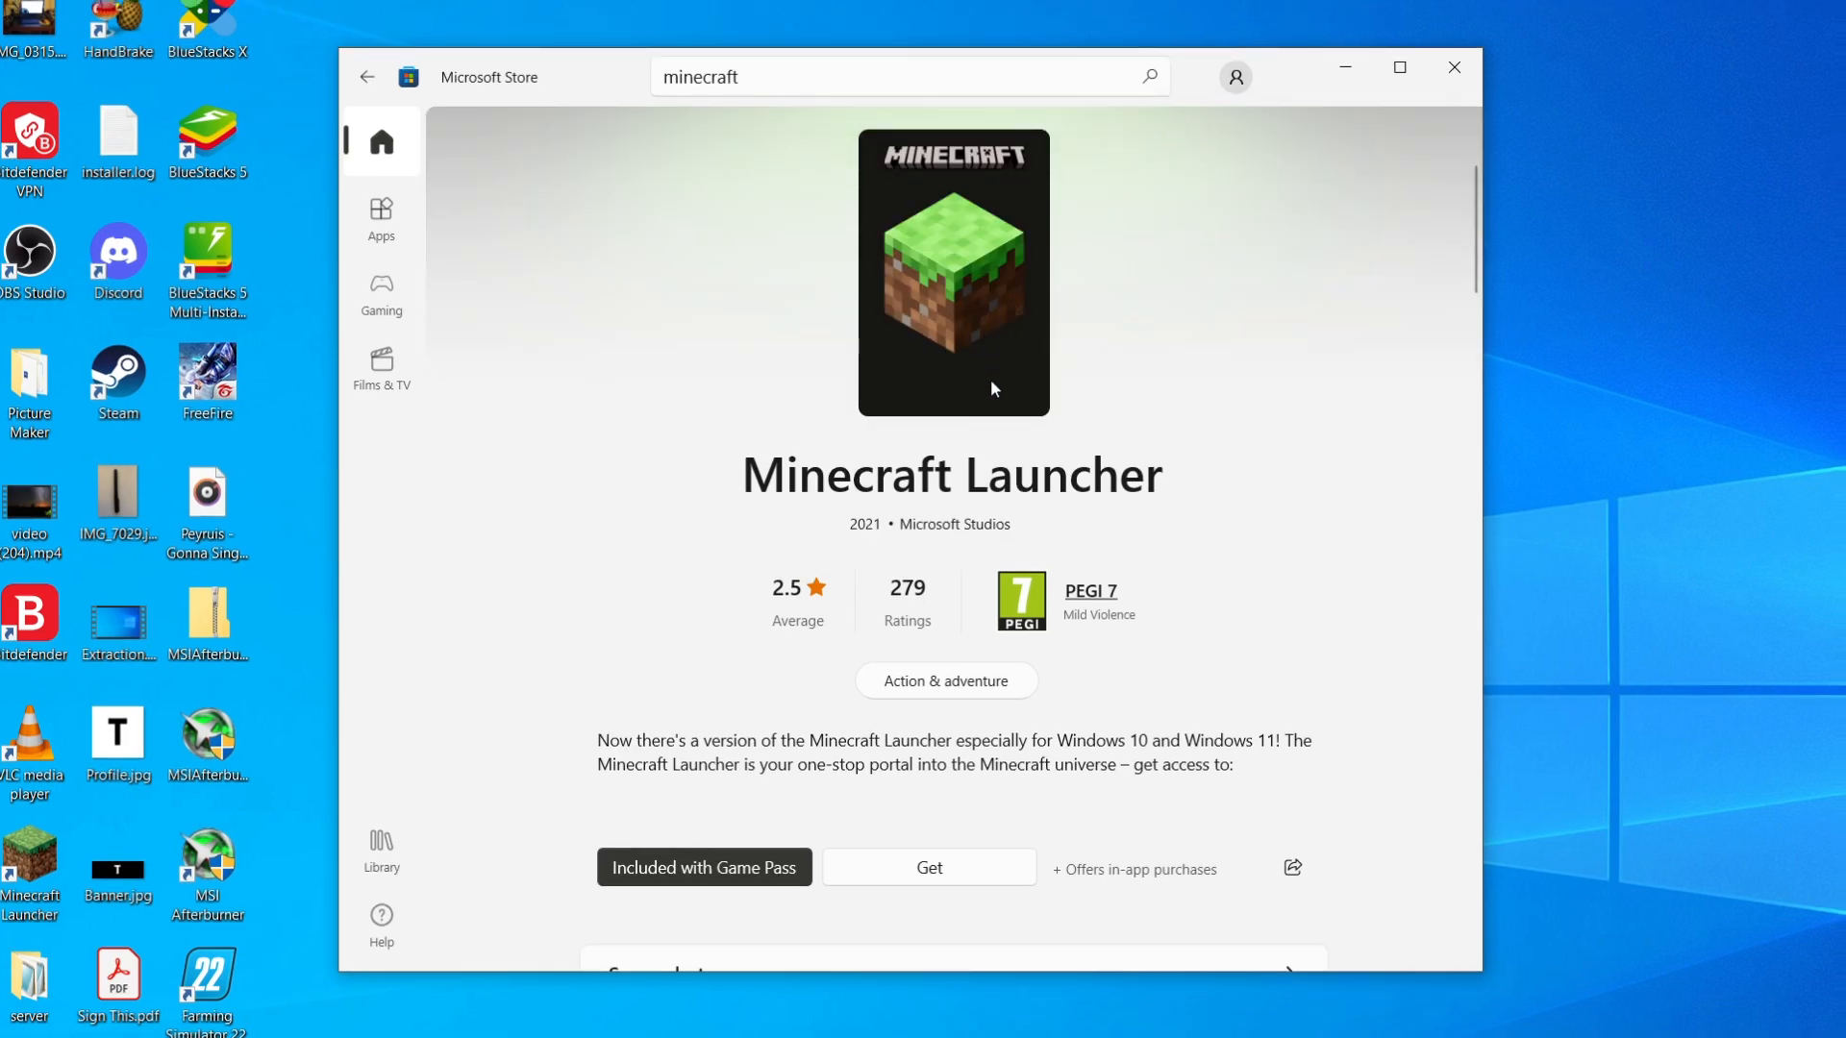
pyautogui.moveTo(1036, 358)
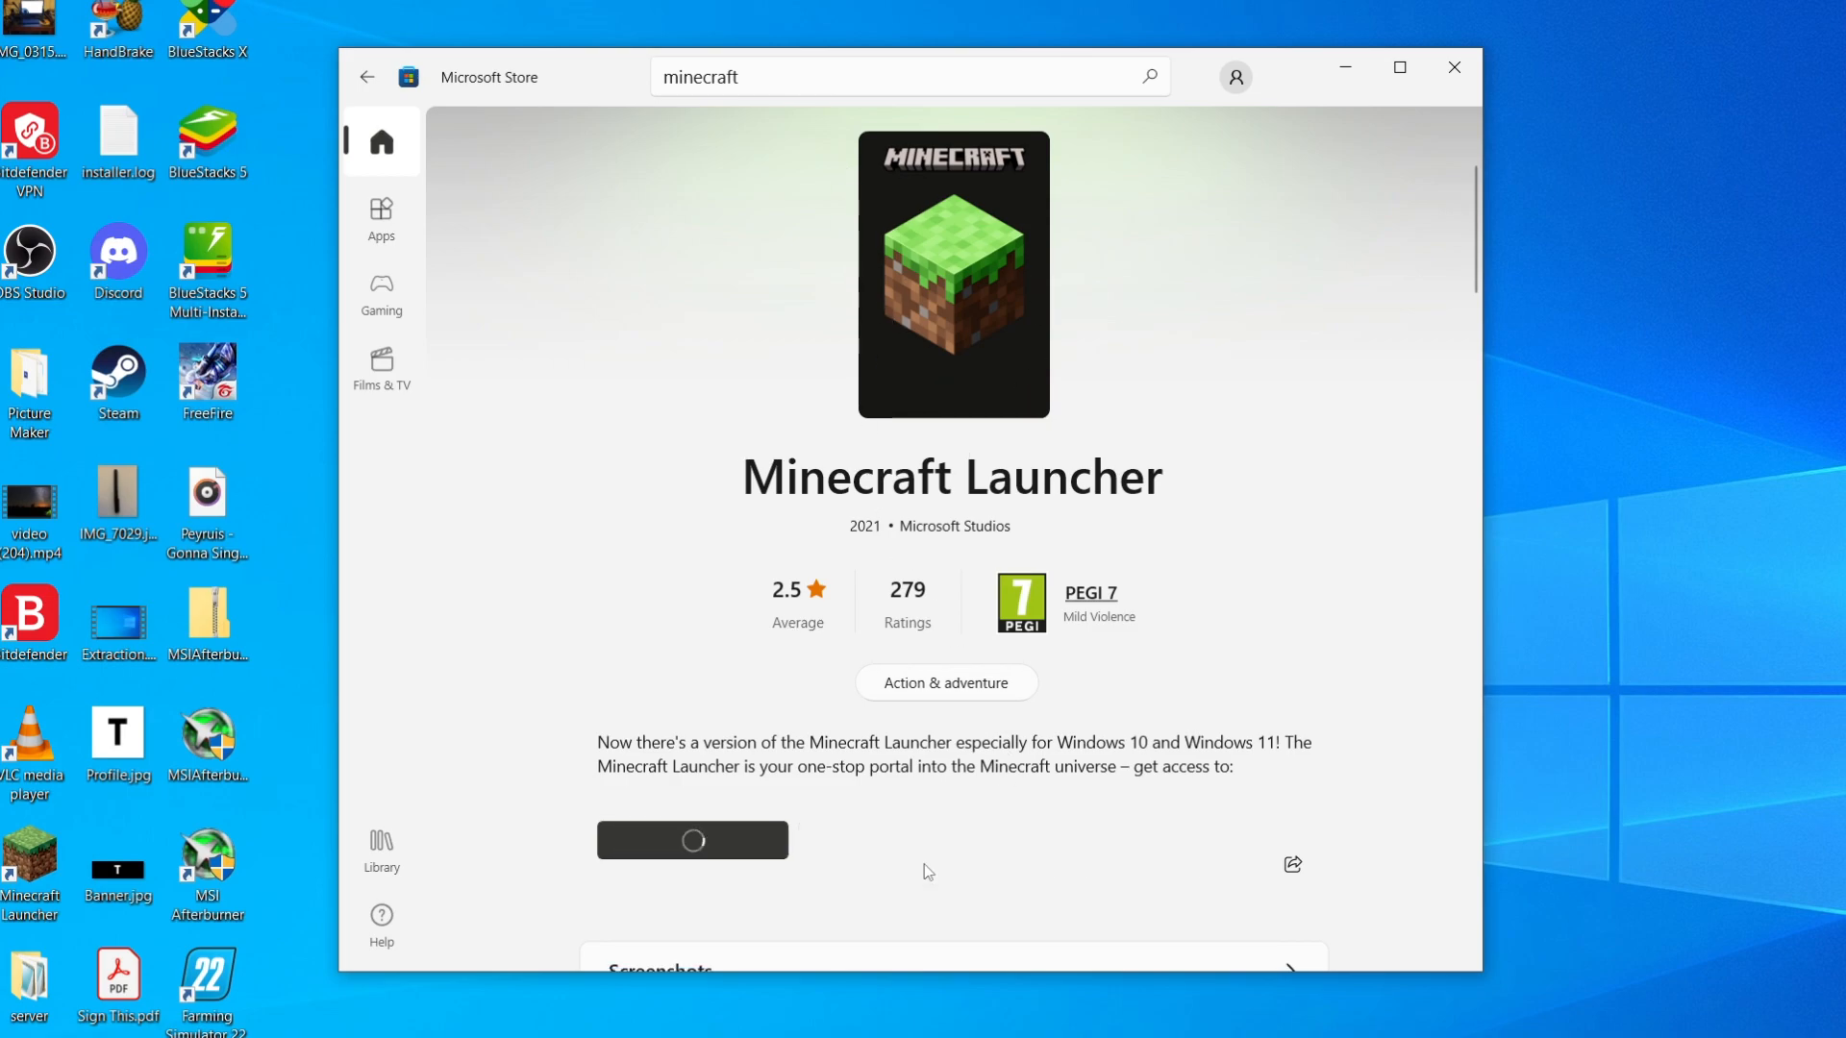
pyautogui.moveTo(821, 754)
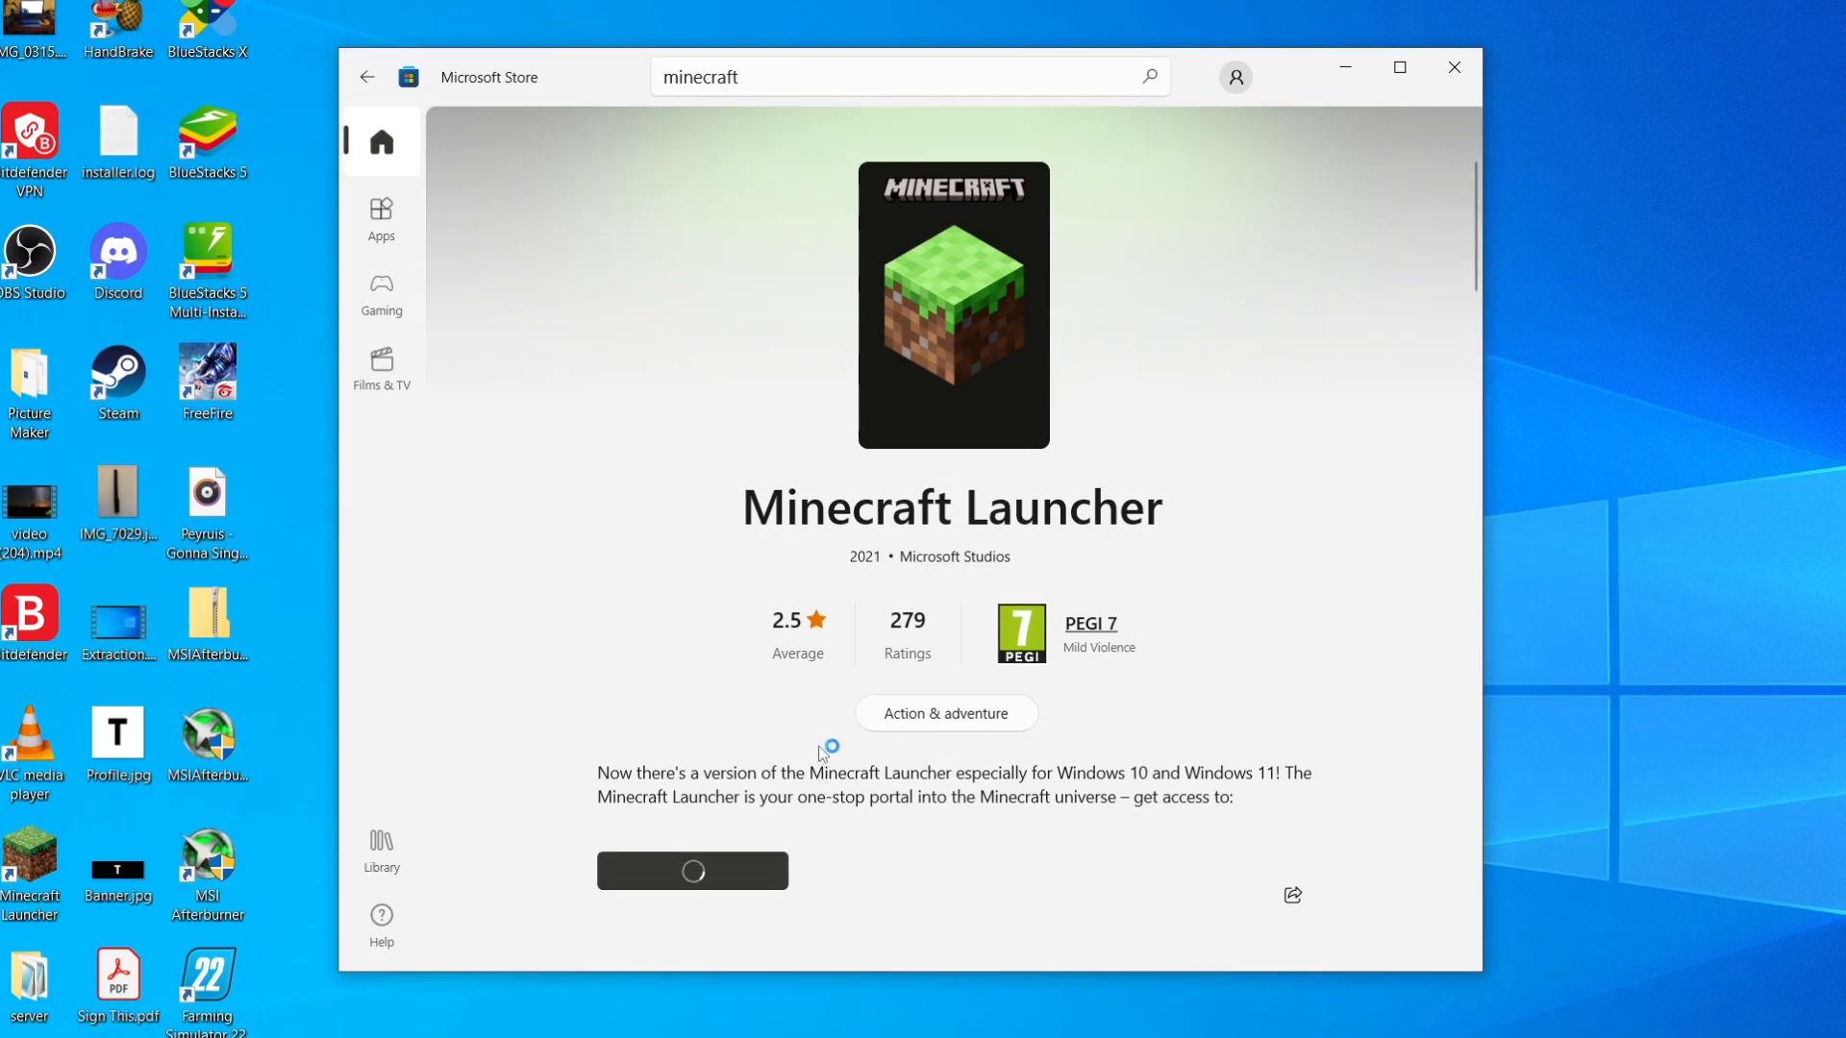
# Step: Get the Minecraft Launcher and wait until its page offers Play
pyautogui.click(693, 871)
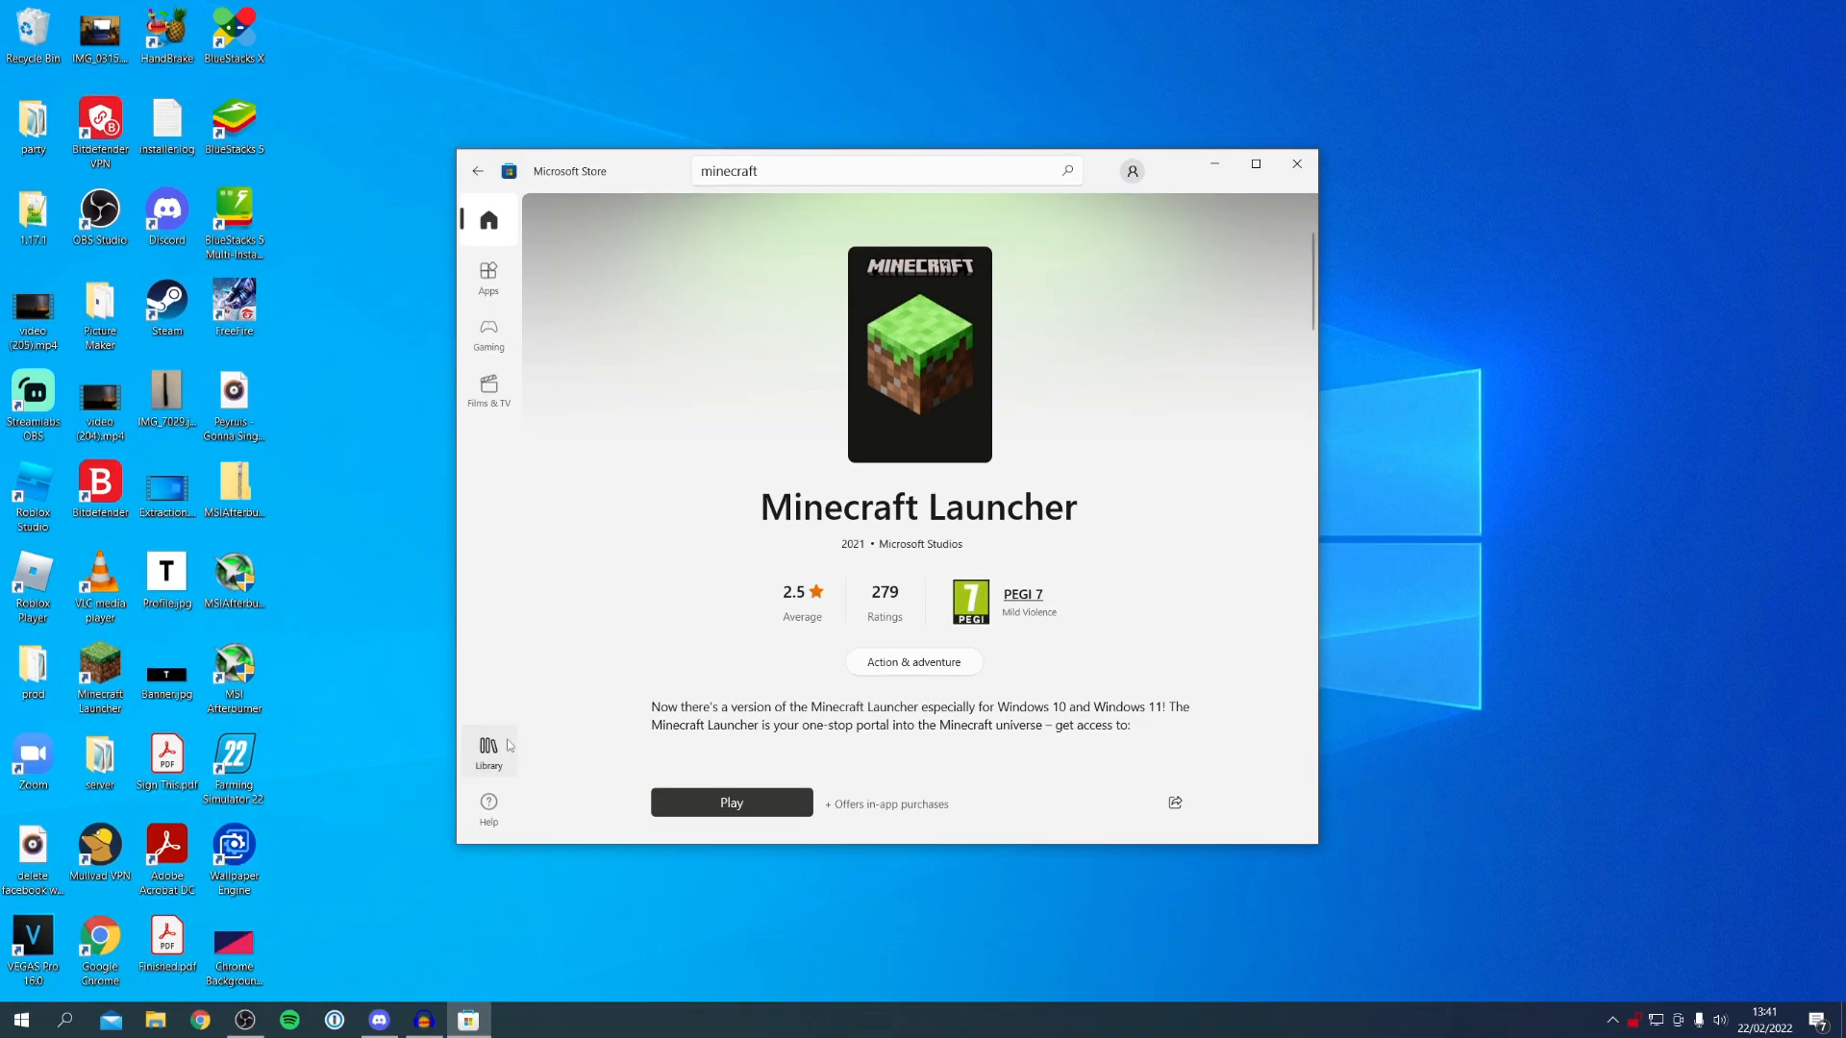
# Step: Review the Library list of recently modified apps, then close the Microsoft Store window
pyautogui.click(486, 750)
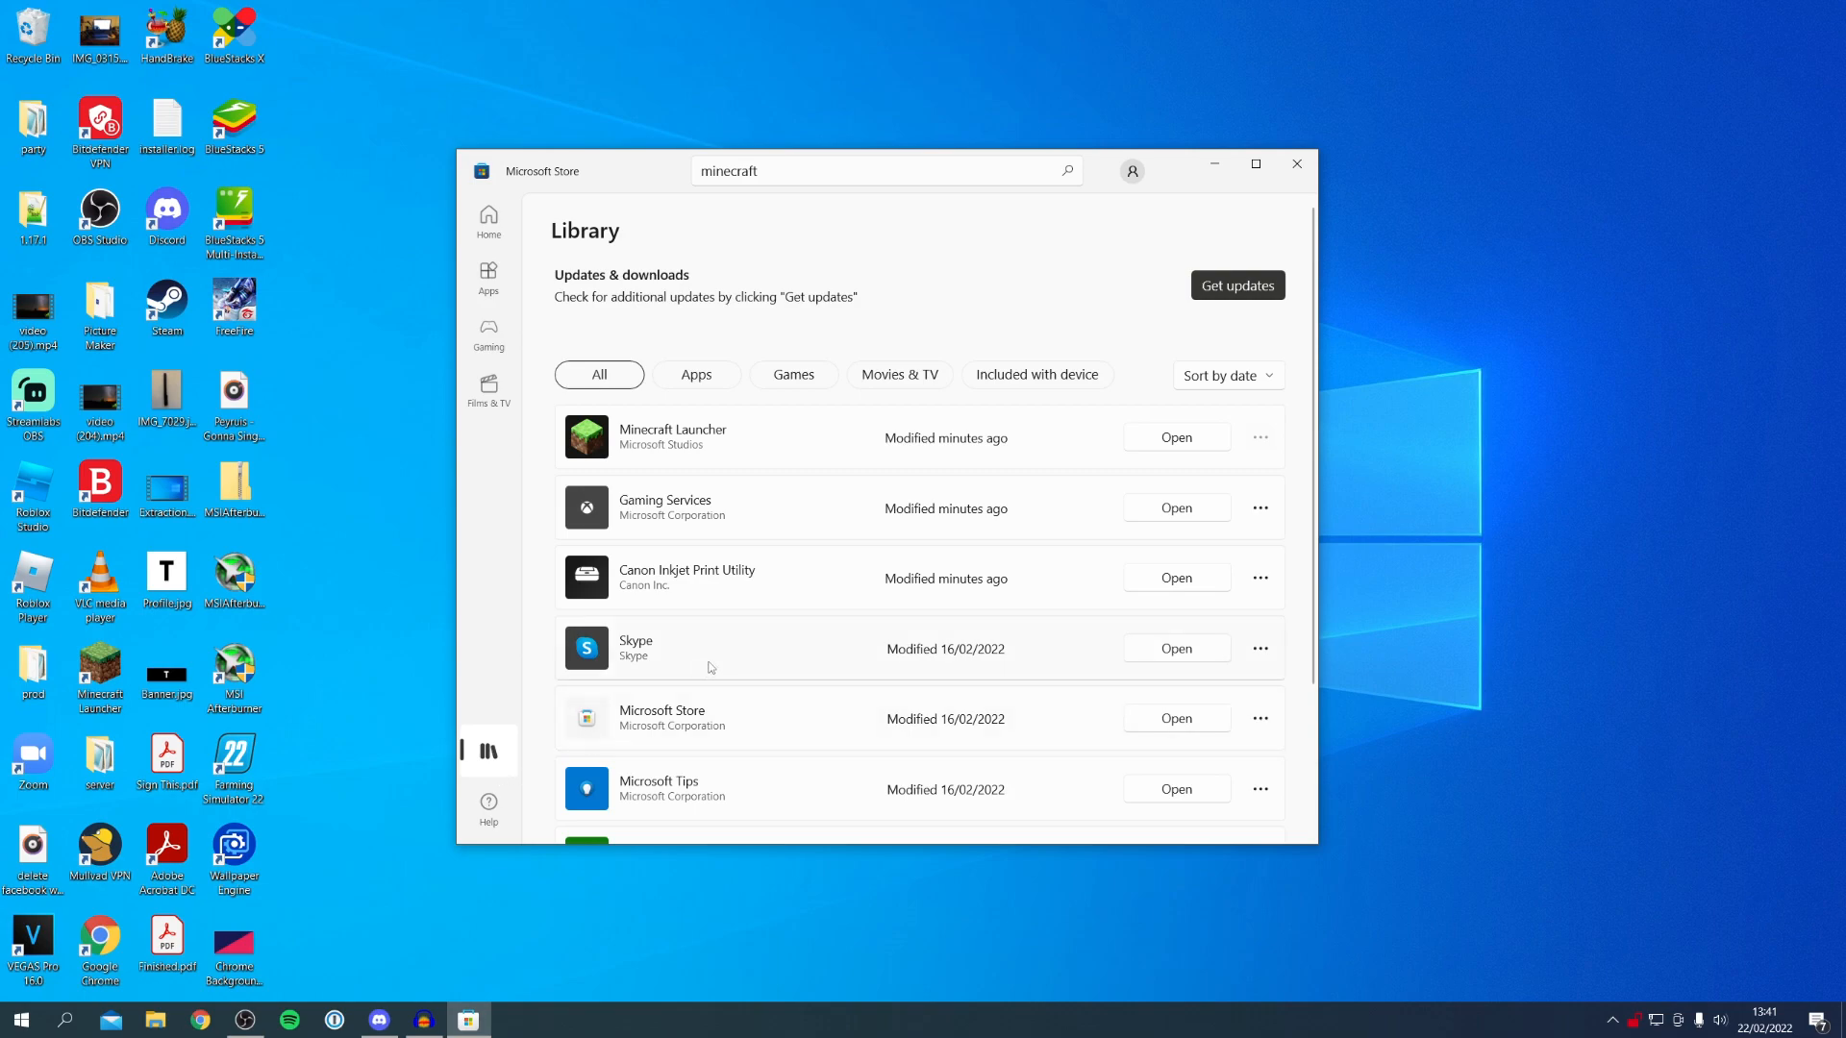
pyautogui.moveTo(721, 512)
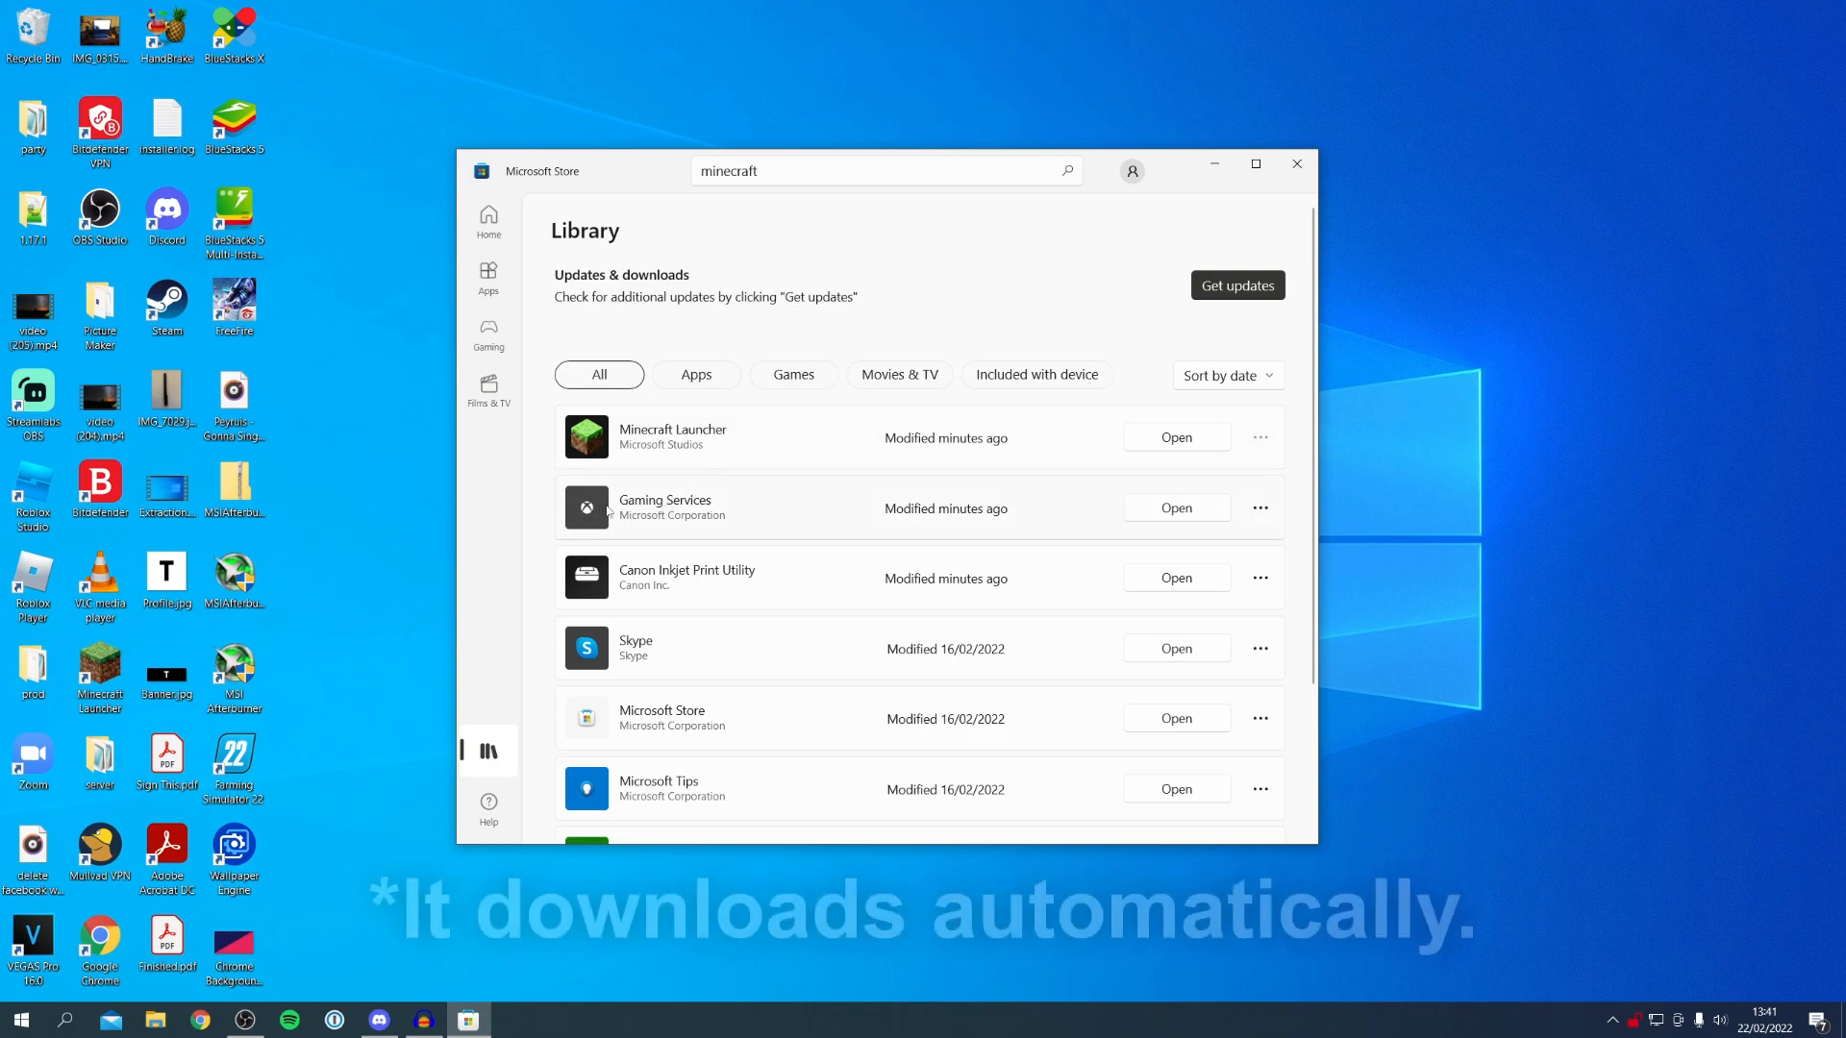
pyautogui.moveTo(1156, 402)
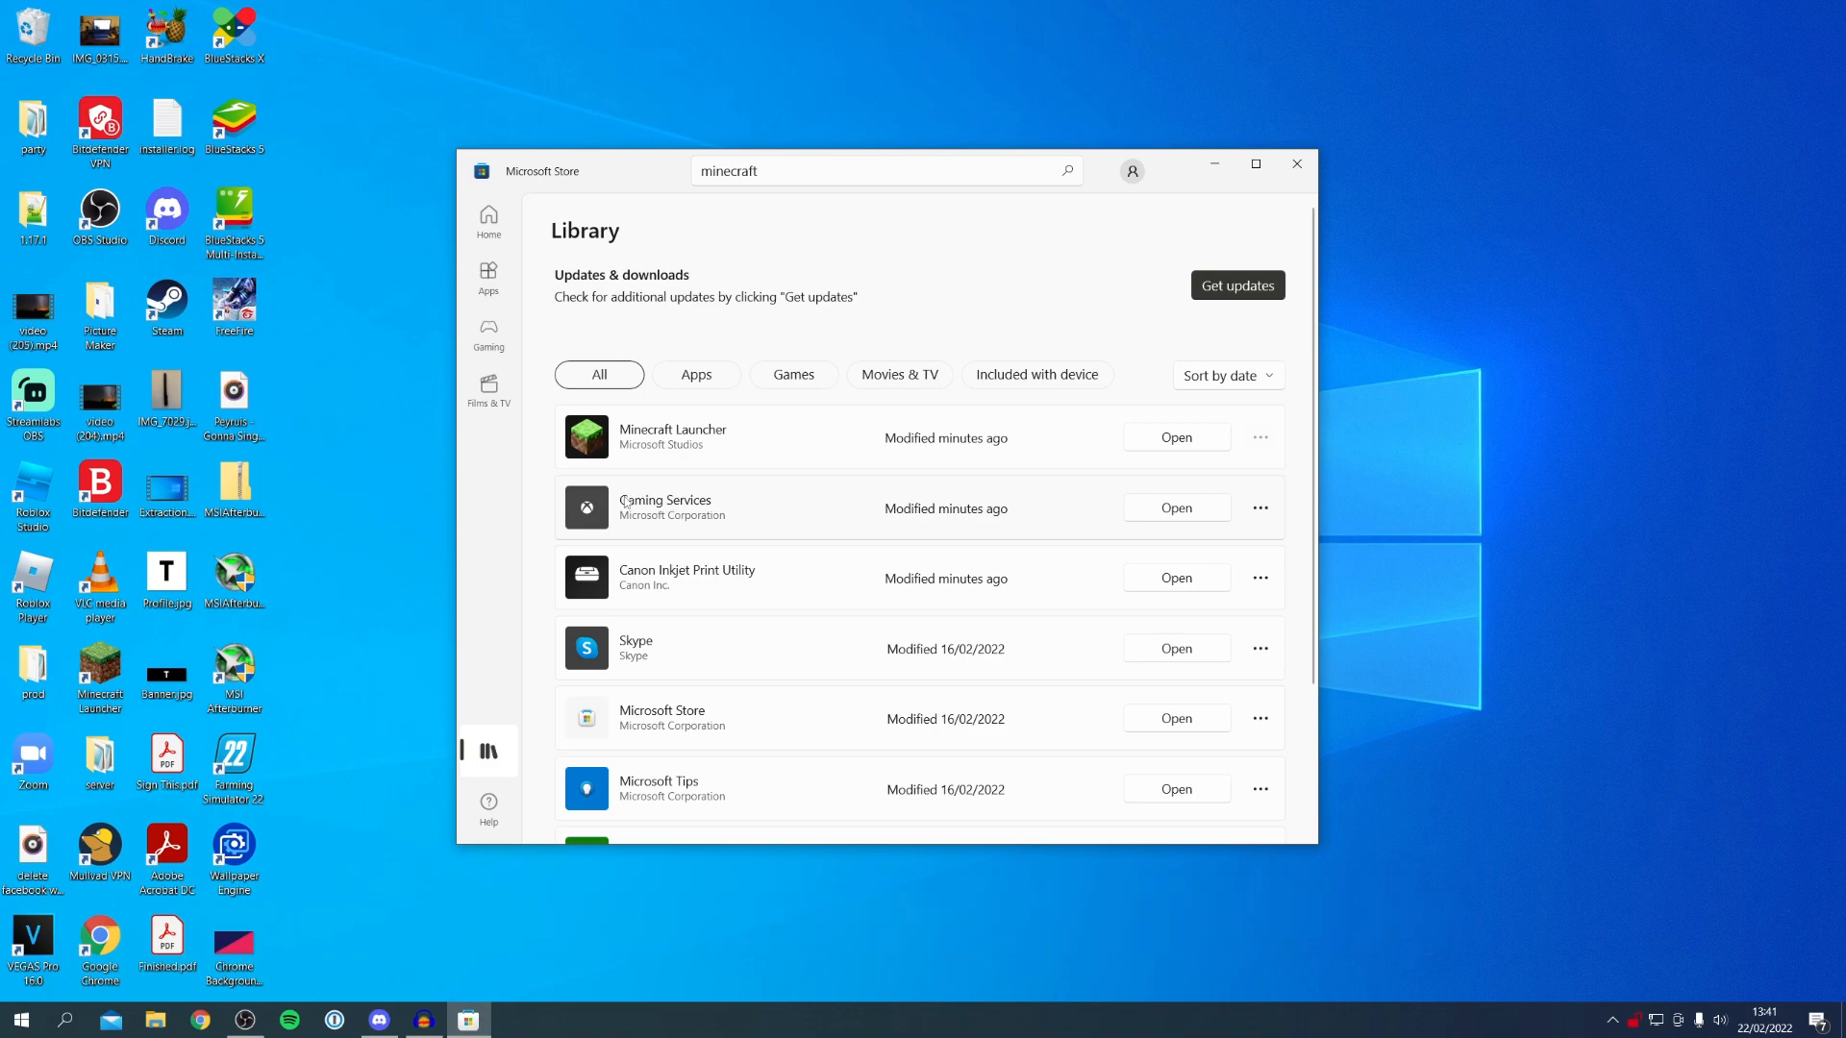
pyautogui.moveTo(882, 506)
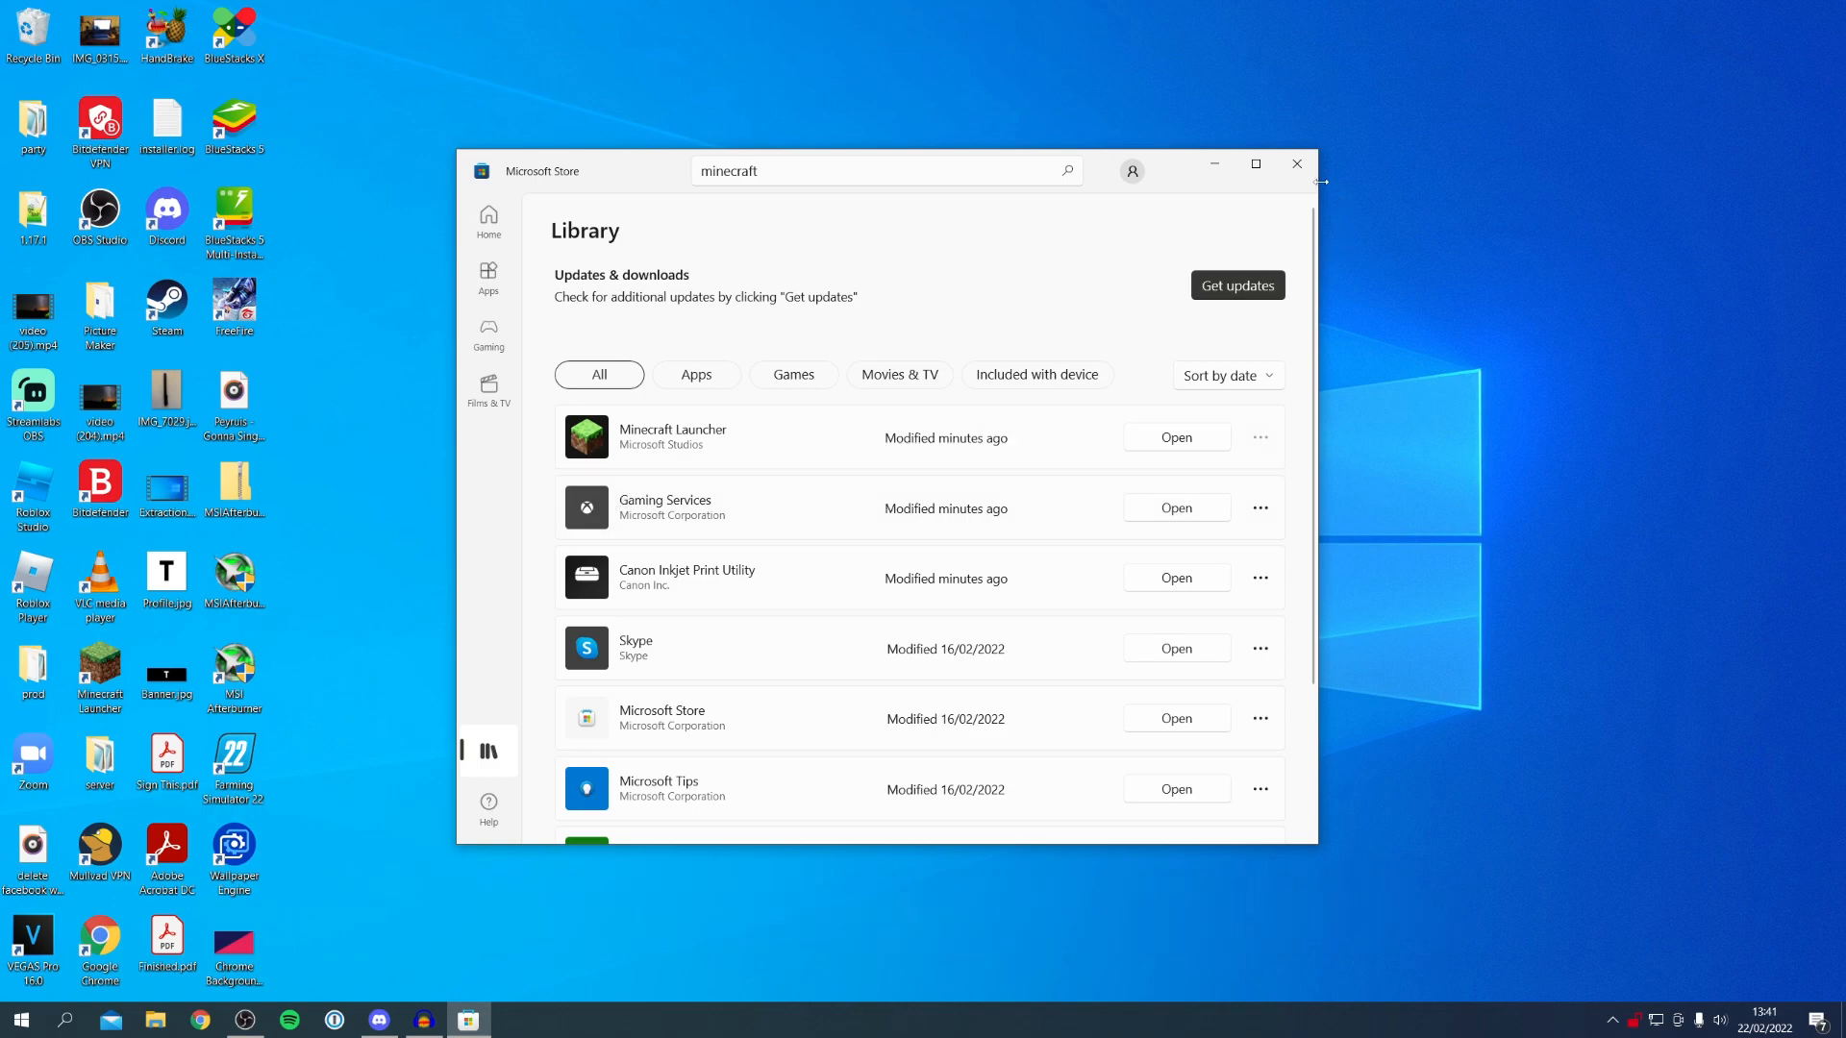
pyautogui.click(1298, 163)
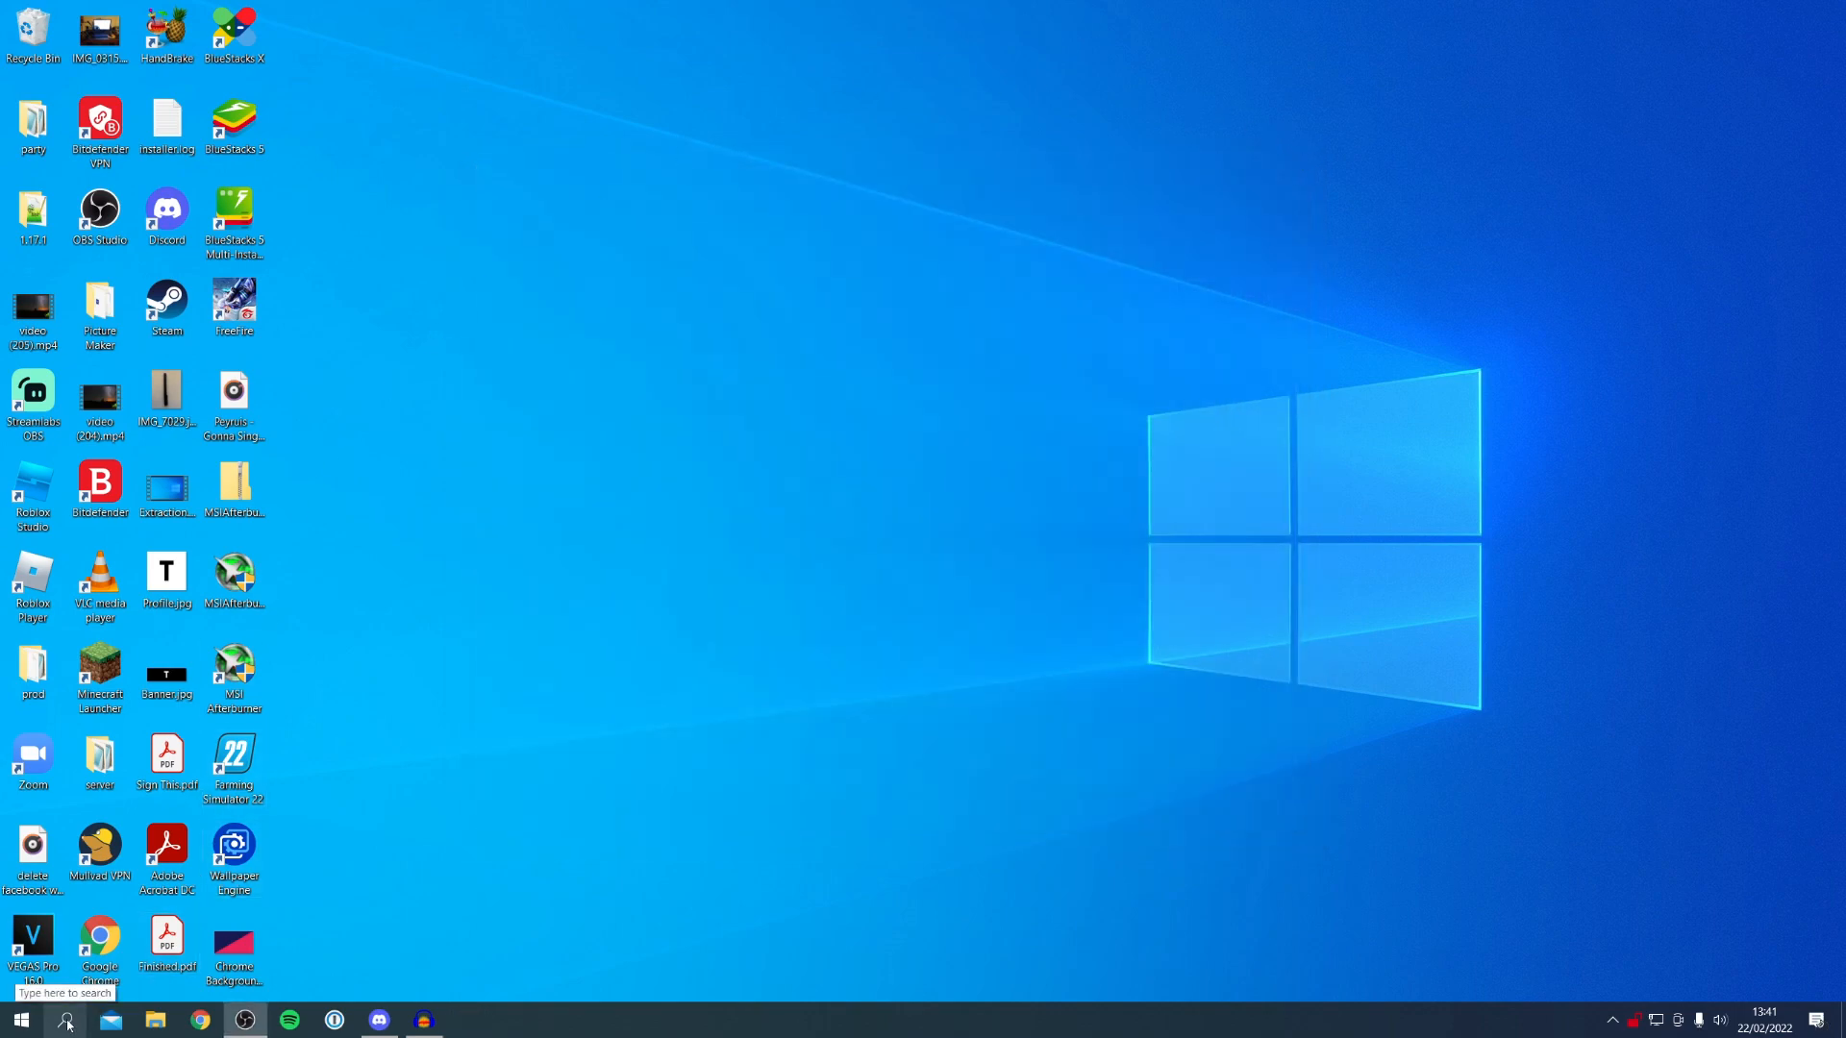
# Step: Launch Xbox Console Companion via Windows search for 'xbox' and view Minecraft Launcher in My games
pyautogui.click(65, 1019)
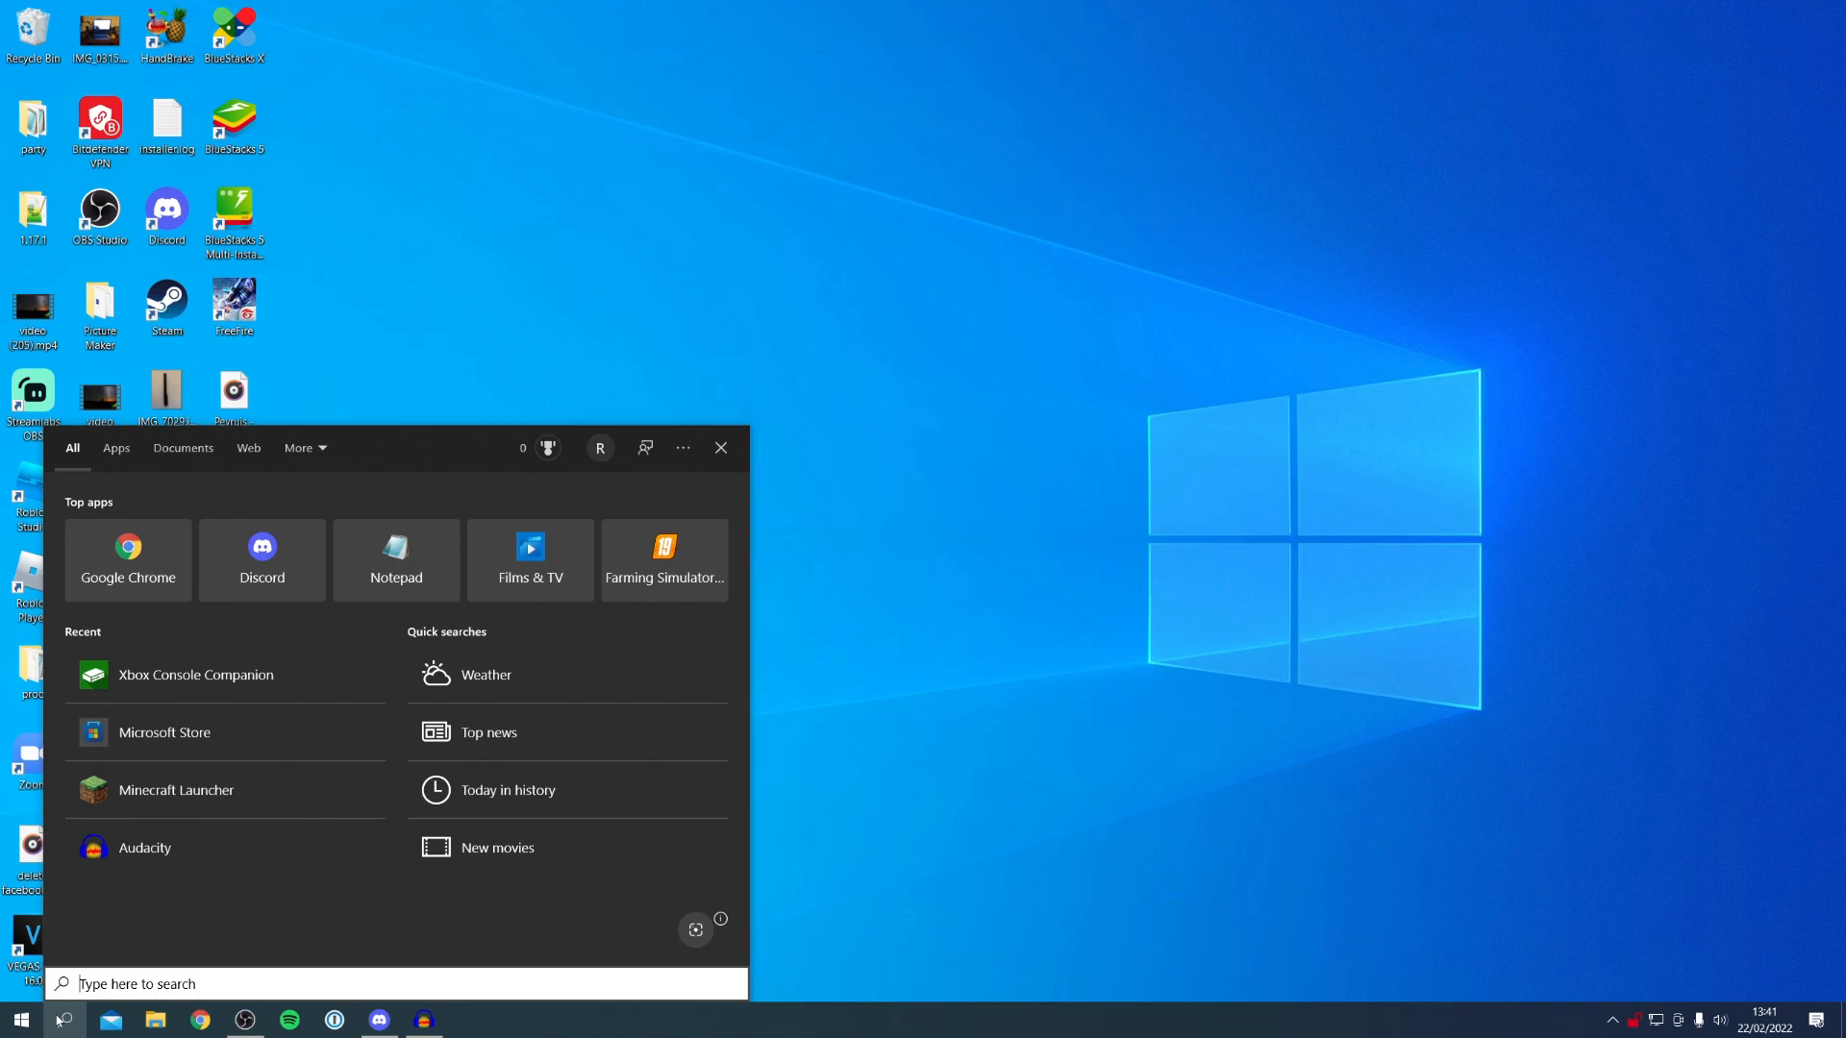
pyautogui.write('xbox')
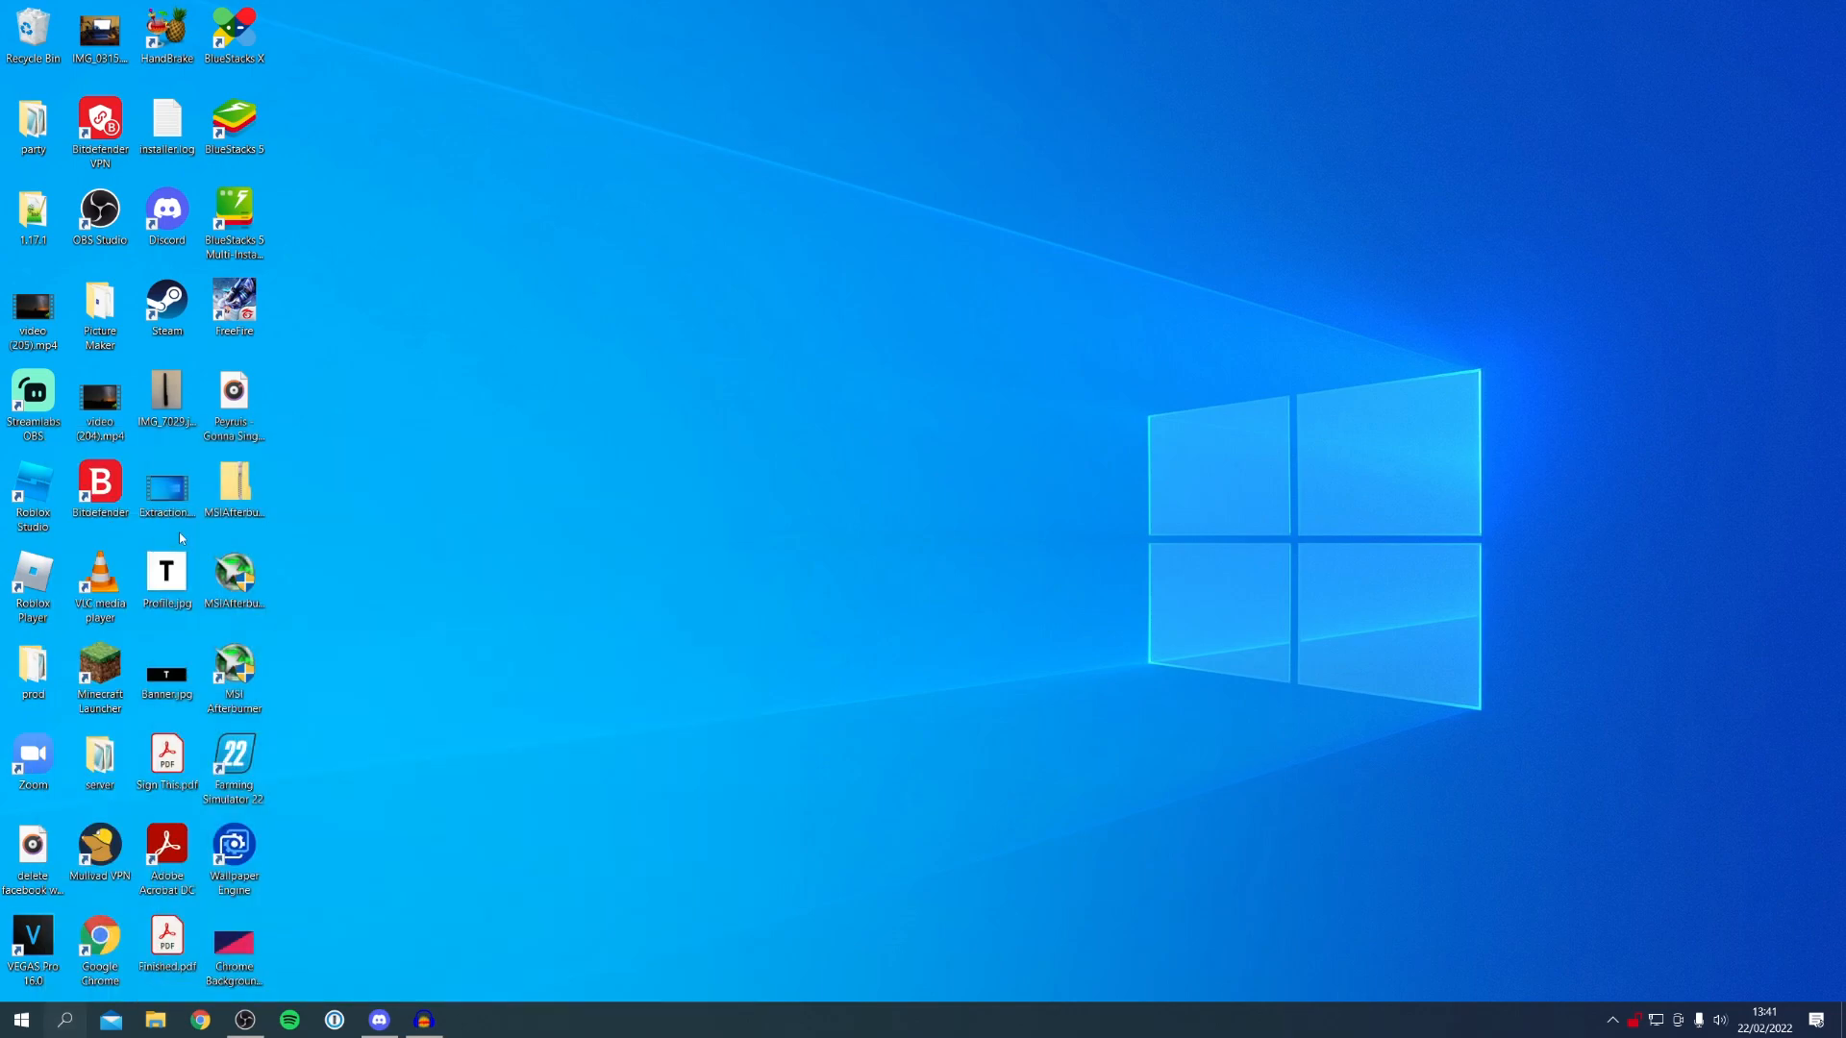
pyautogui.click(465, 1019)
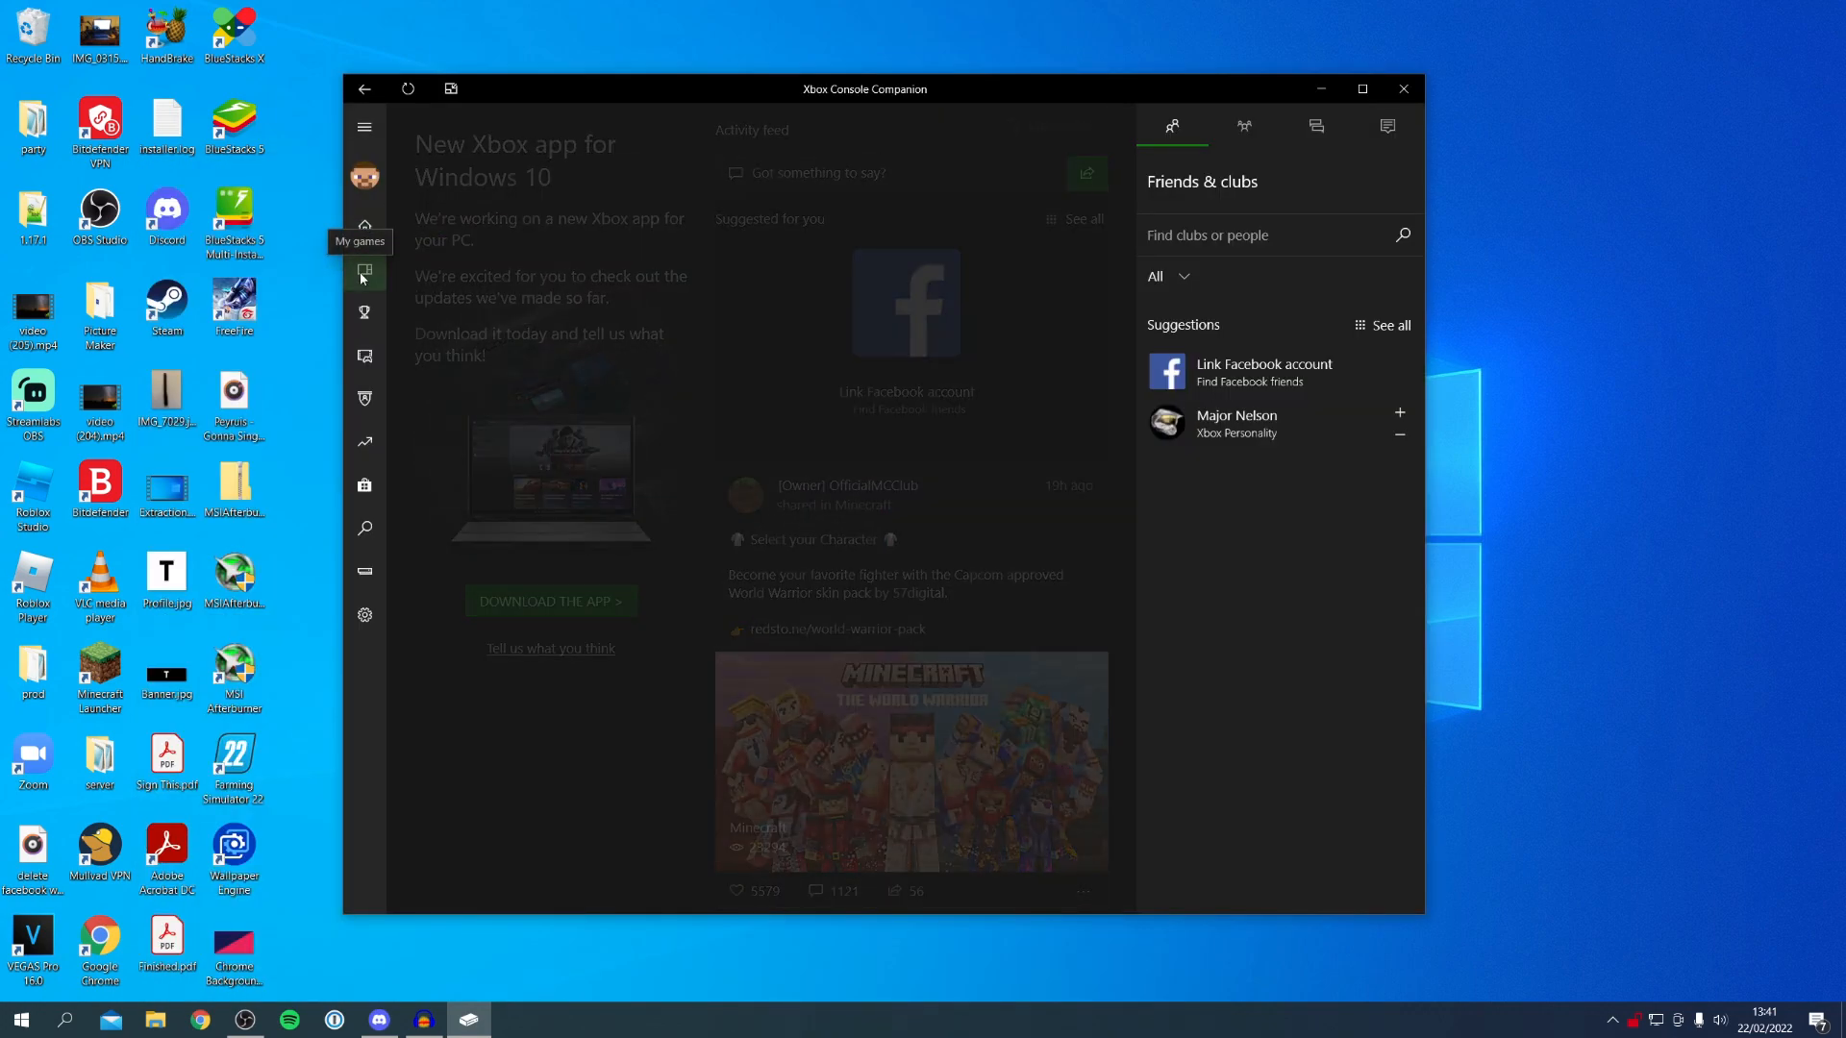
pyautogui.click(365, 269)
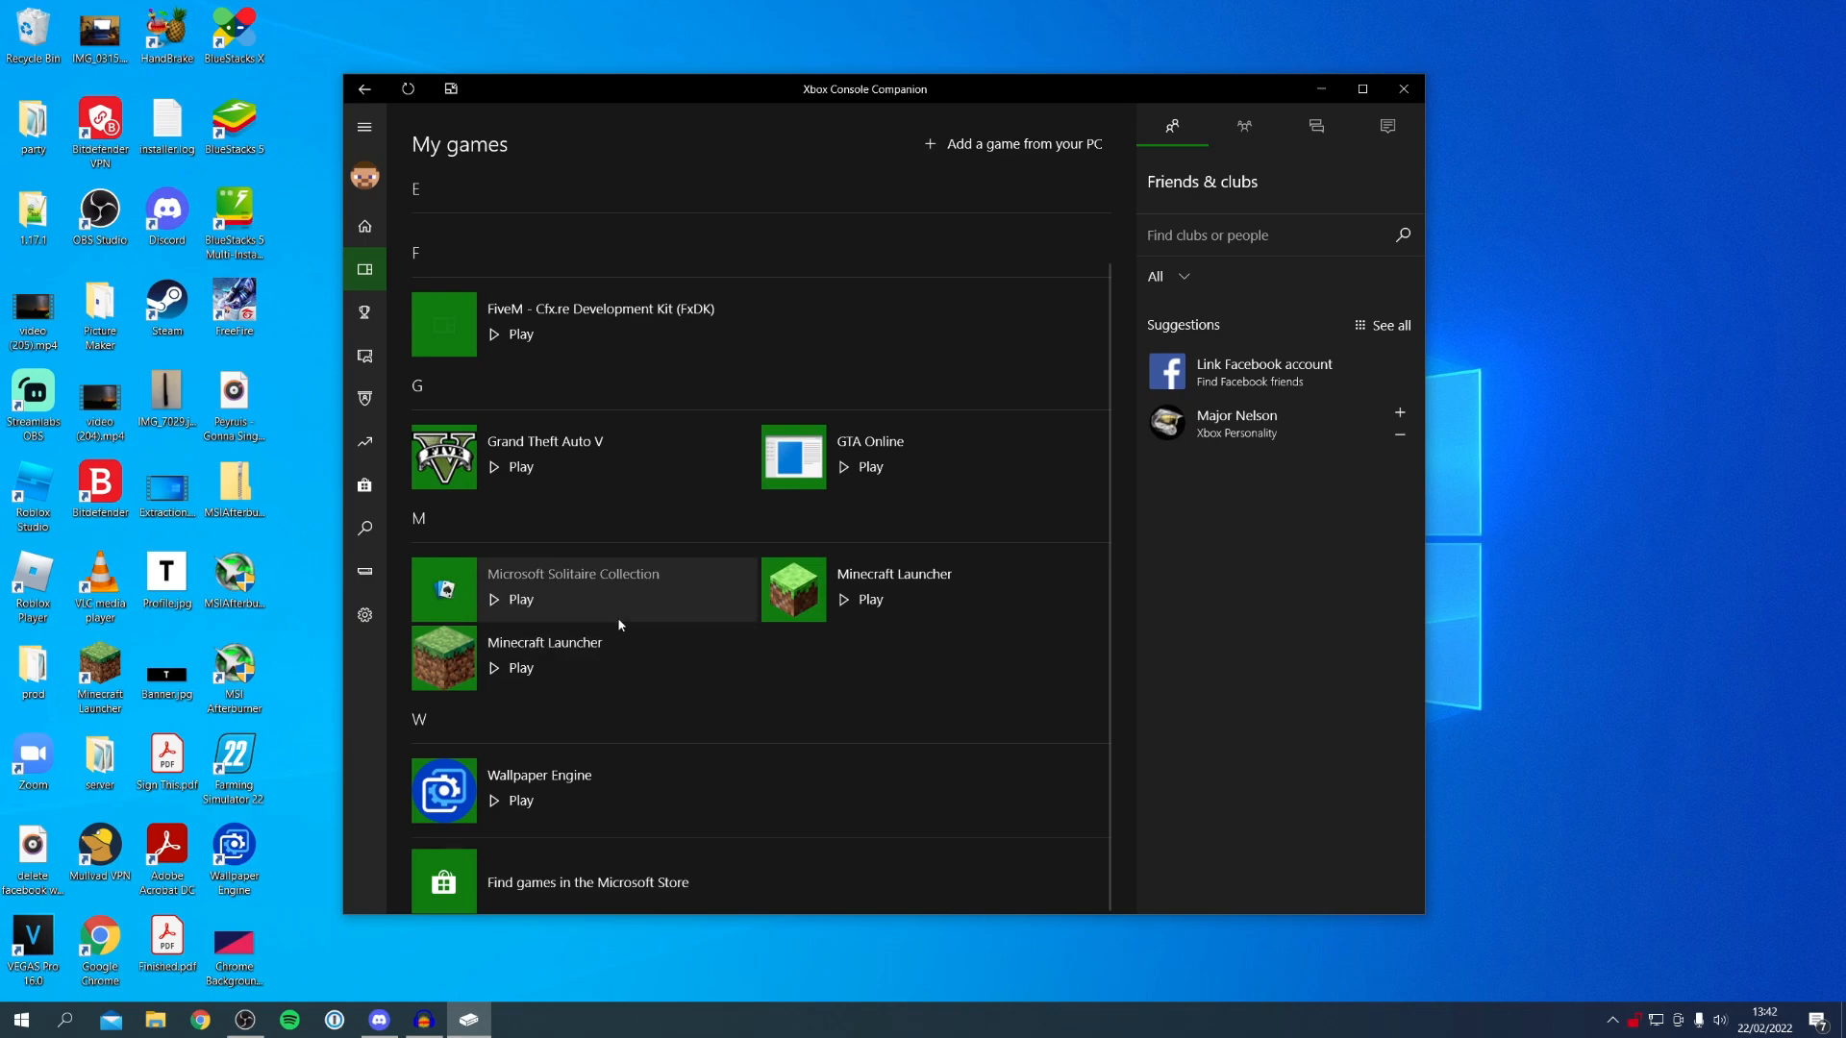
pyautogui.moveTo(542, 683)
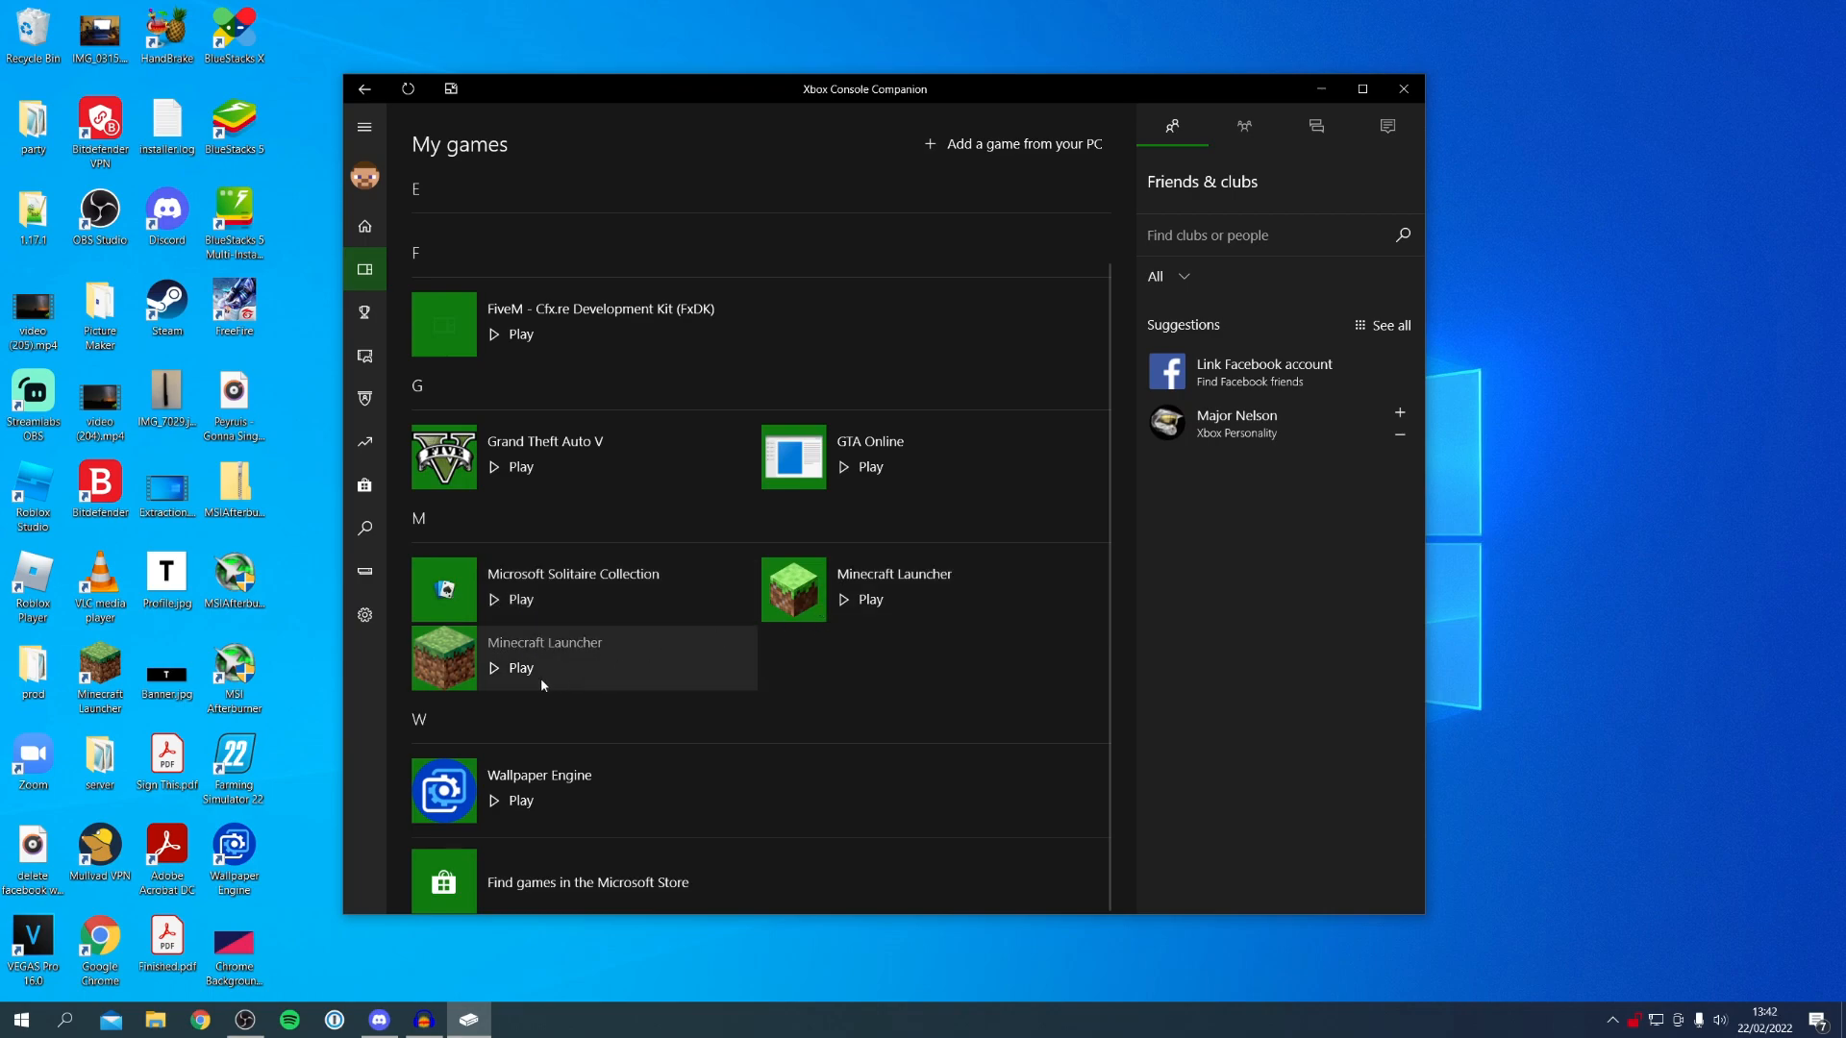
pyautogui.moveTo(806, 589)
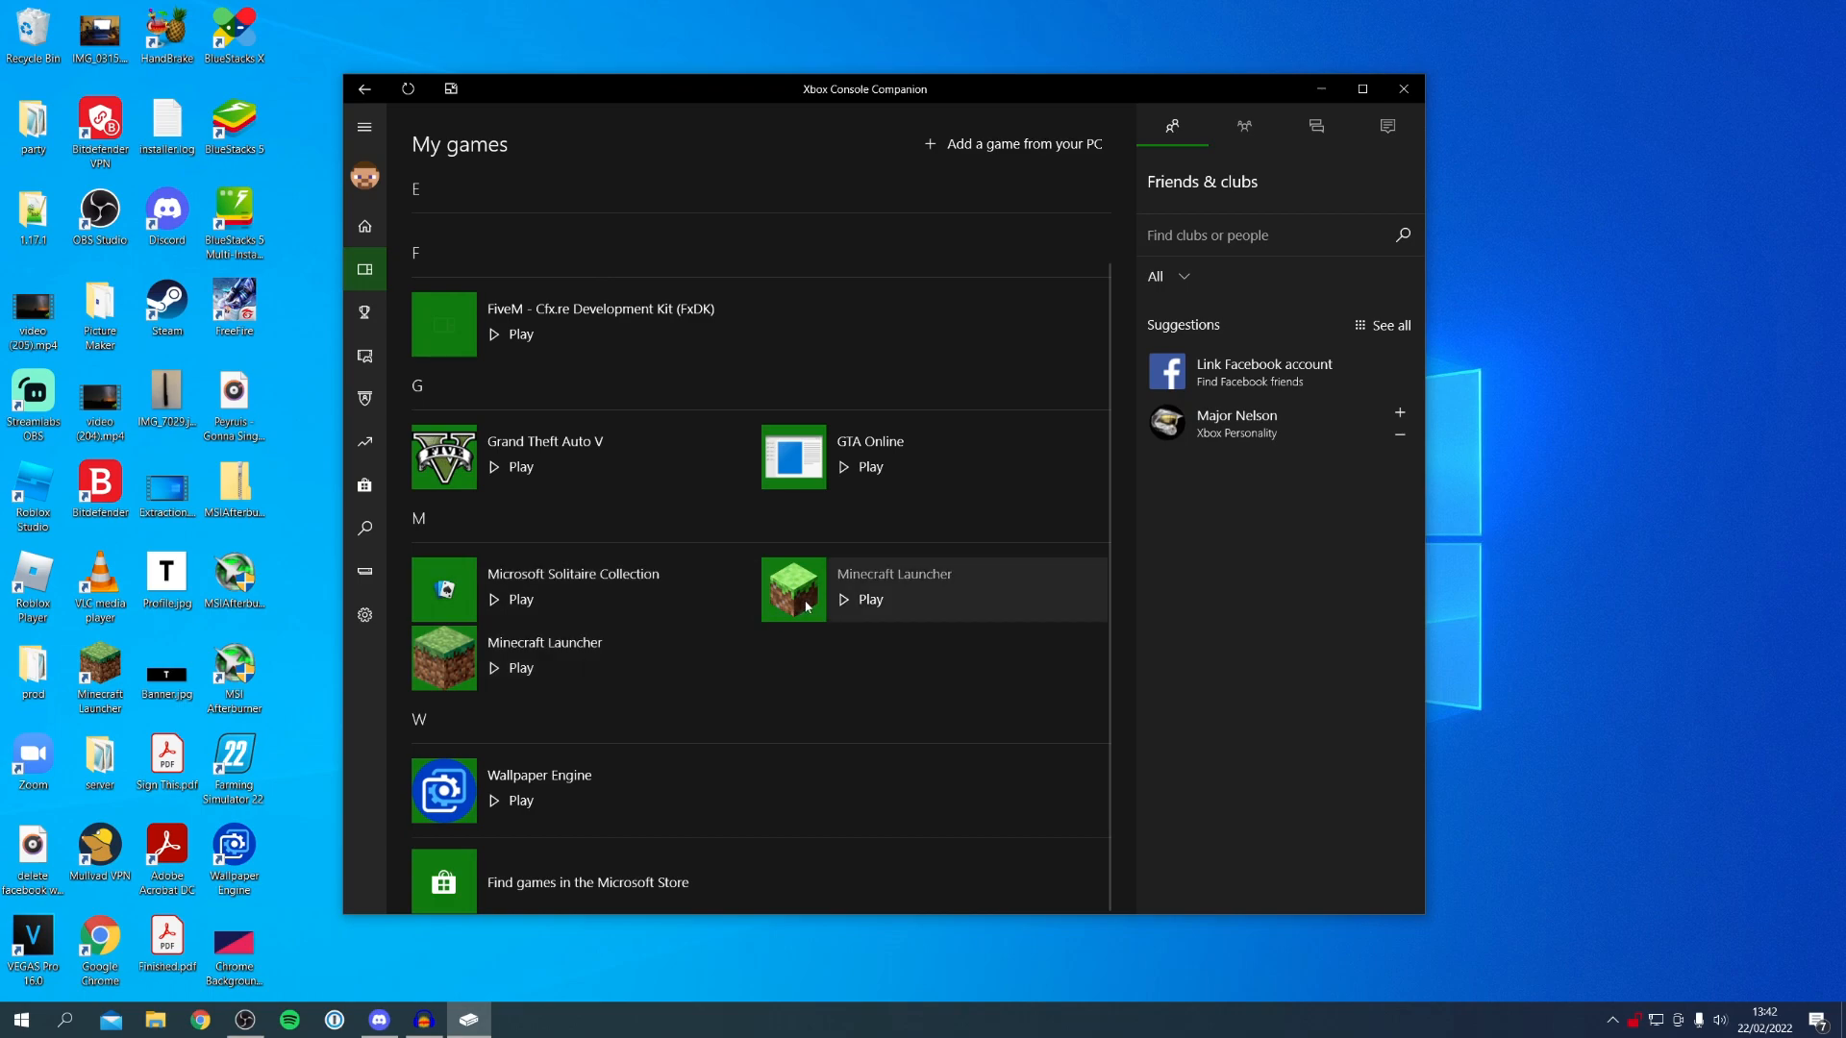
pyautogui.moveTo(898, 586)
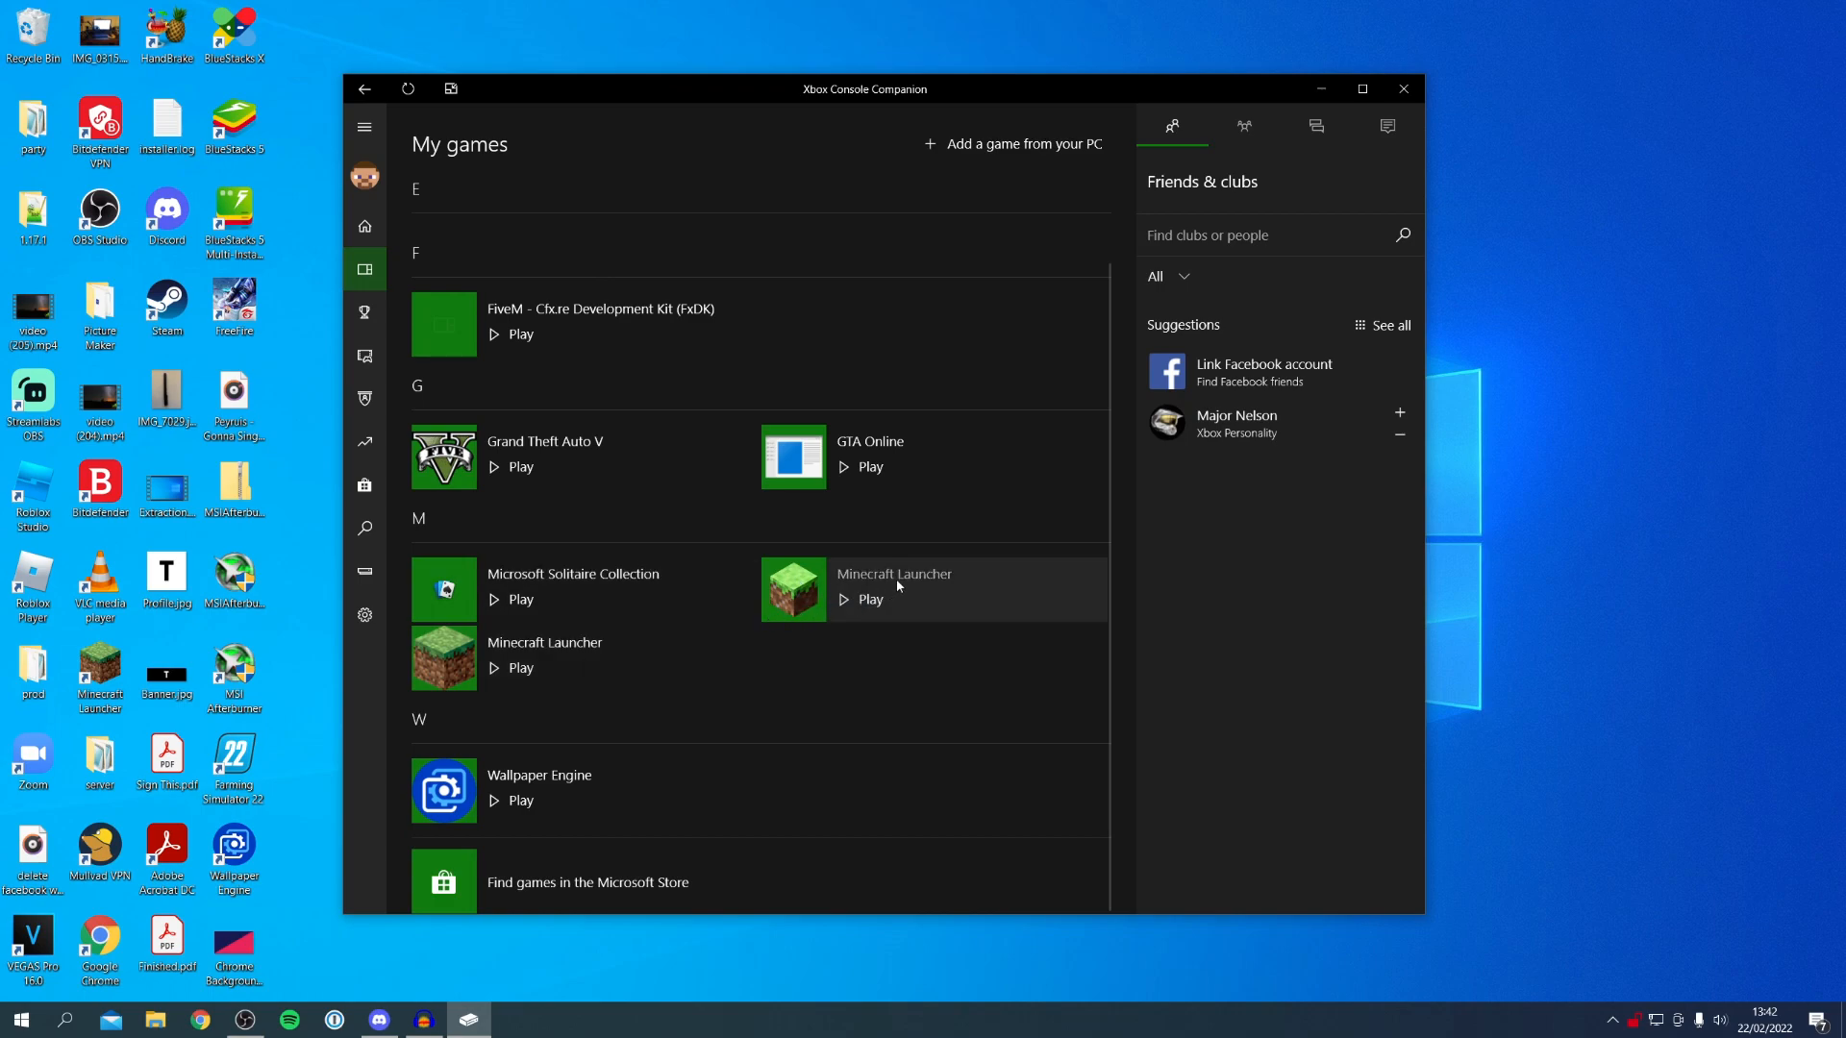
pyautogui.click(894, 575)
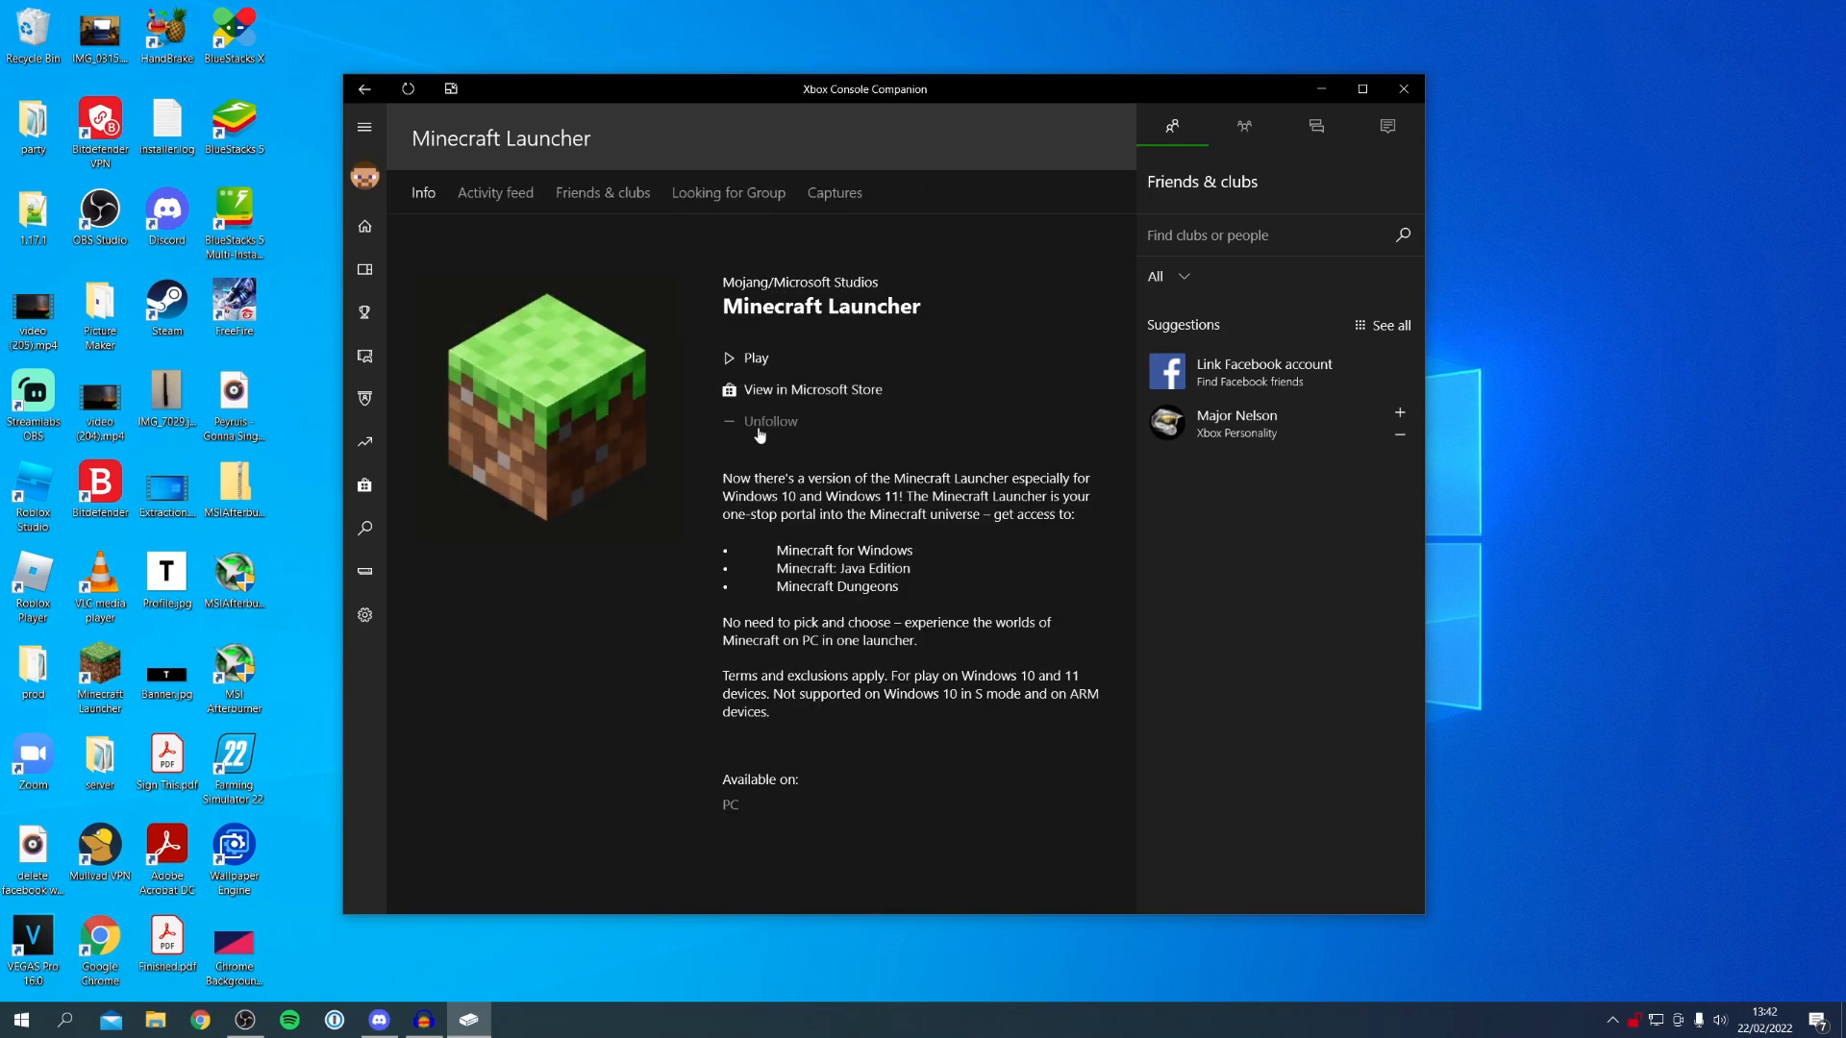
pyautogui.moveTo(611, 308)
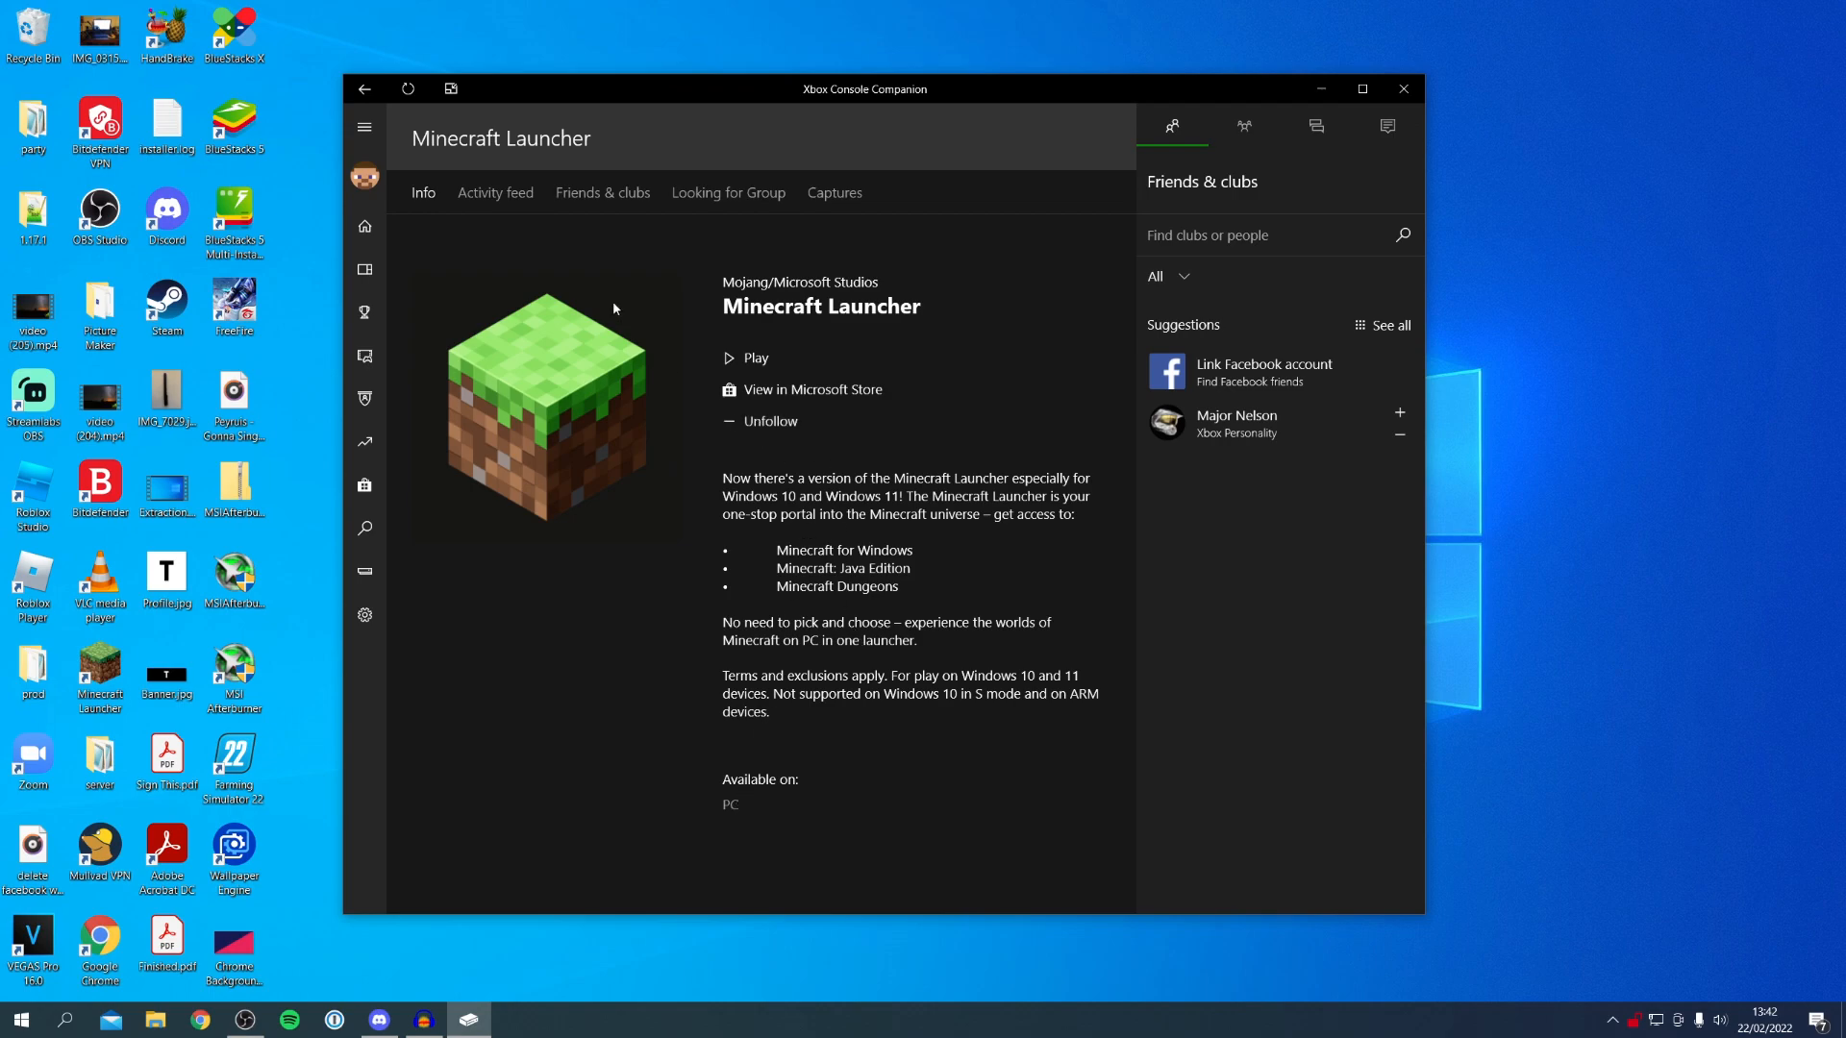
# Step: Follow View in Microsoft Store from the launcher's info page to its store listing
pyautogui.click(365, 269)
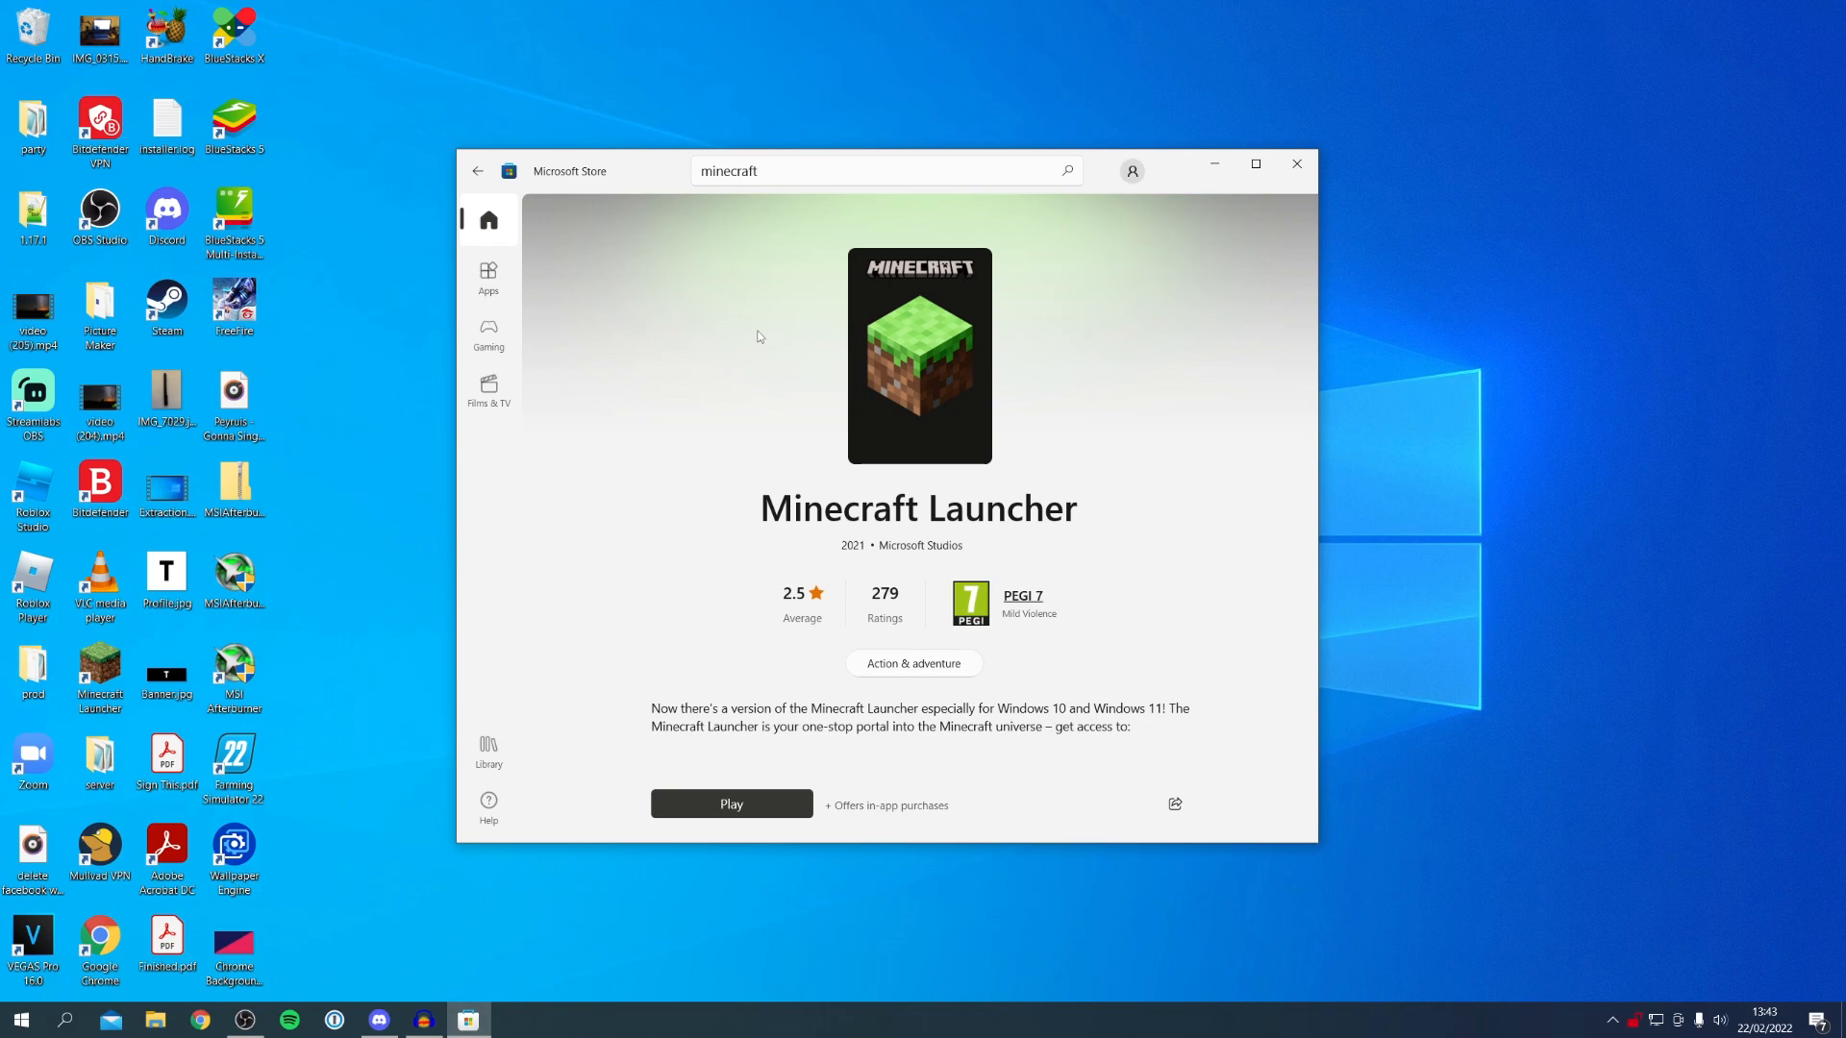
# Step: Start the newly installed Minecraft Launcher from a Windows search for 'minec'
pyautogui.scroll(-3)
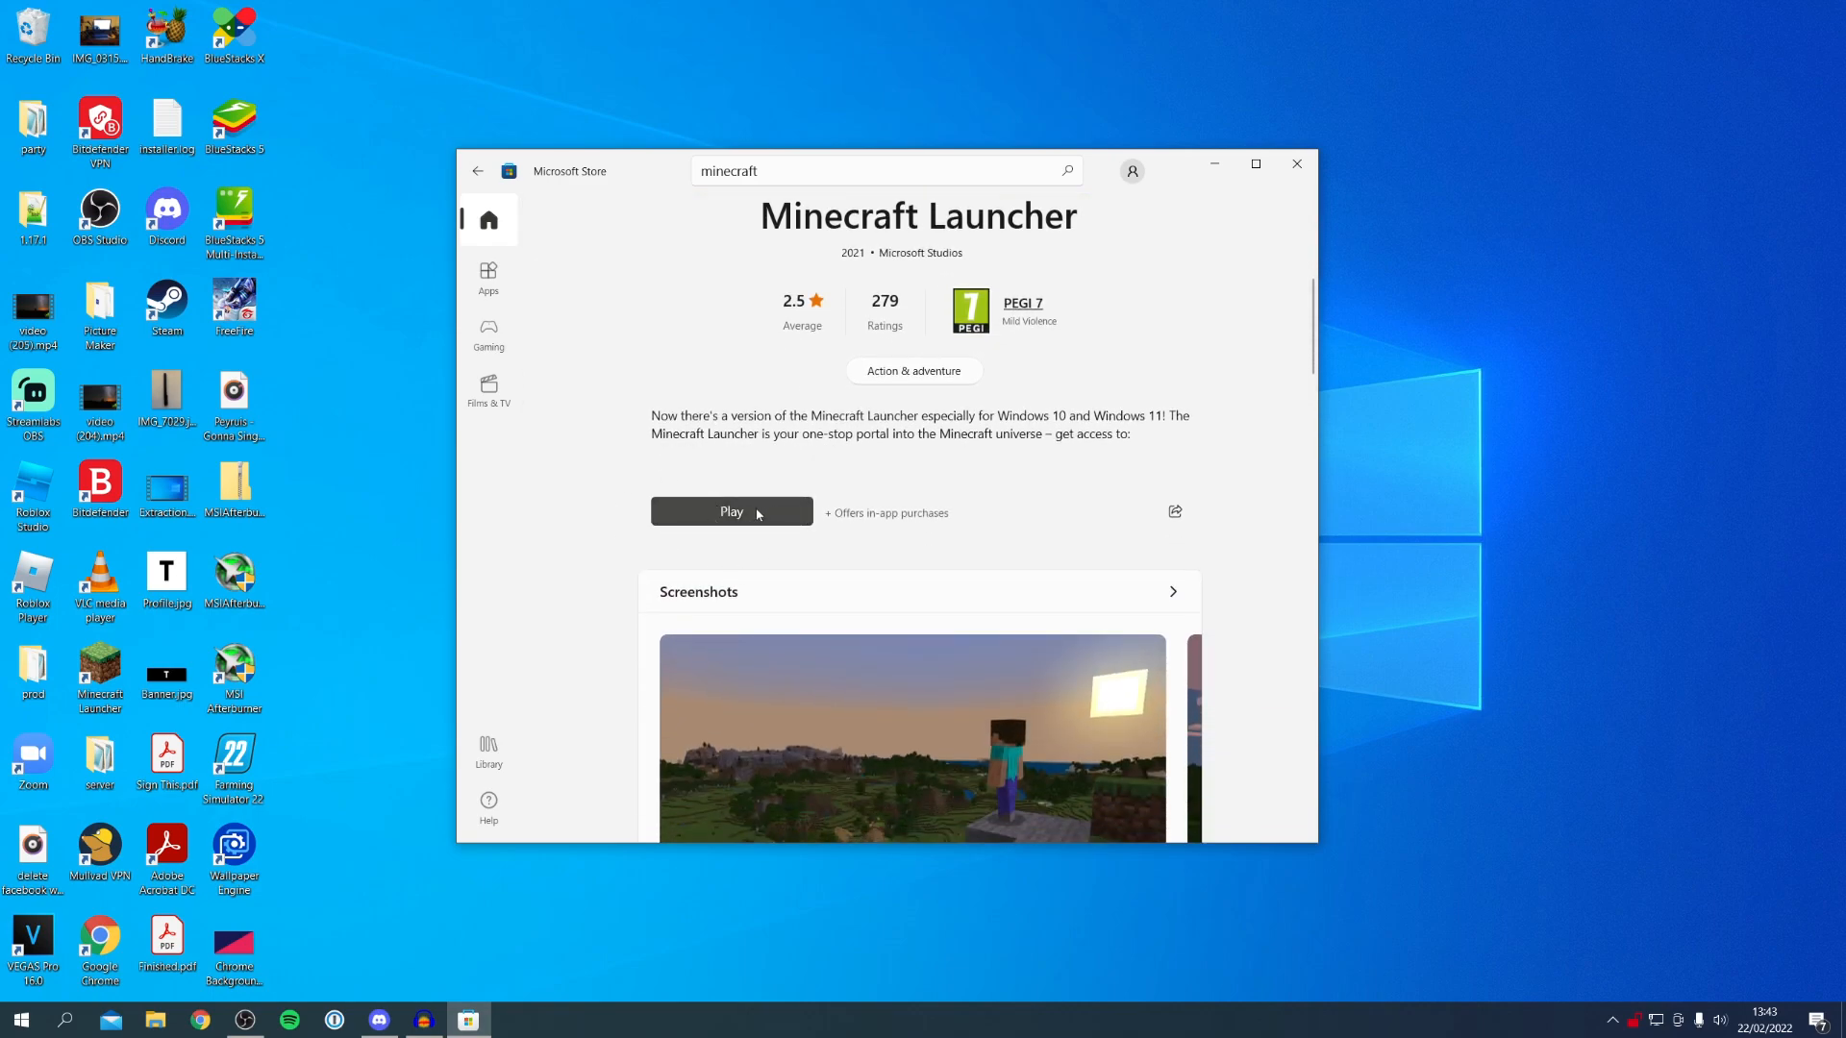
pyautogui.click(19, 1019)
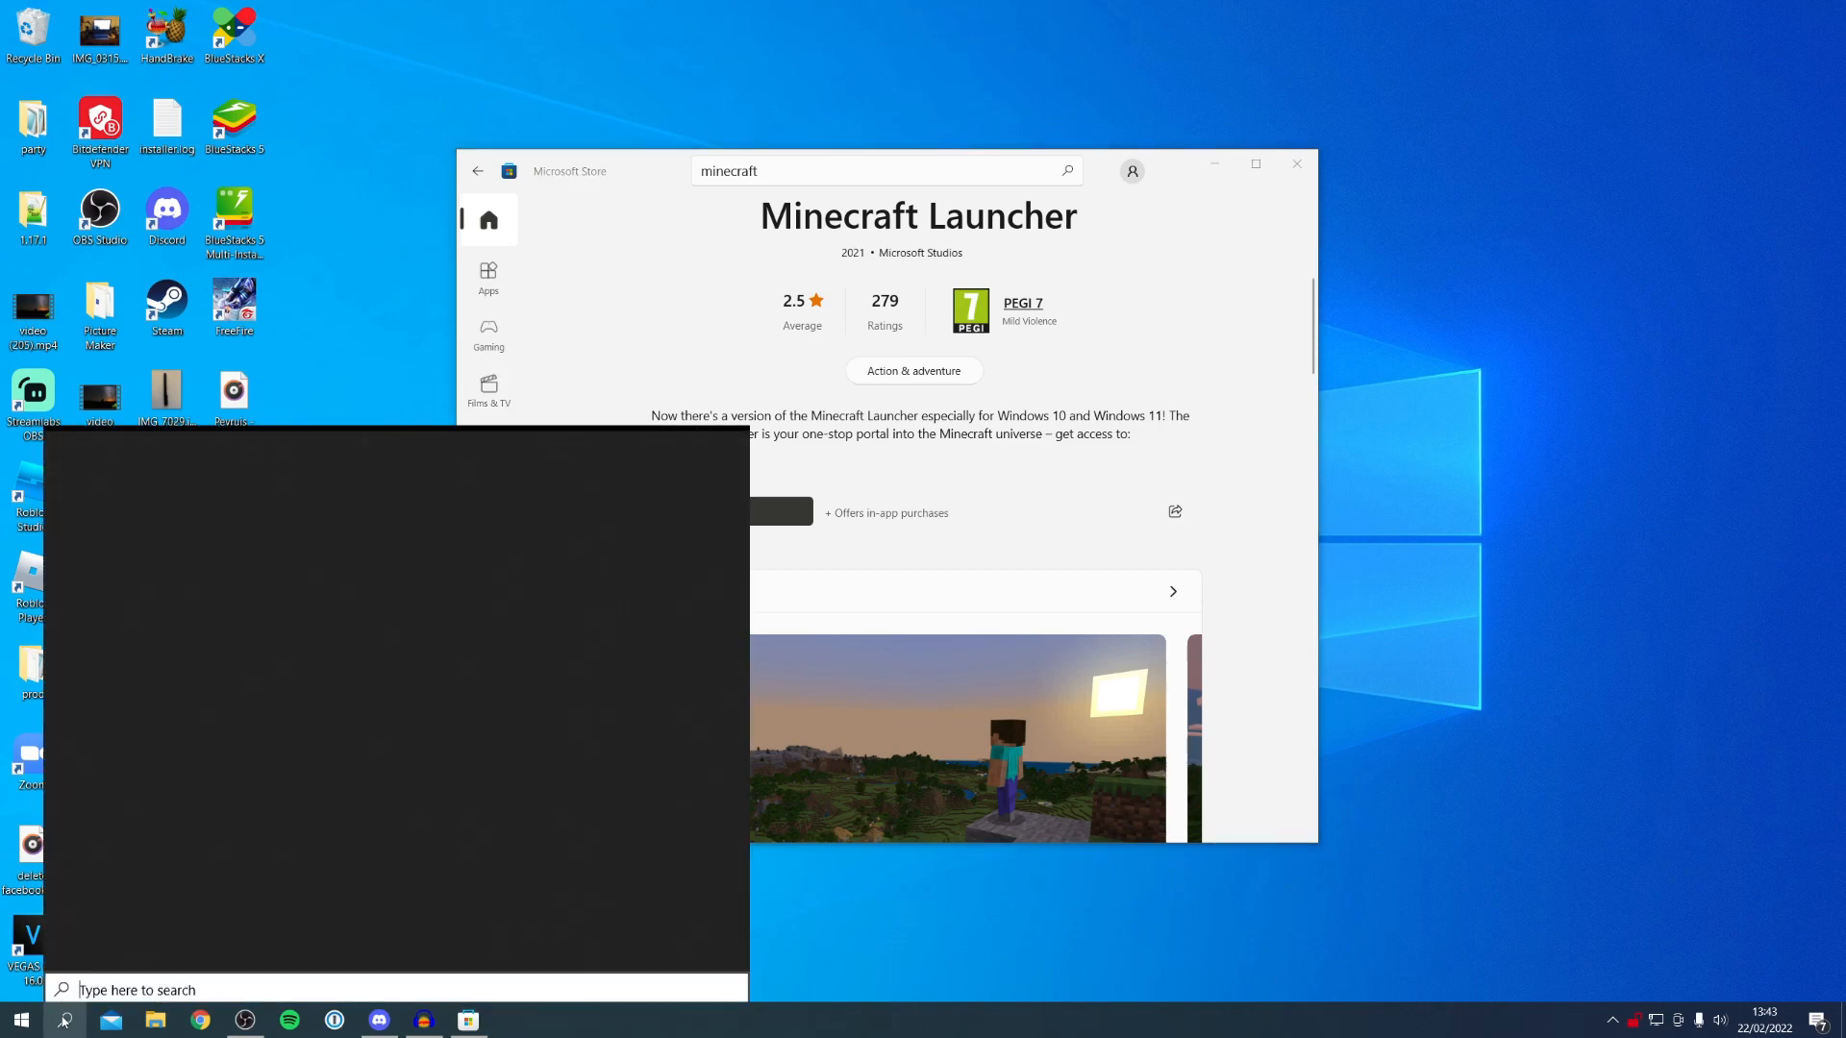
pyautogui.write('minec')
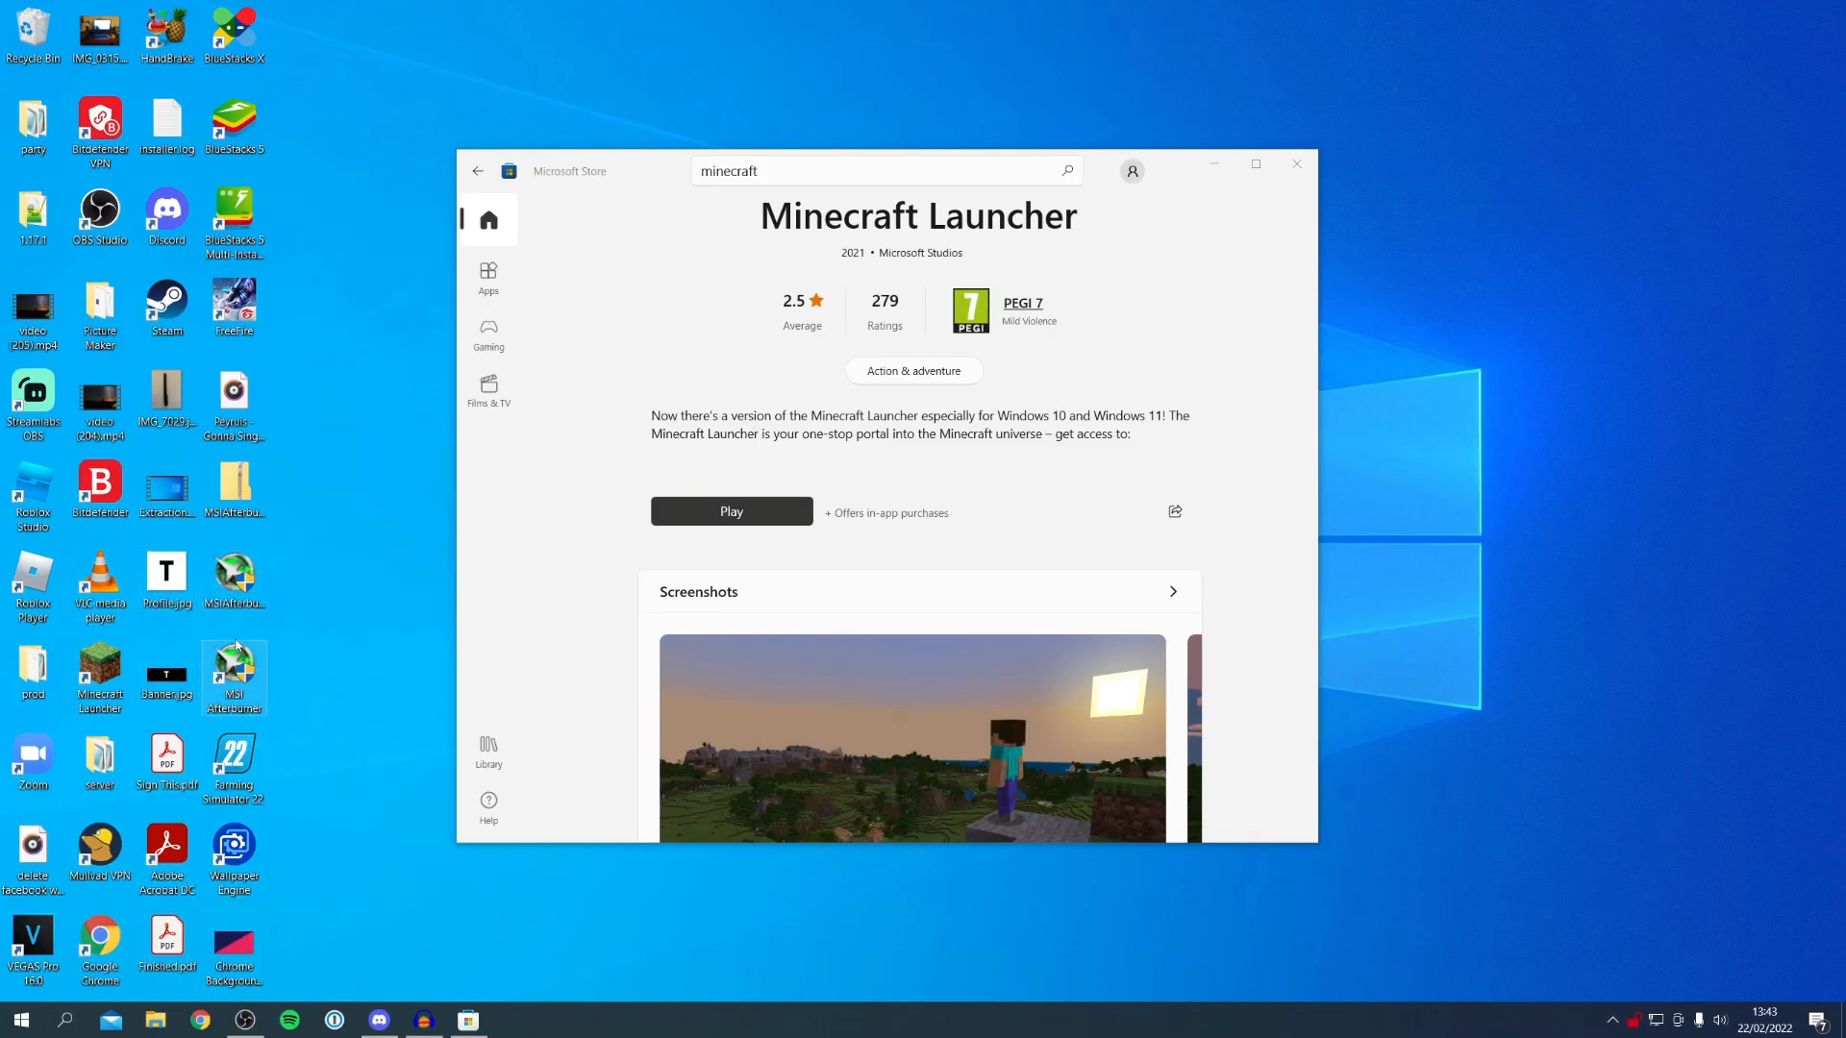
pyautogui.click(731, 512)
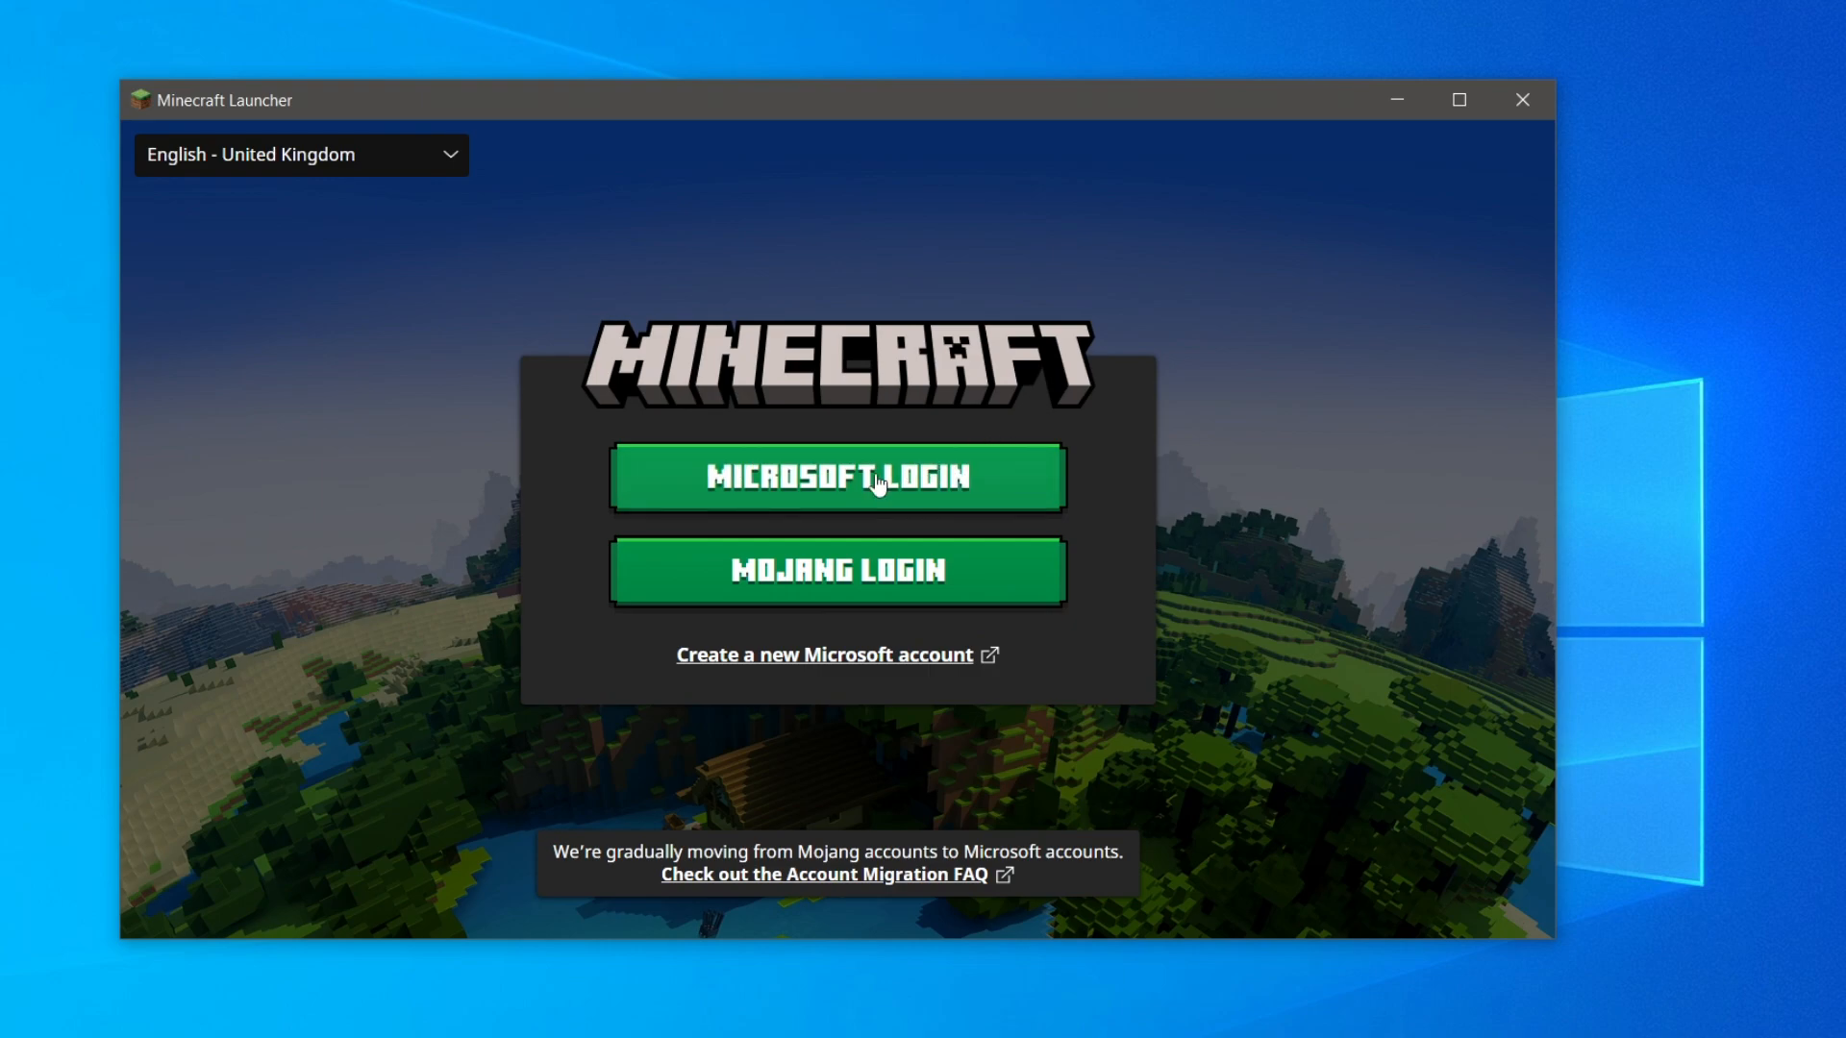
pyautogui.moveTo(837, 573)
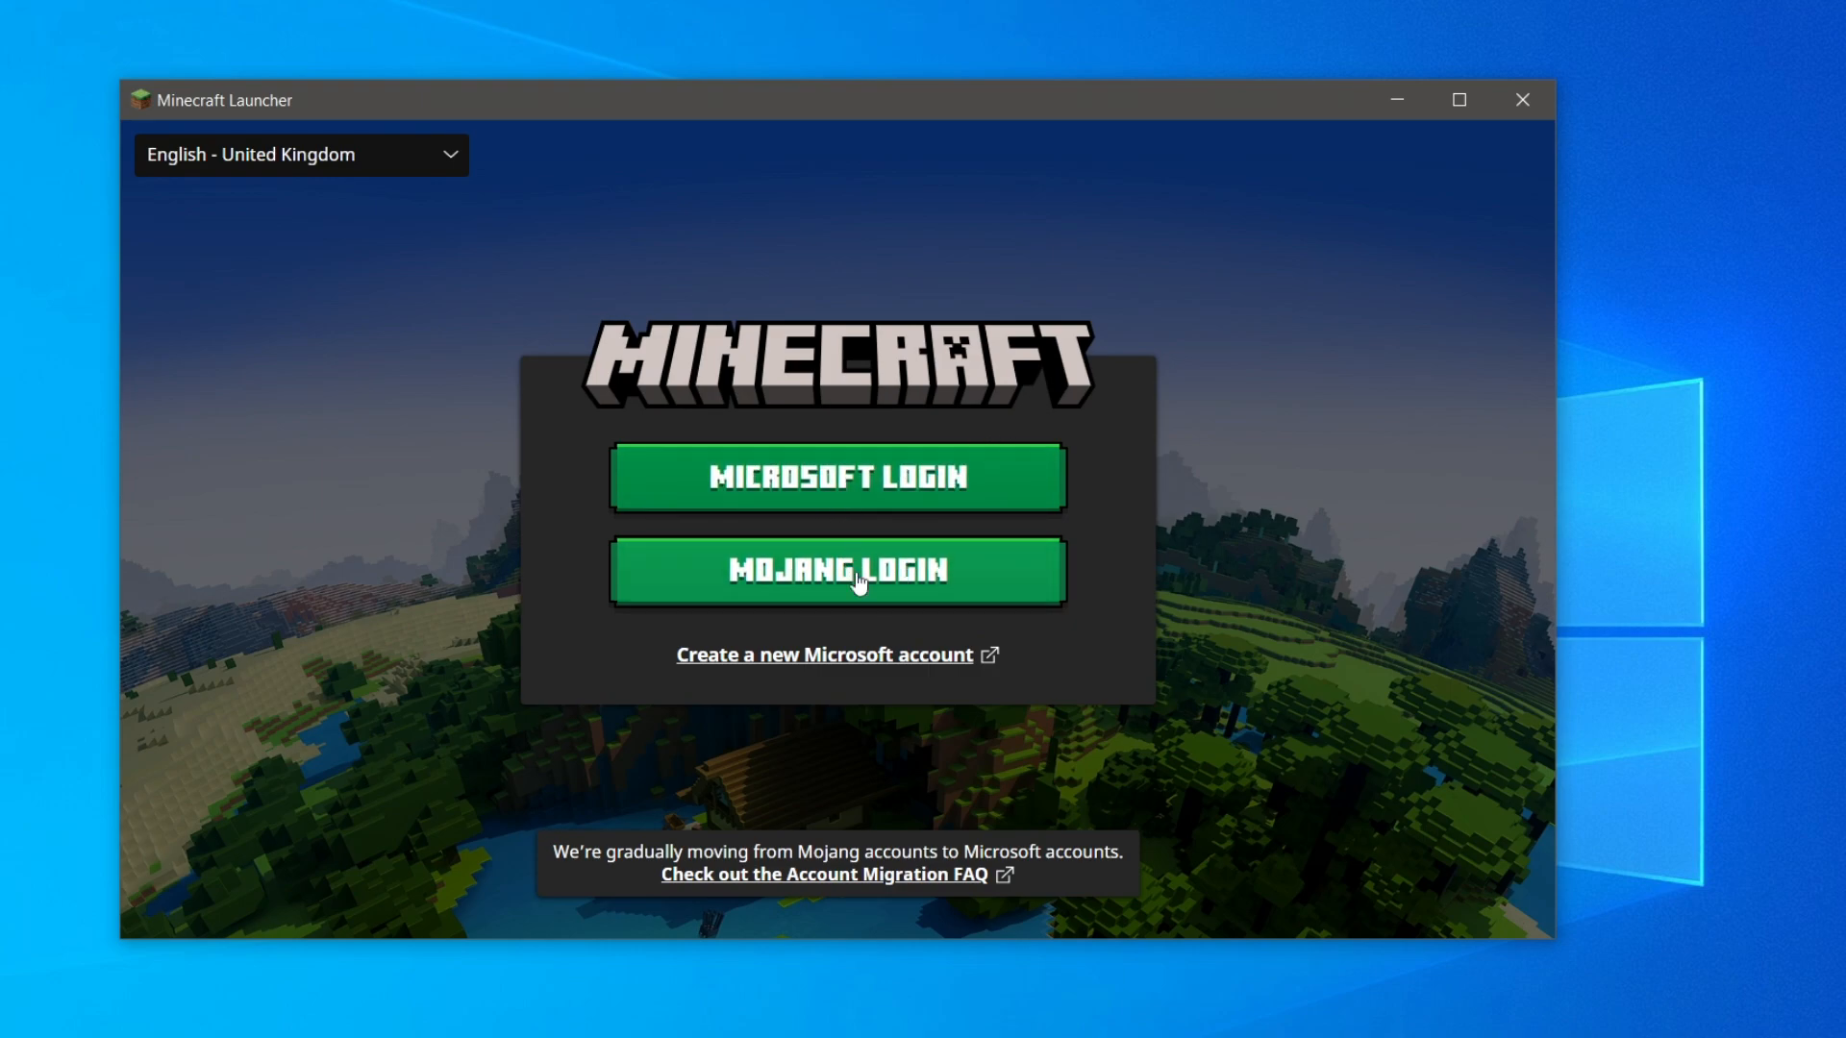
pyautogui.moveTo(840, 500)
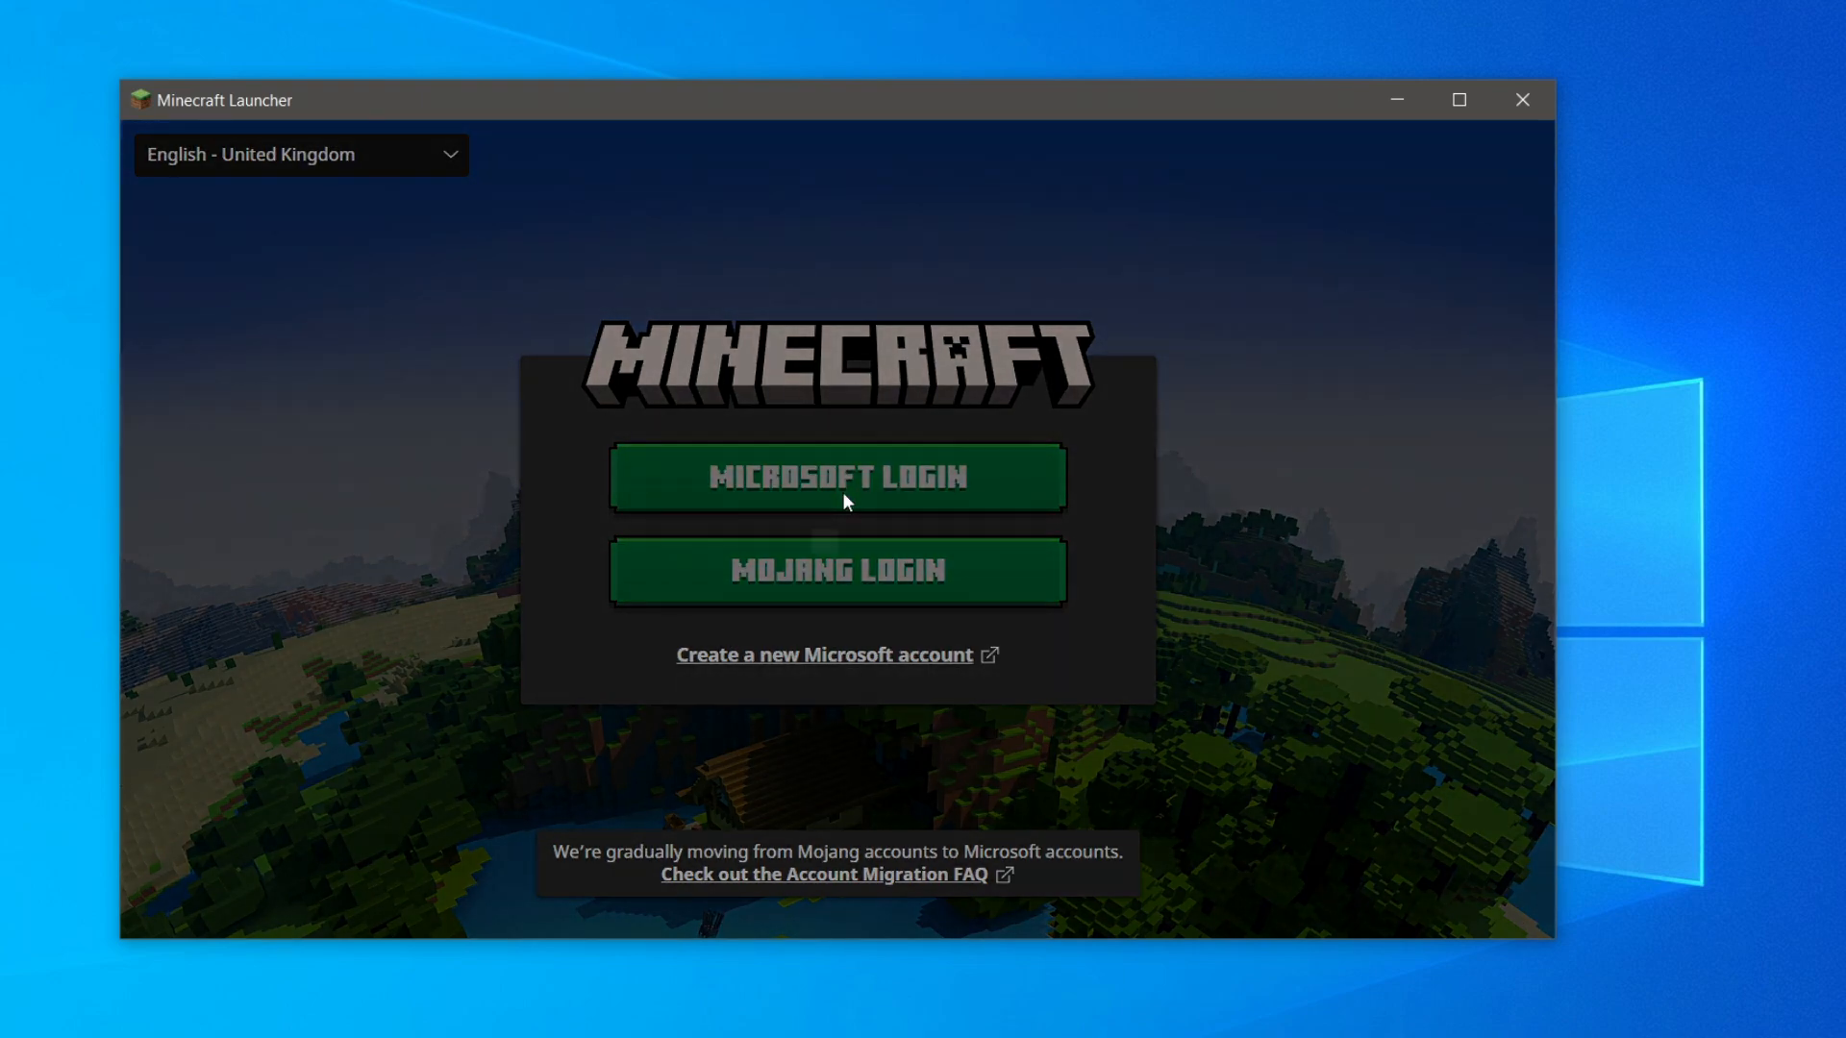
# Step: Sign in with Microsoft Login and accept Let's Play on the Xbox welcome-back dialog
pyautogui.click(836, 477)
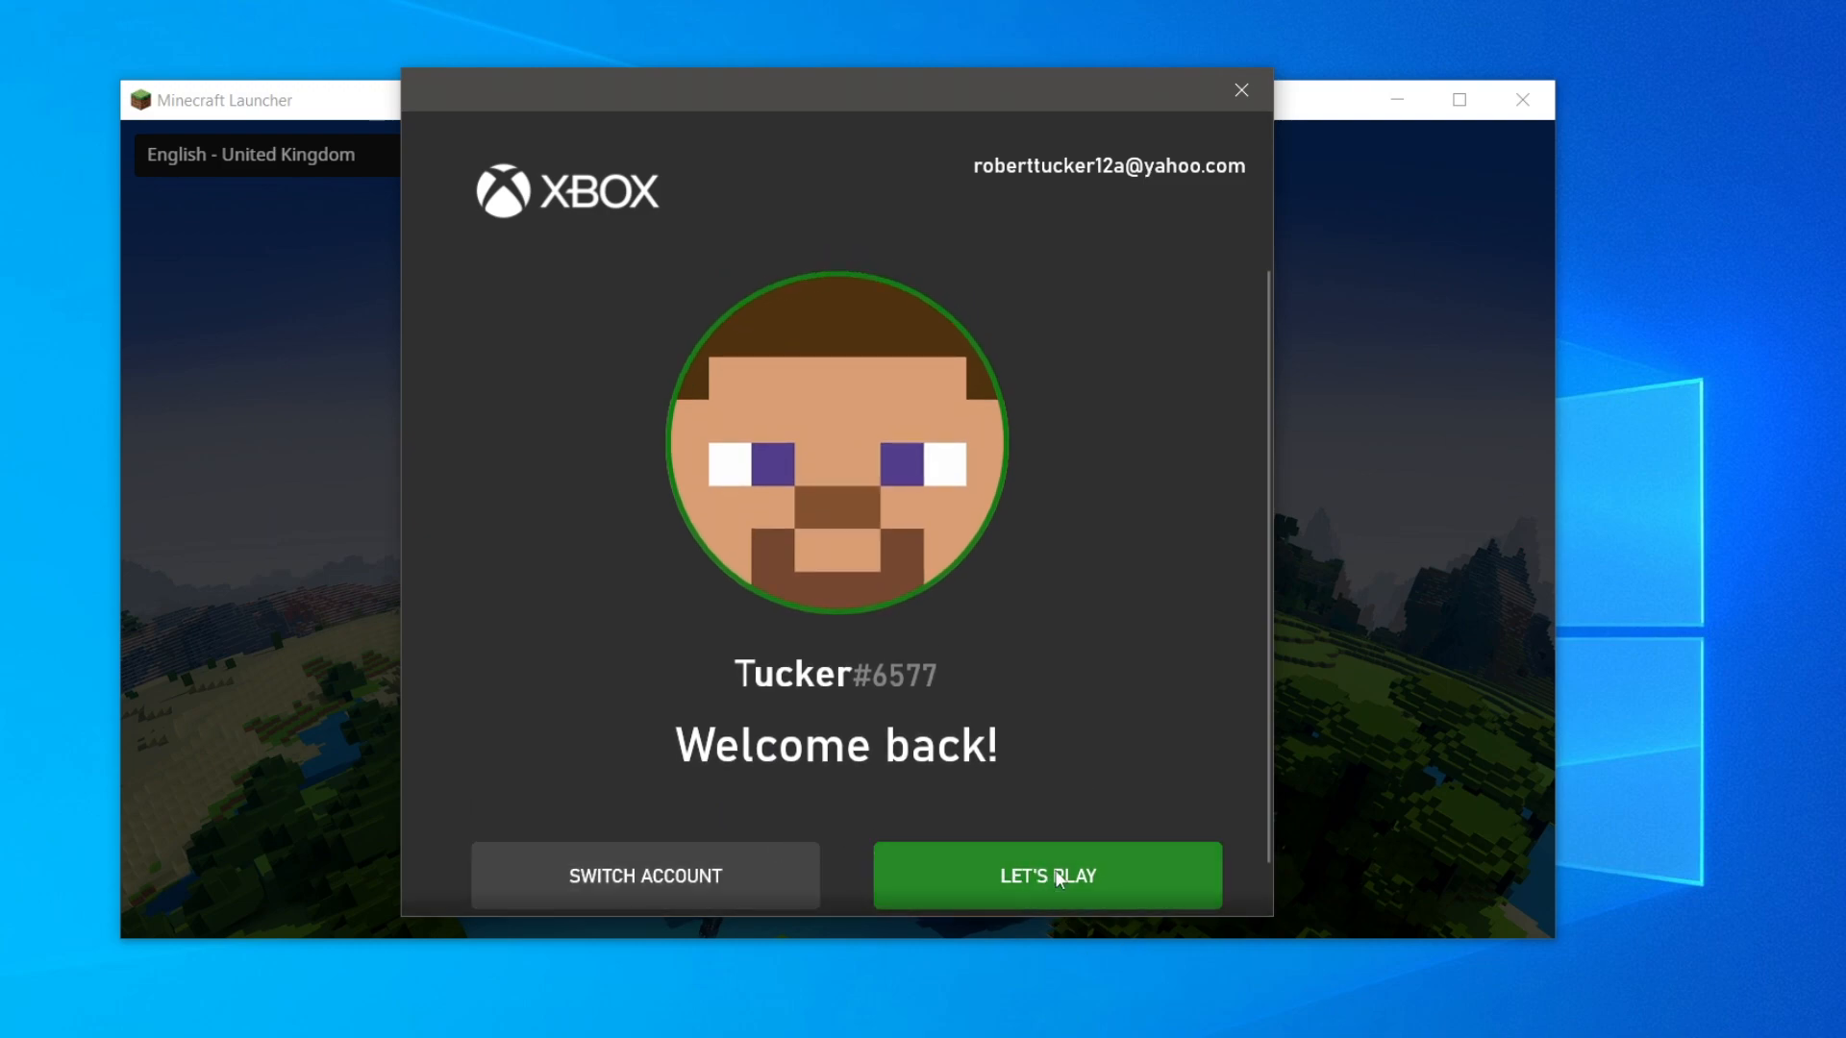
pyautogui.moveTo(644, 877)
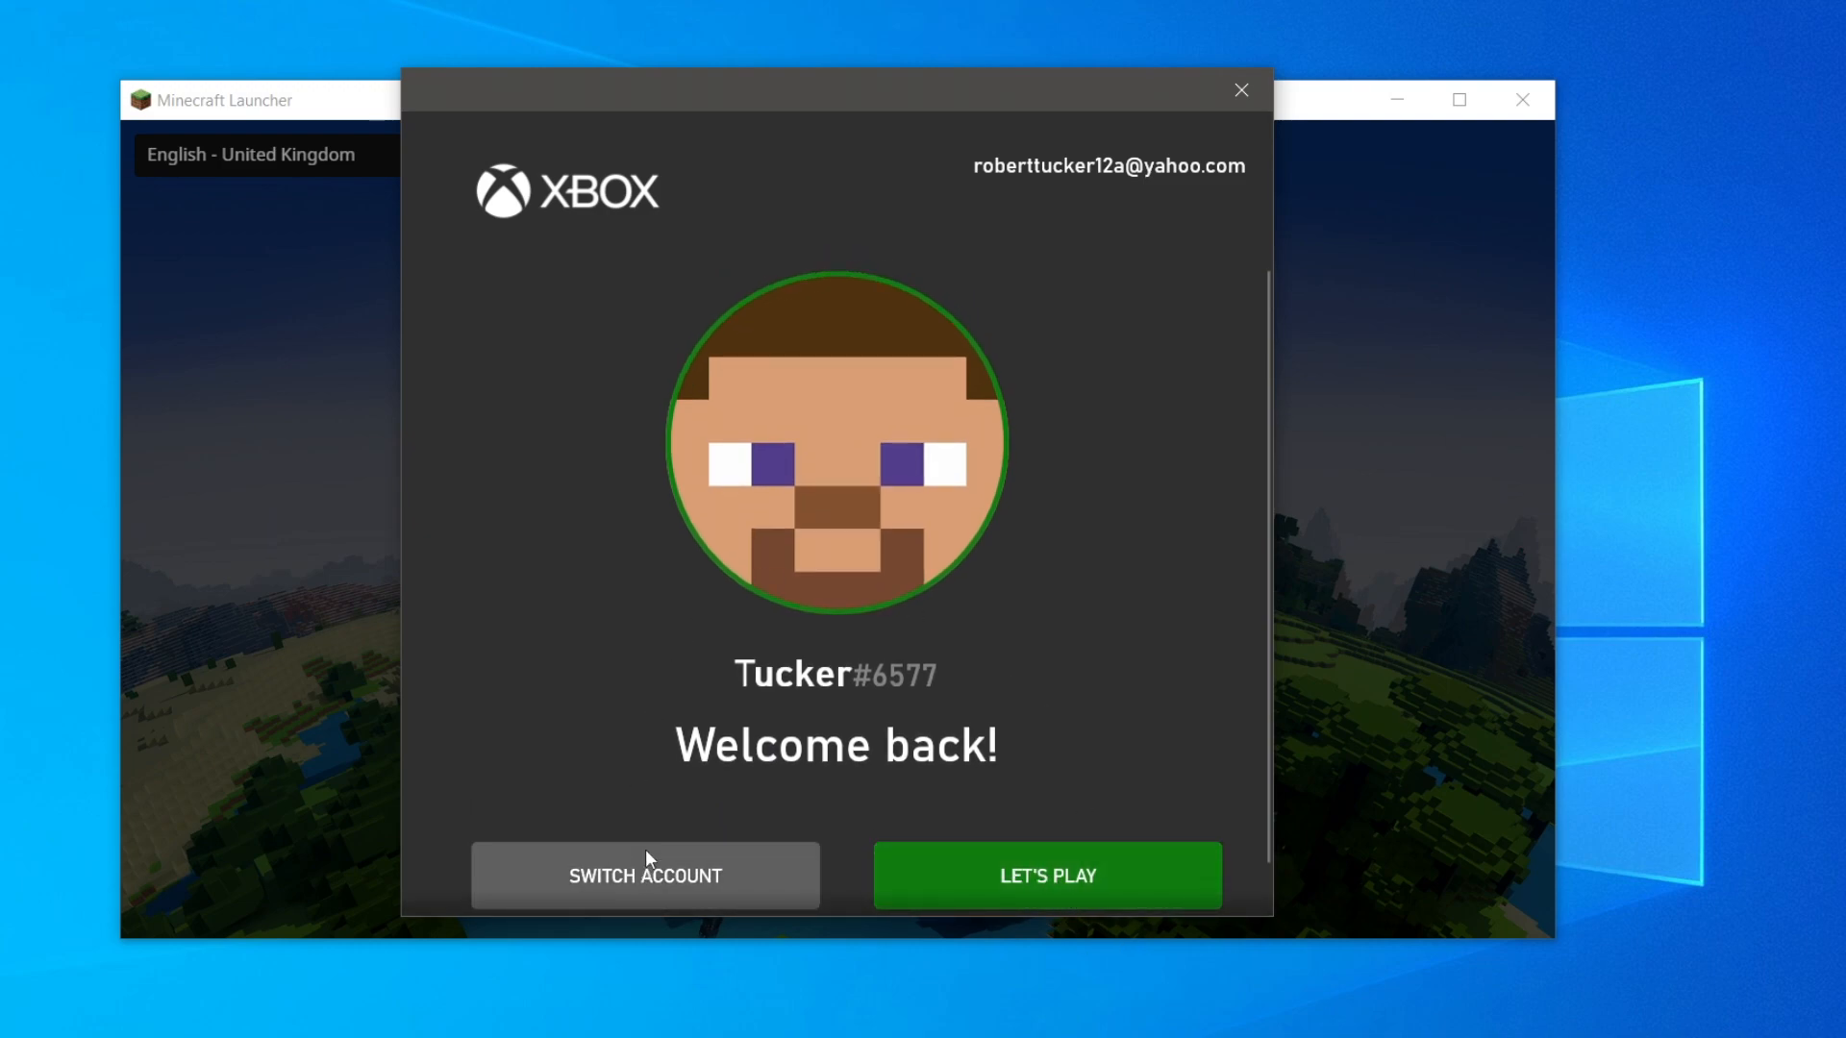
pyautogui.moveTo(1015, 458)
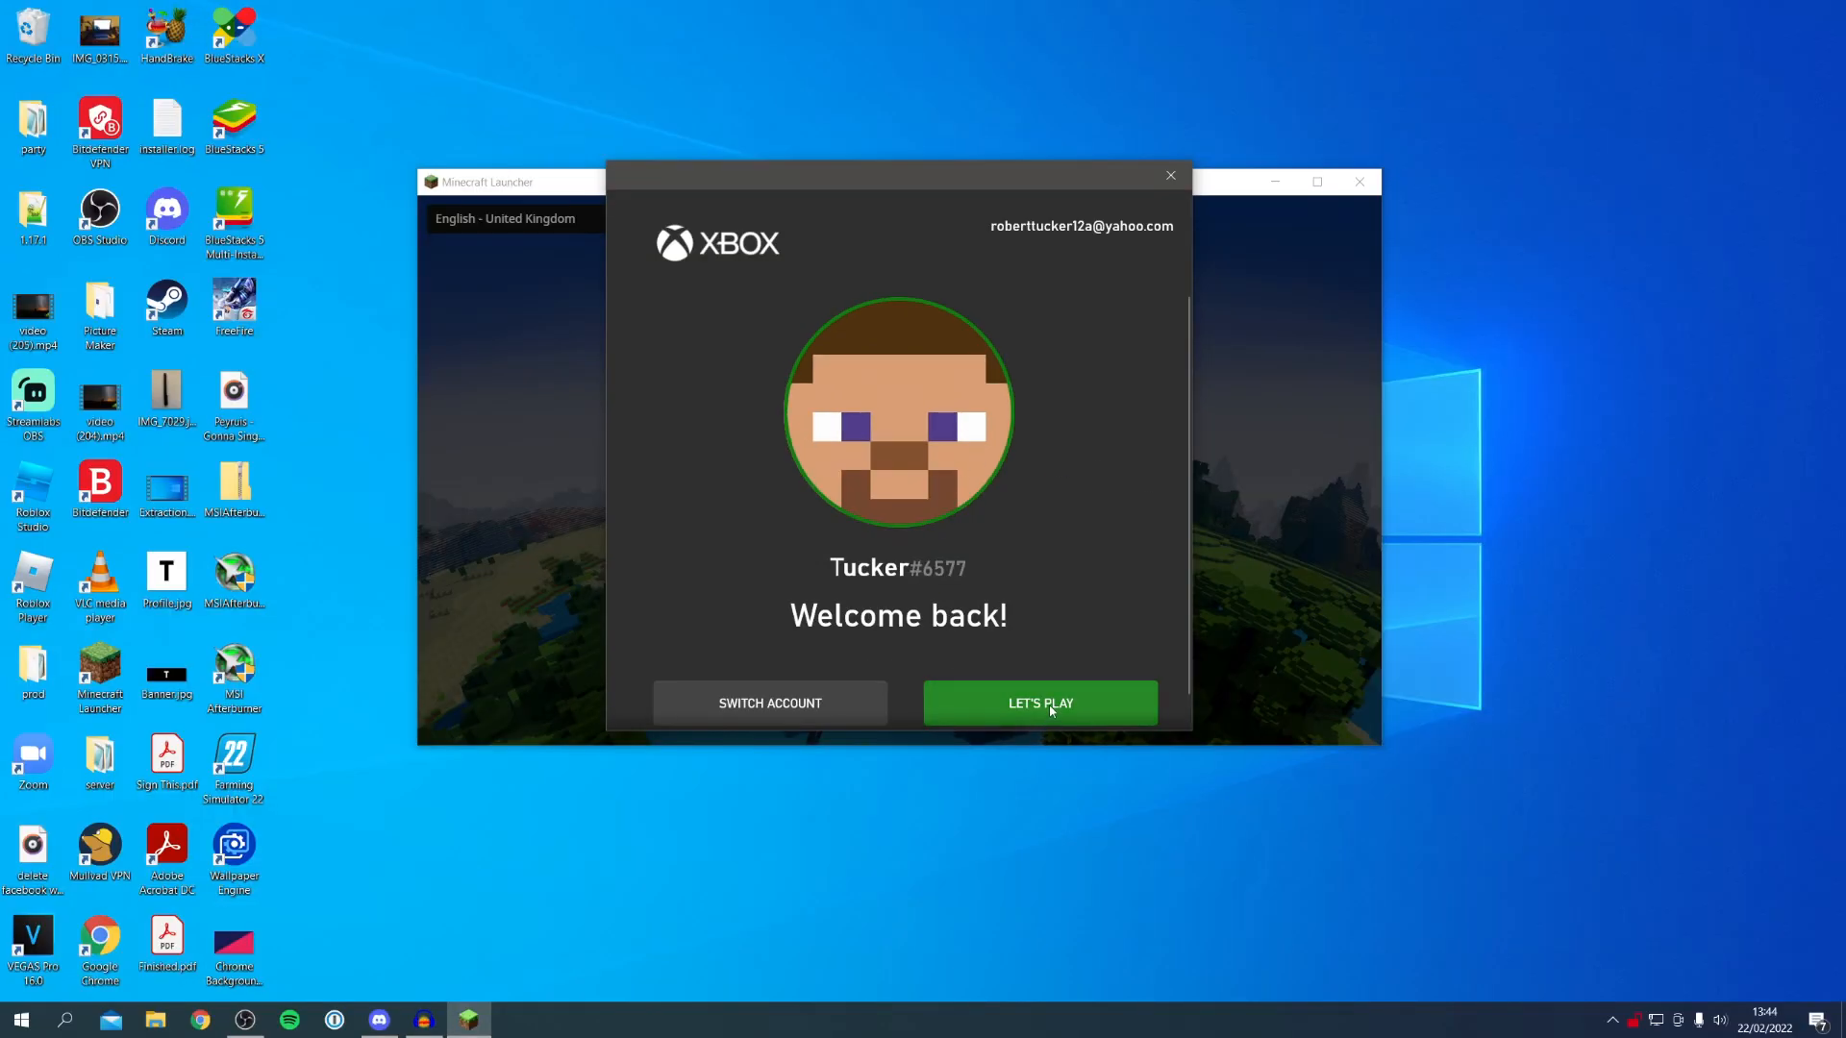
pyautogui.click(769, 704)
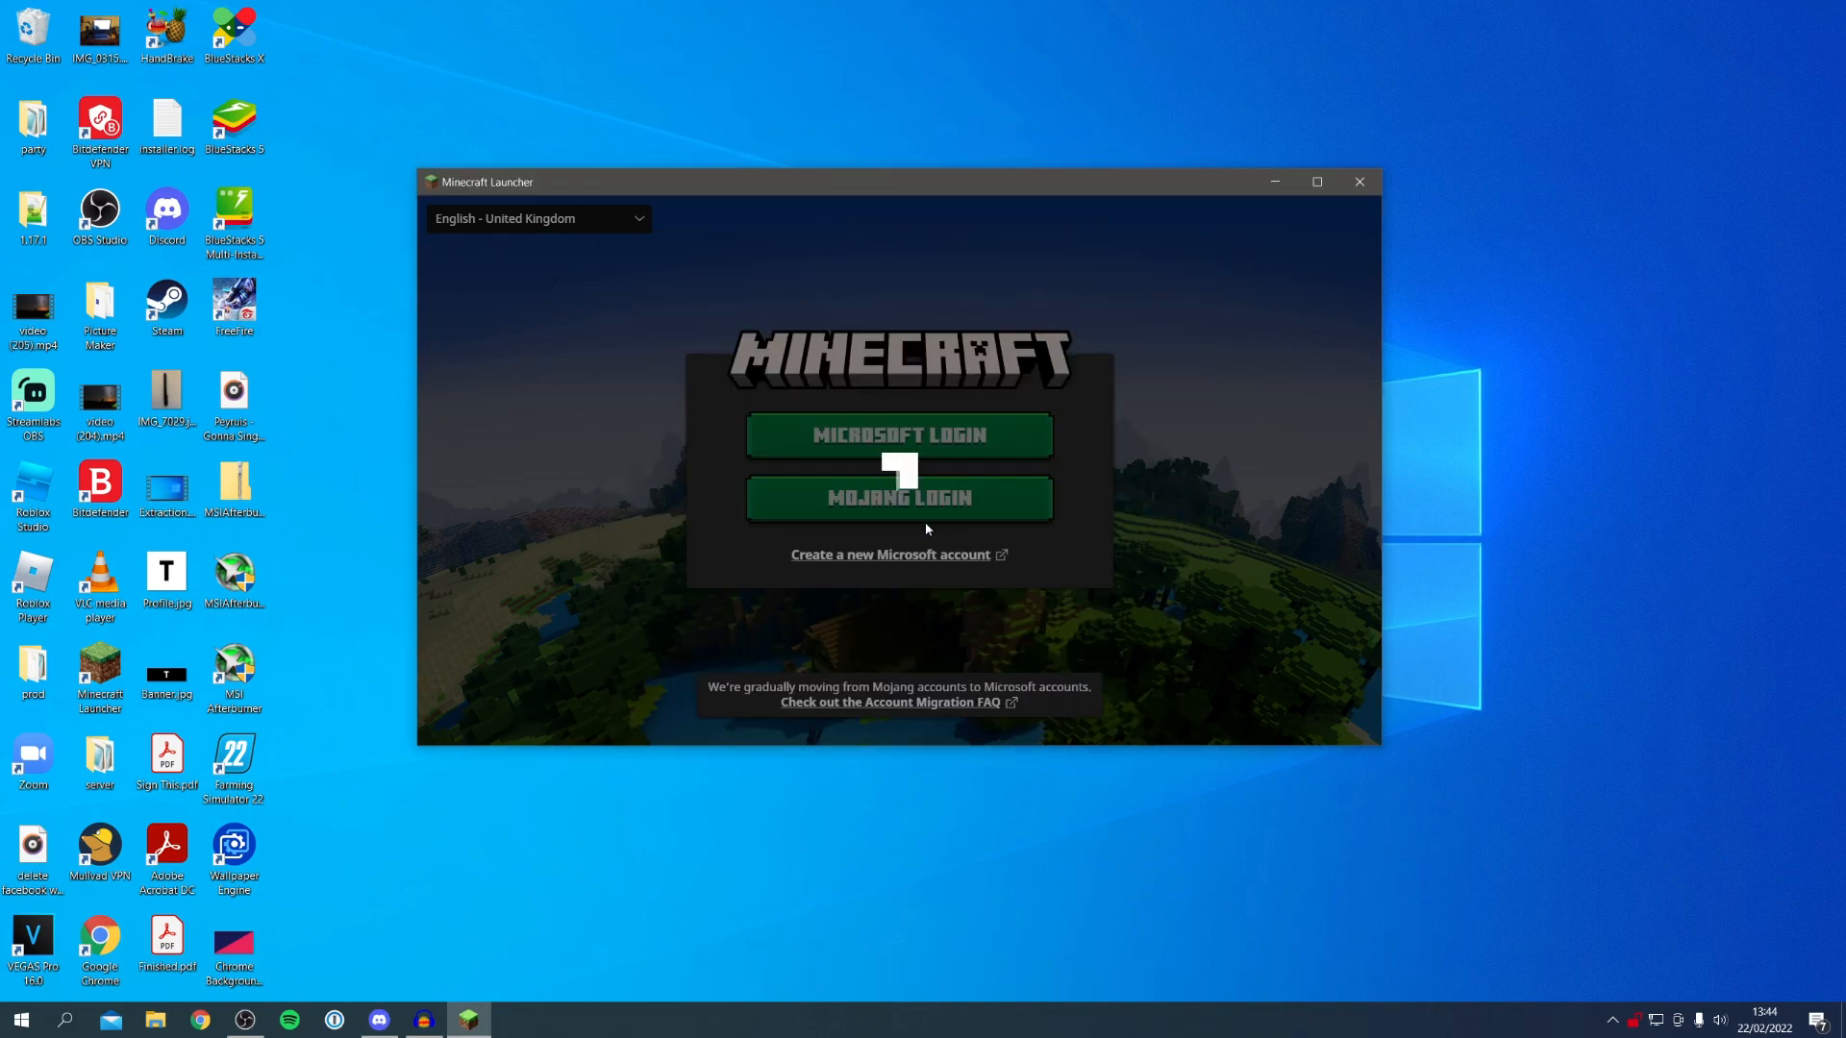
# Step: Dismiss the Dungeons festival pop-up and keep the OptiFine 1.18.1 Java installation selected
pyautogui.click(897, 434)
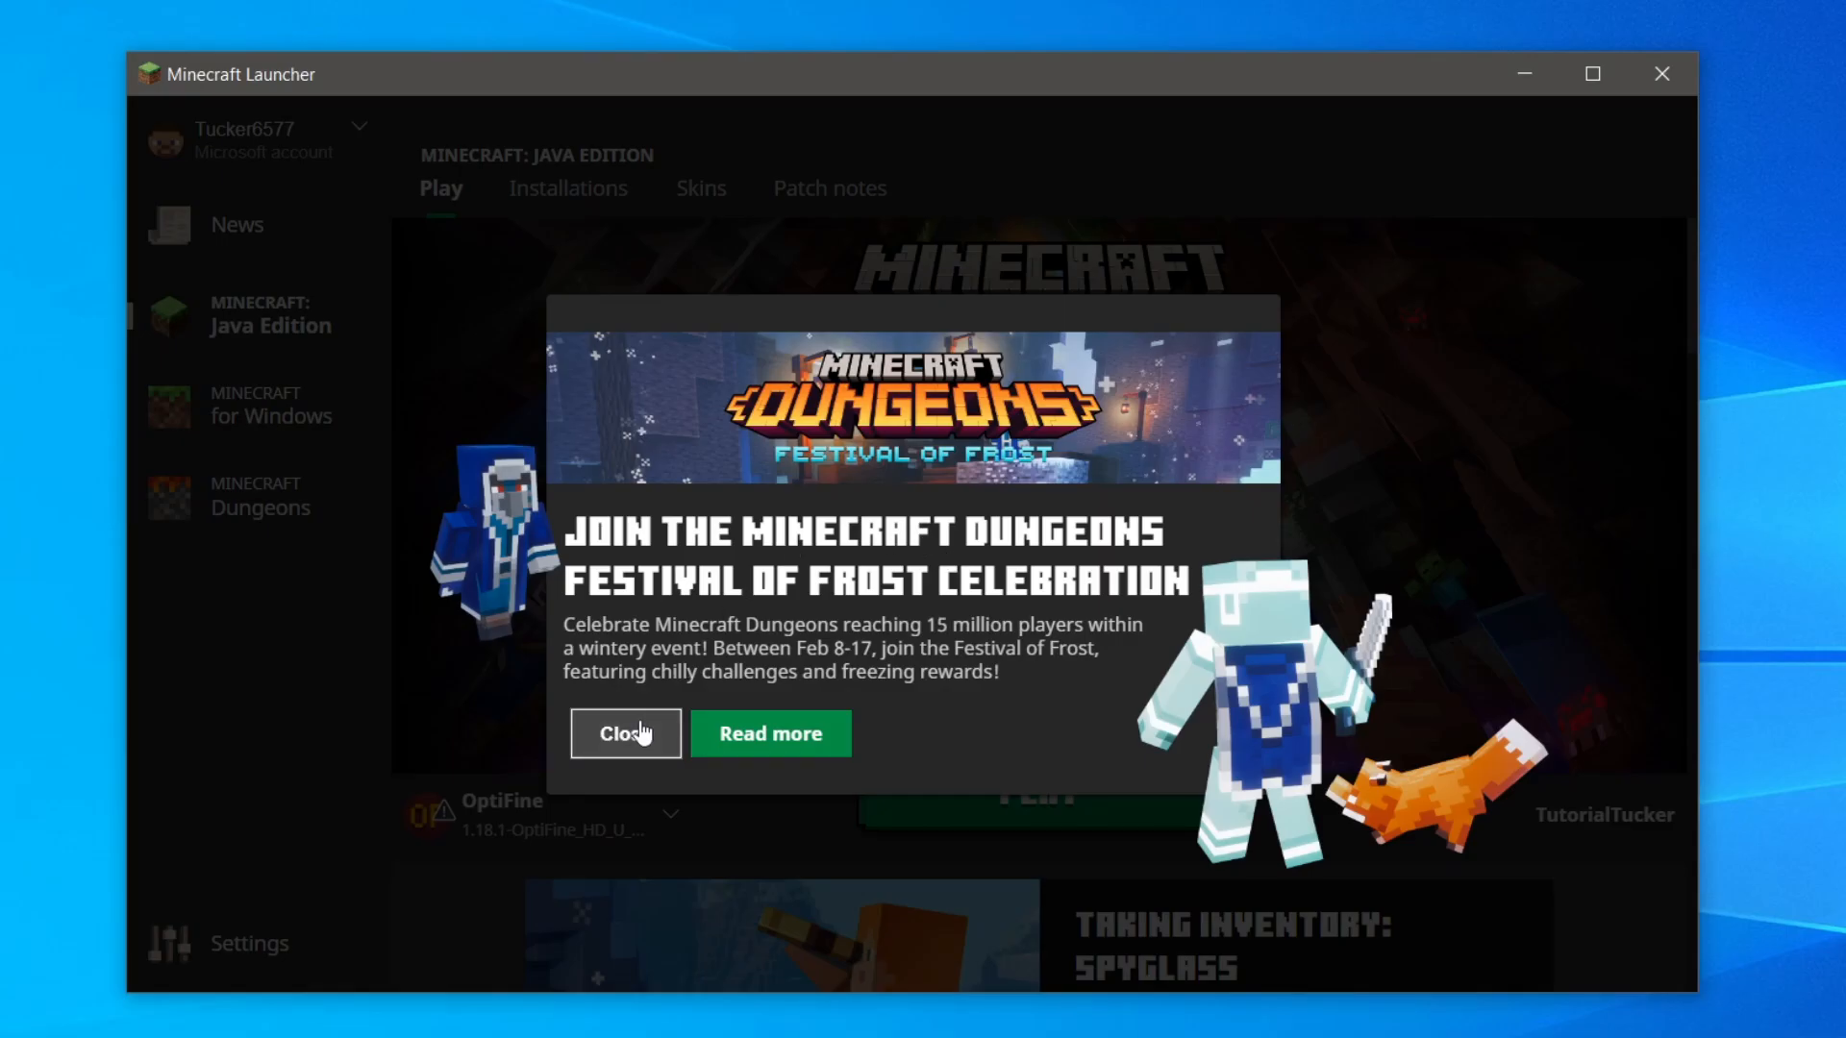
pyautogui.click(623, 732)
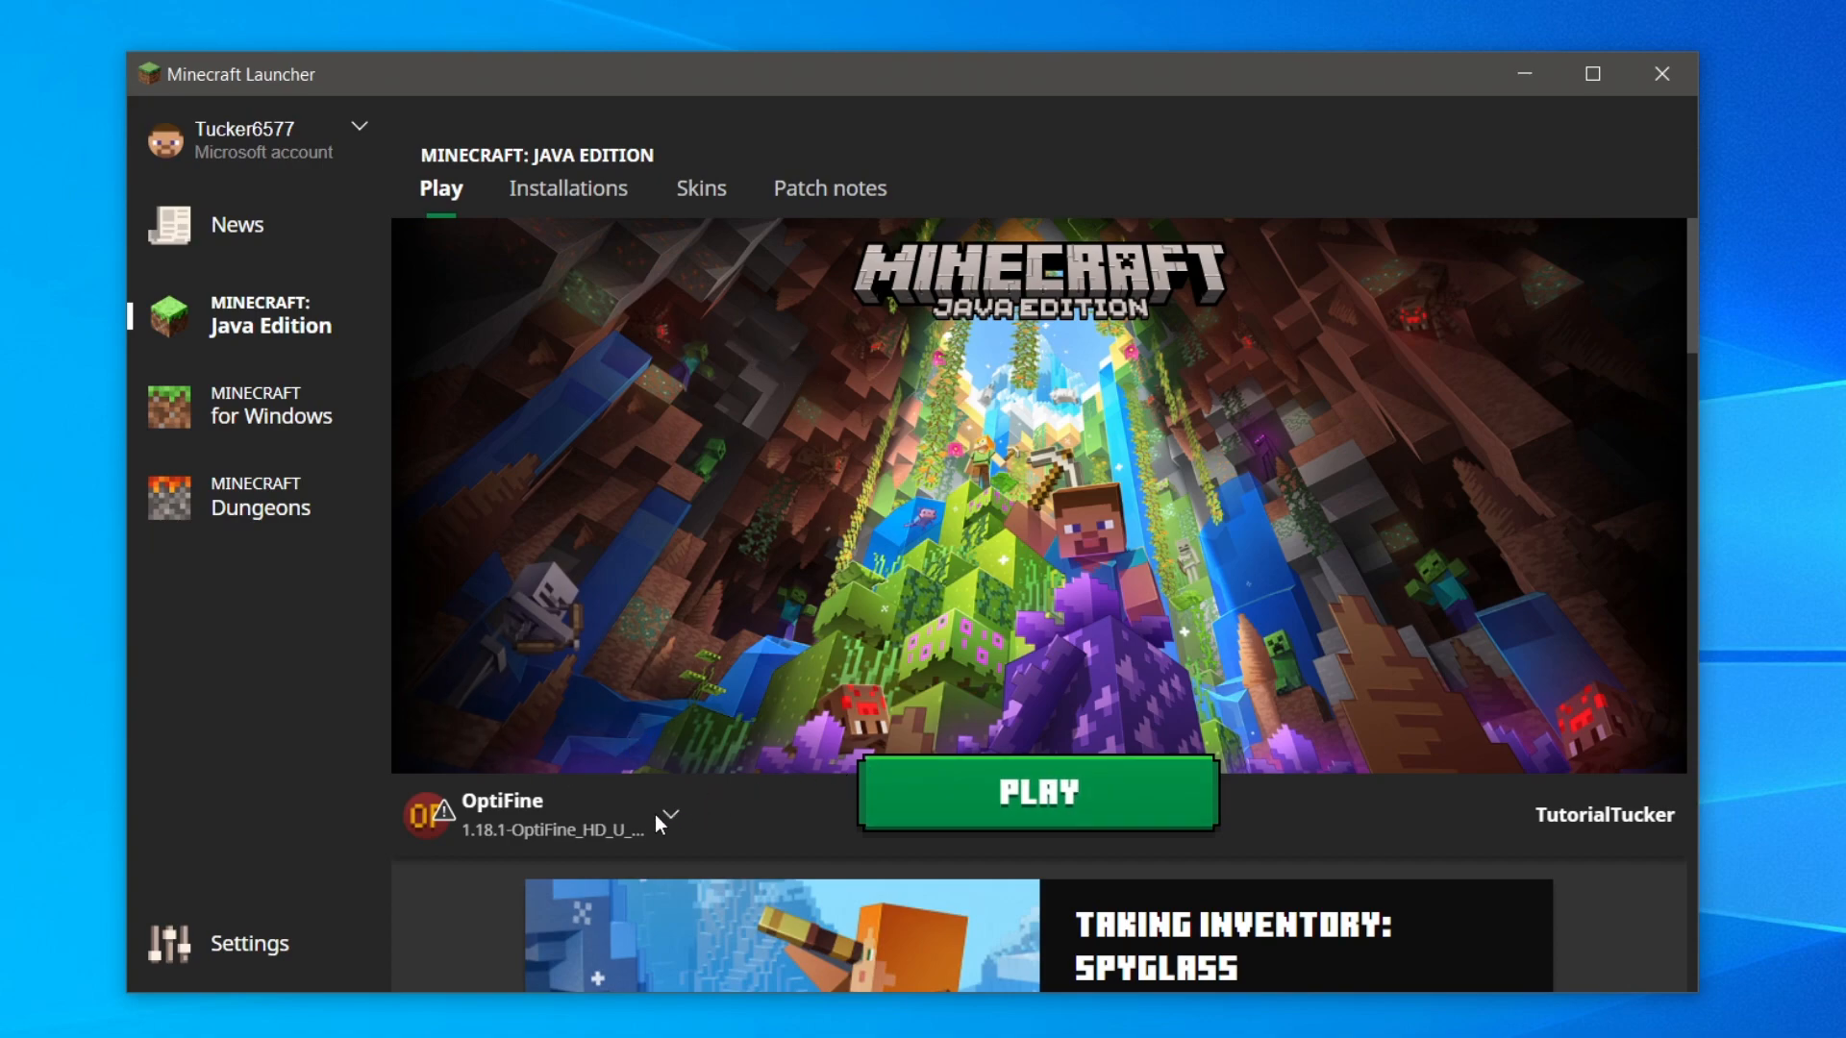
pyautogui.click(667, 817)
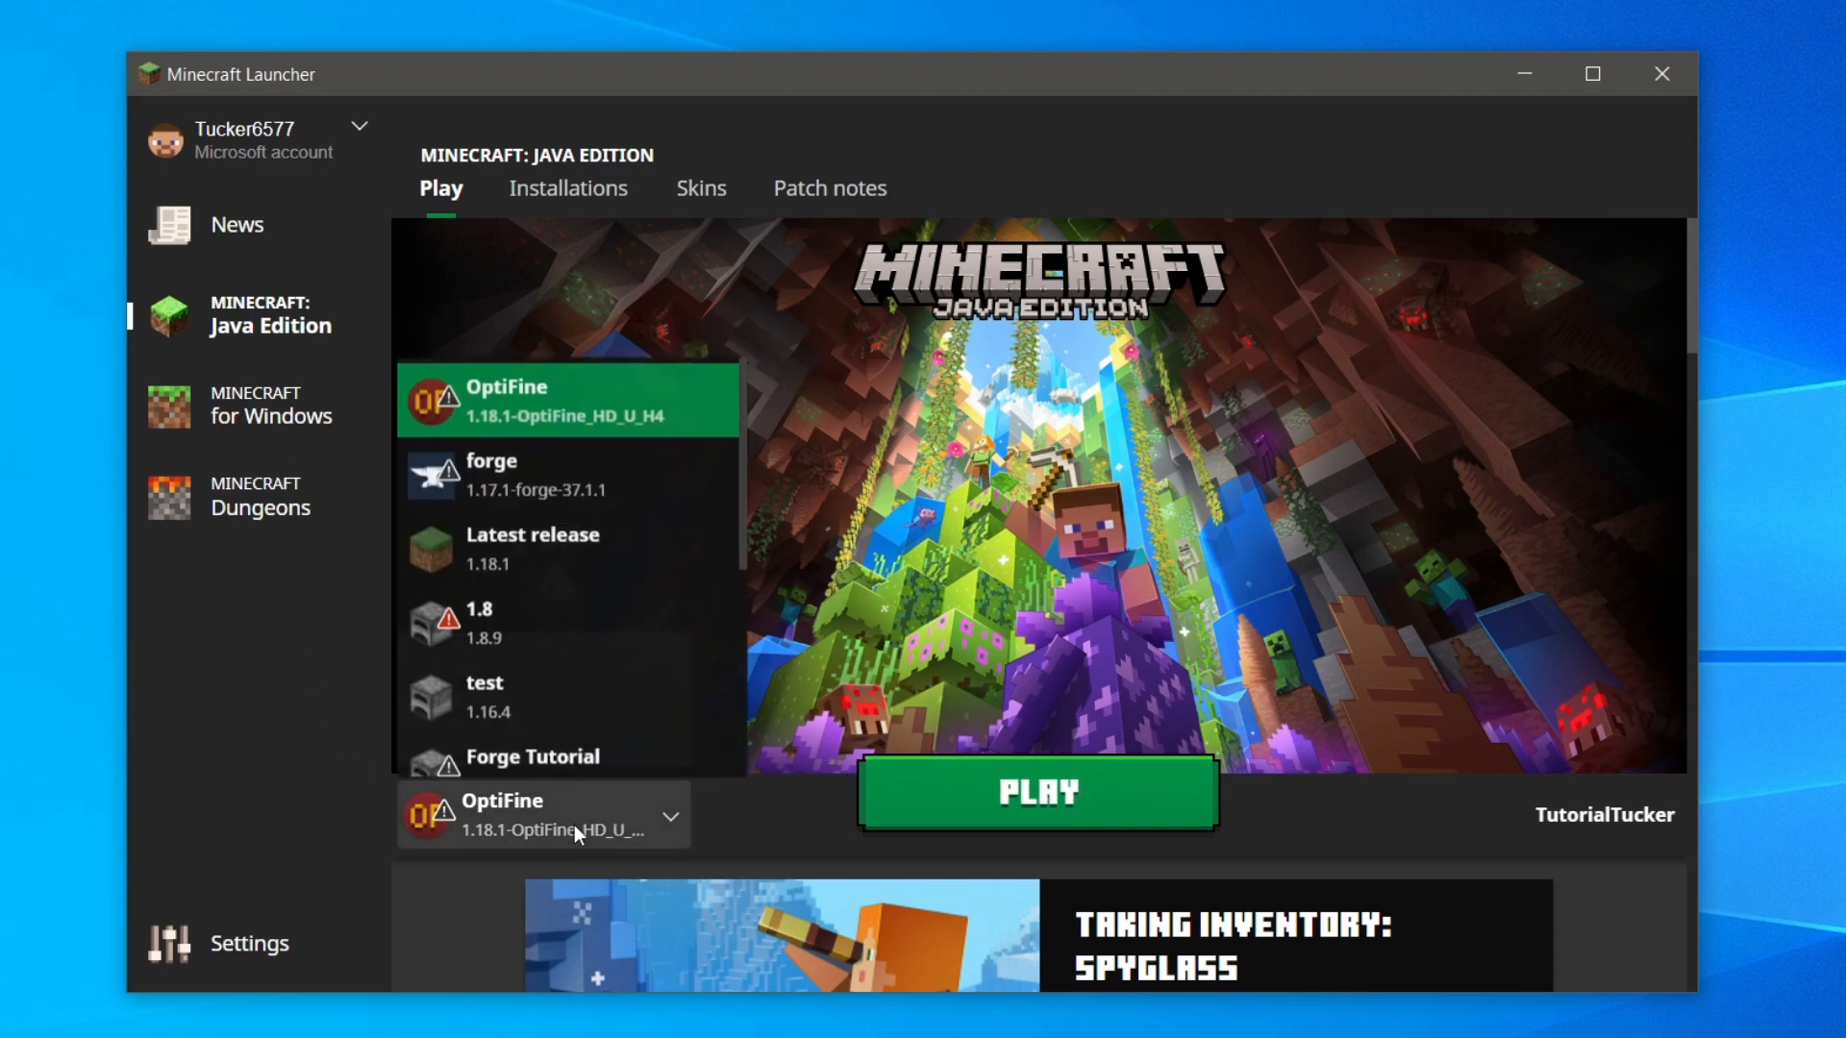
pyautogui.click(569, 475)
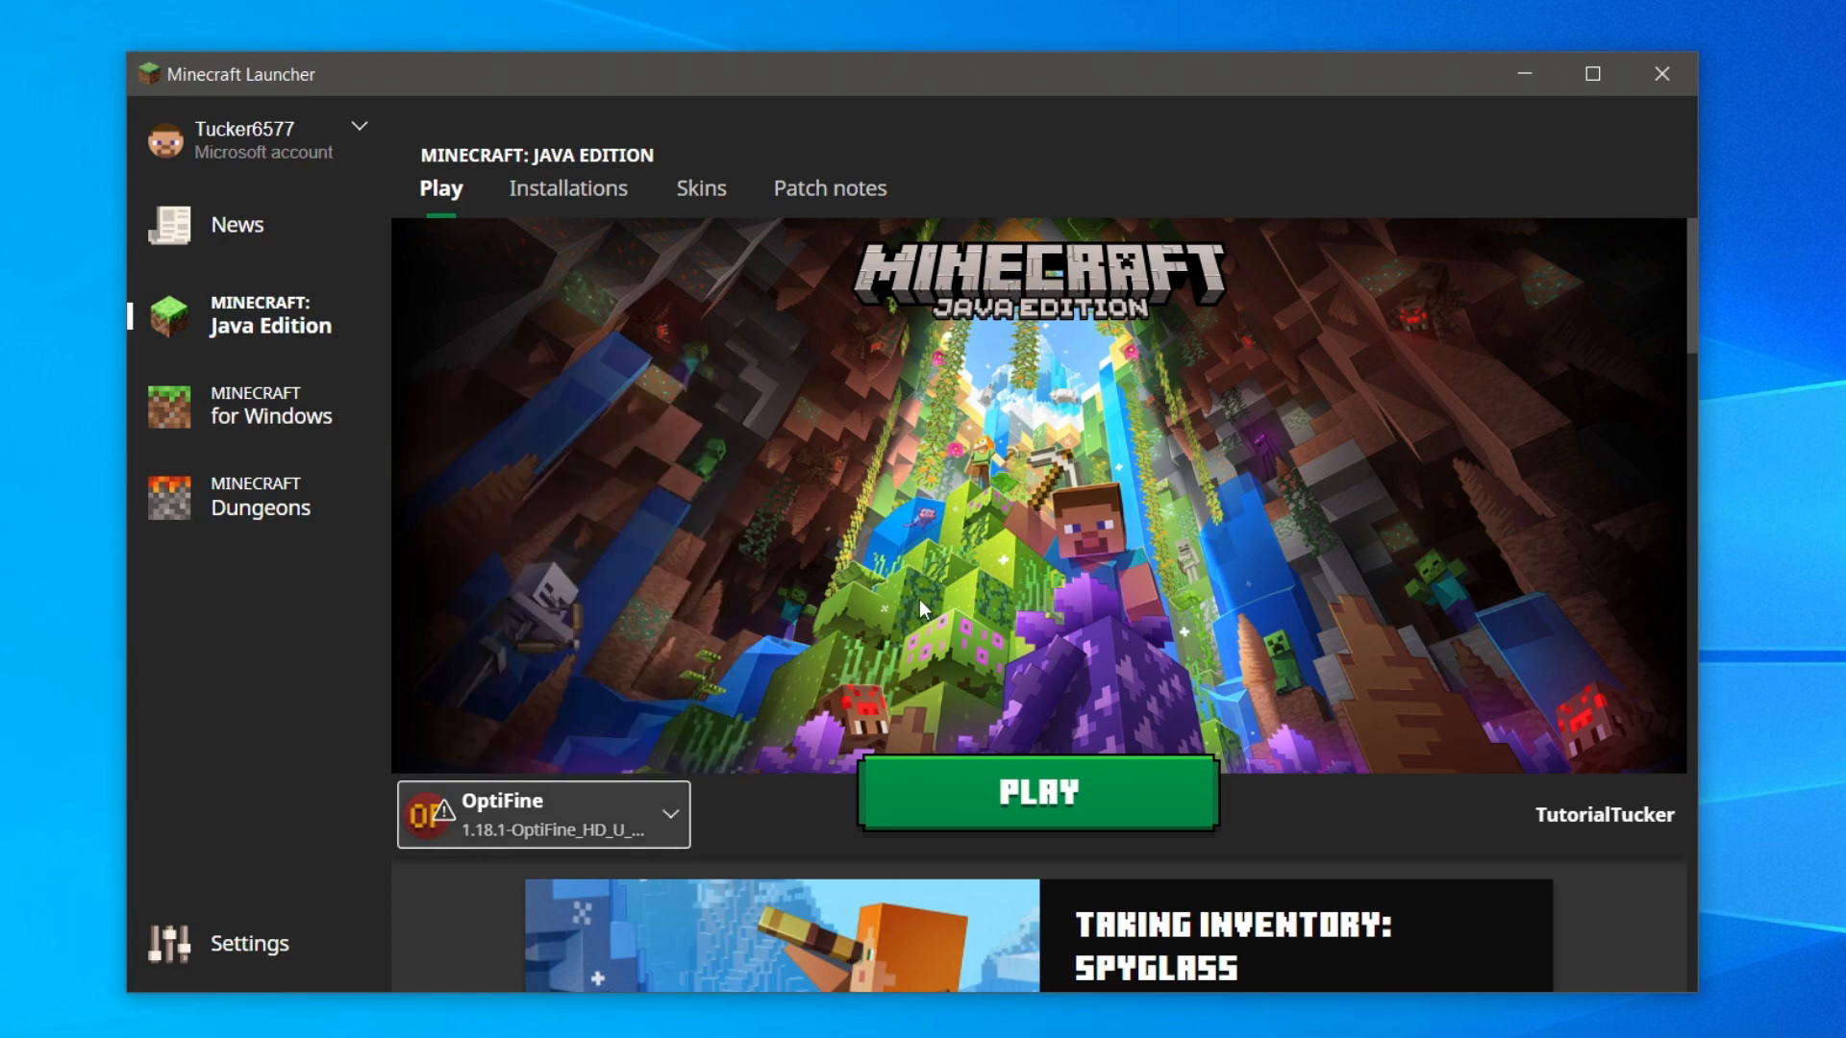
pyautogui.moveTo(850, 594)
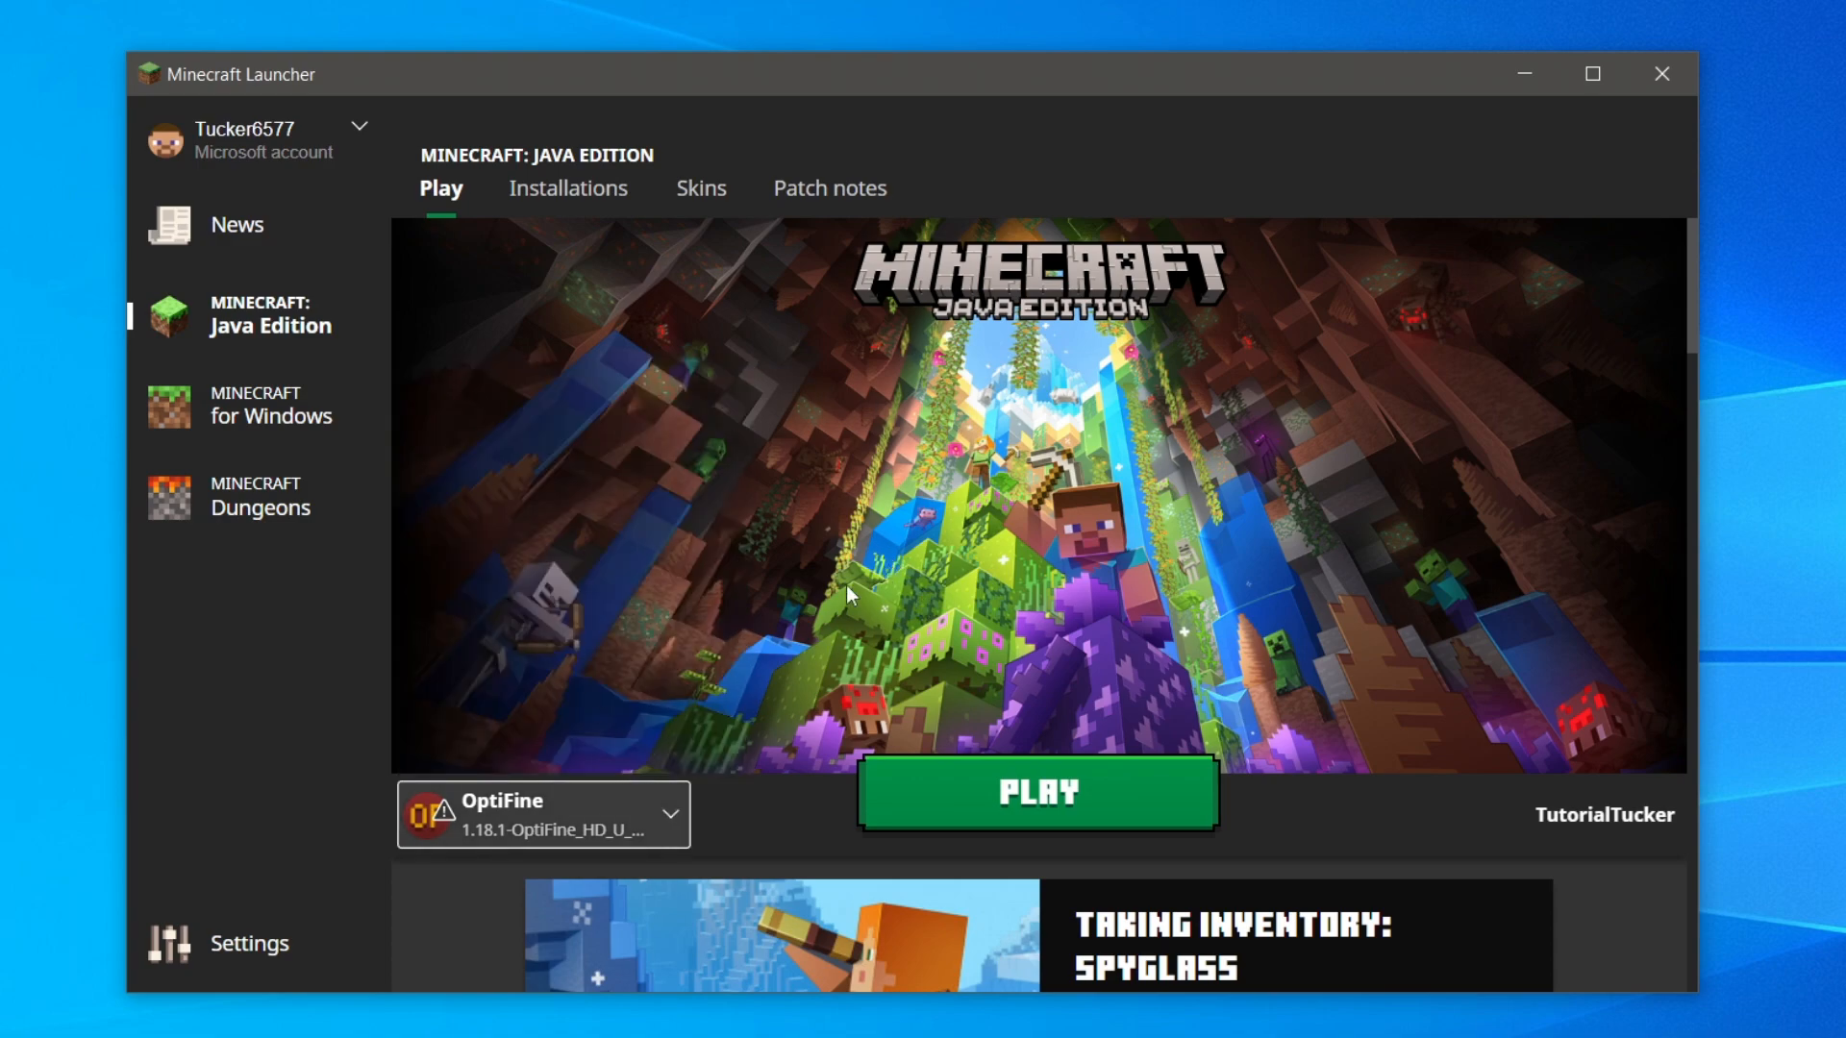